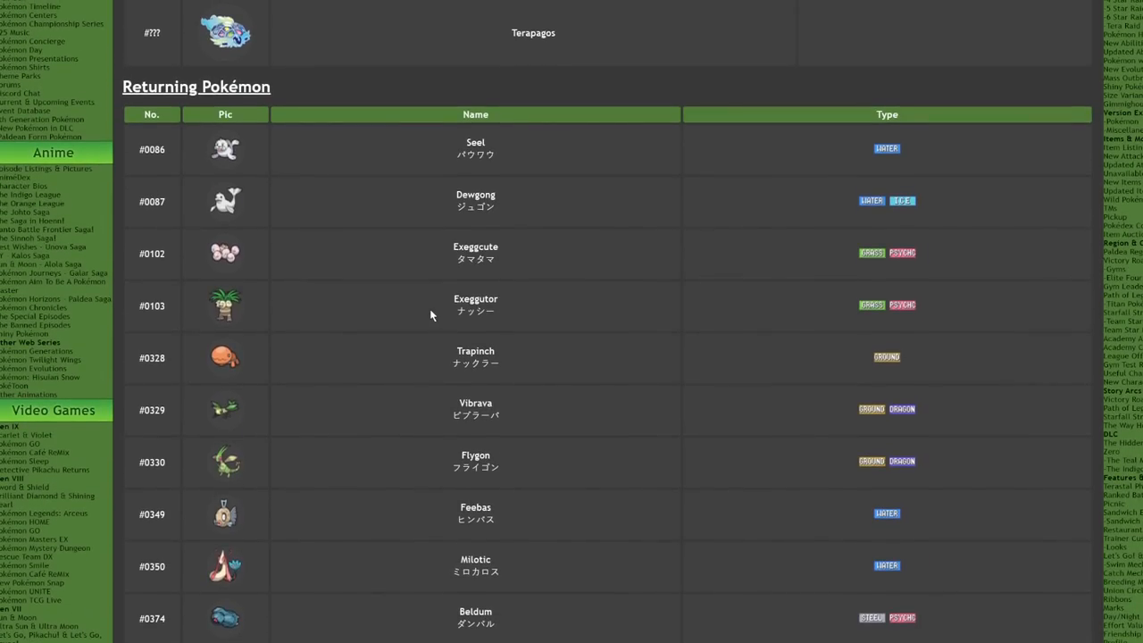
pyautogui.moveTo(436, 256)
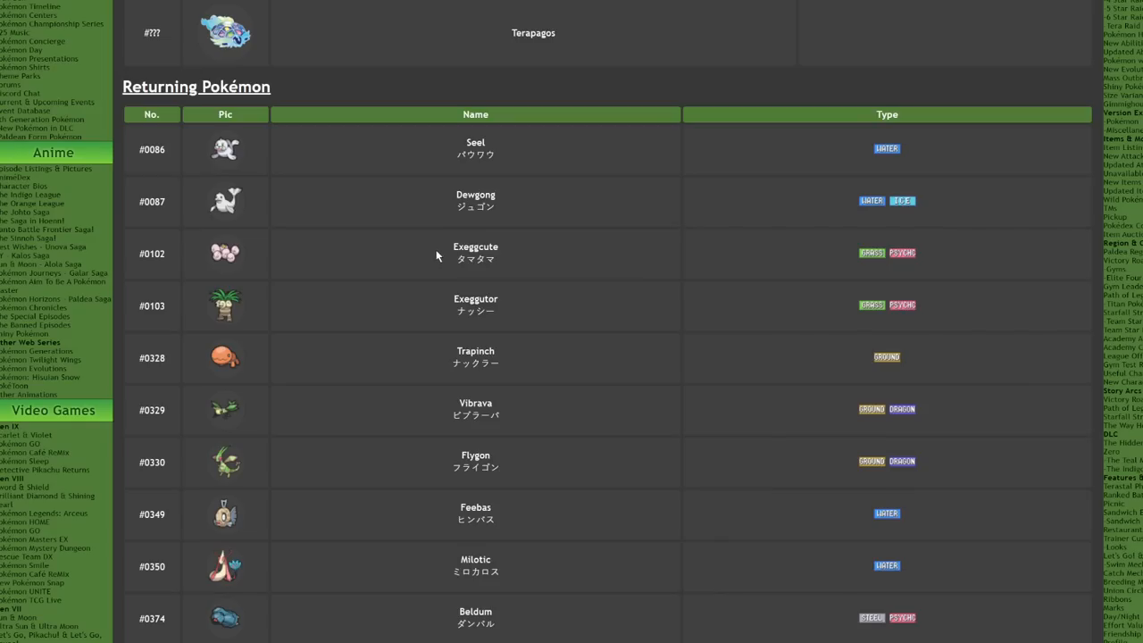
# Step: Scroll the Serebii DLC page through the returning Pokémon table toward the new Pokémon entries
pyautogui.scroll(-3)
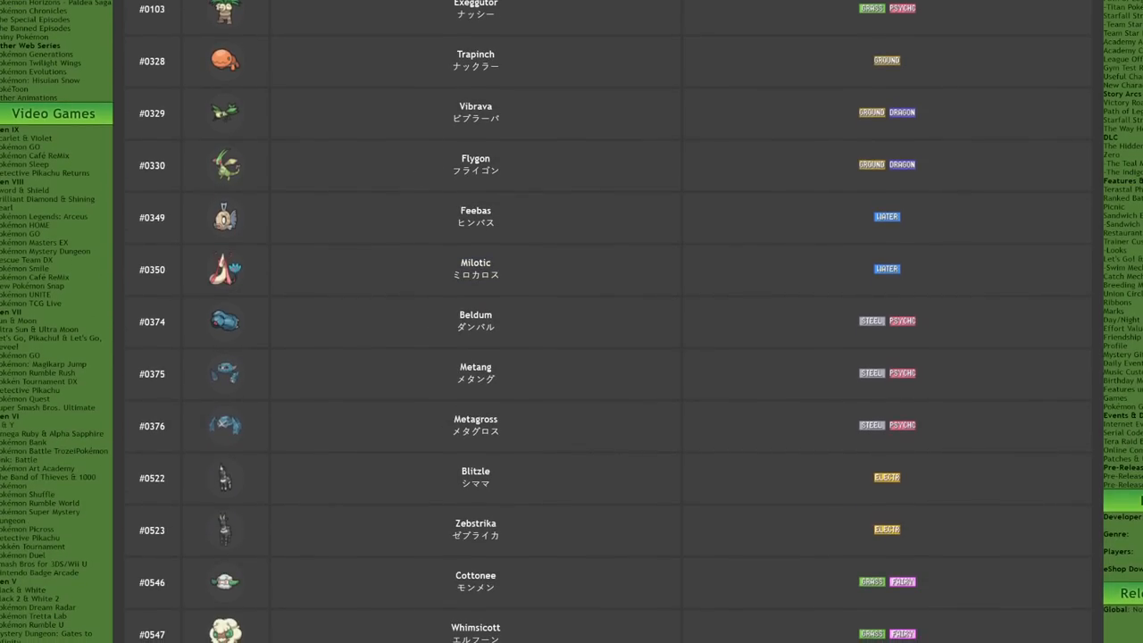
pyautogui.scroll(-3)
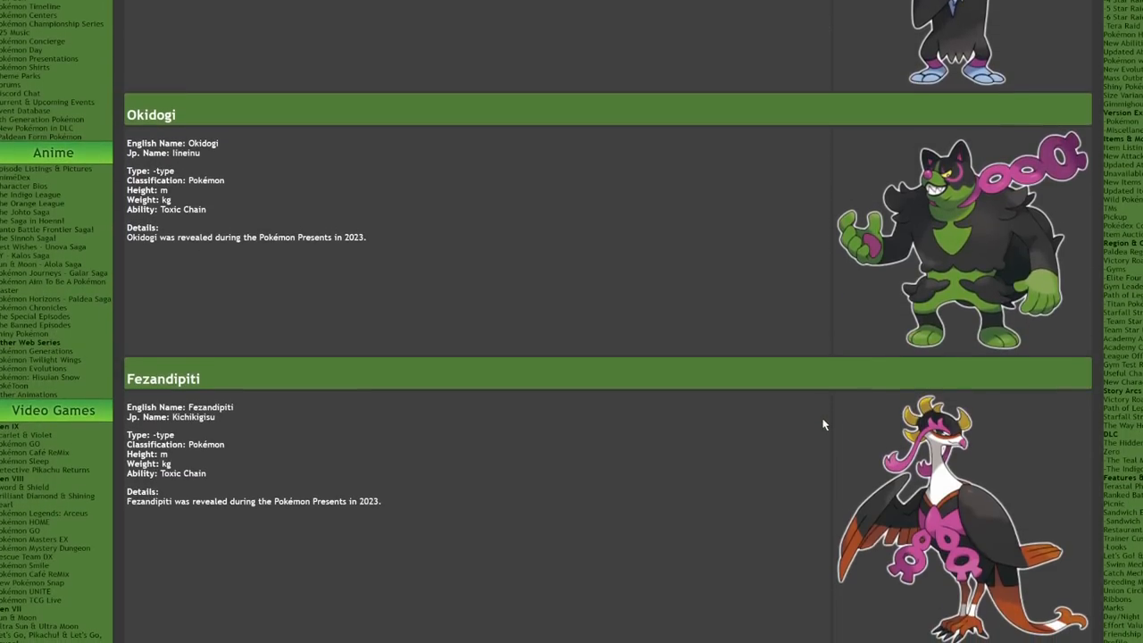
pyautogui.scroll(-3)
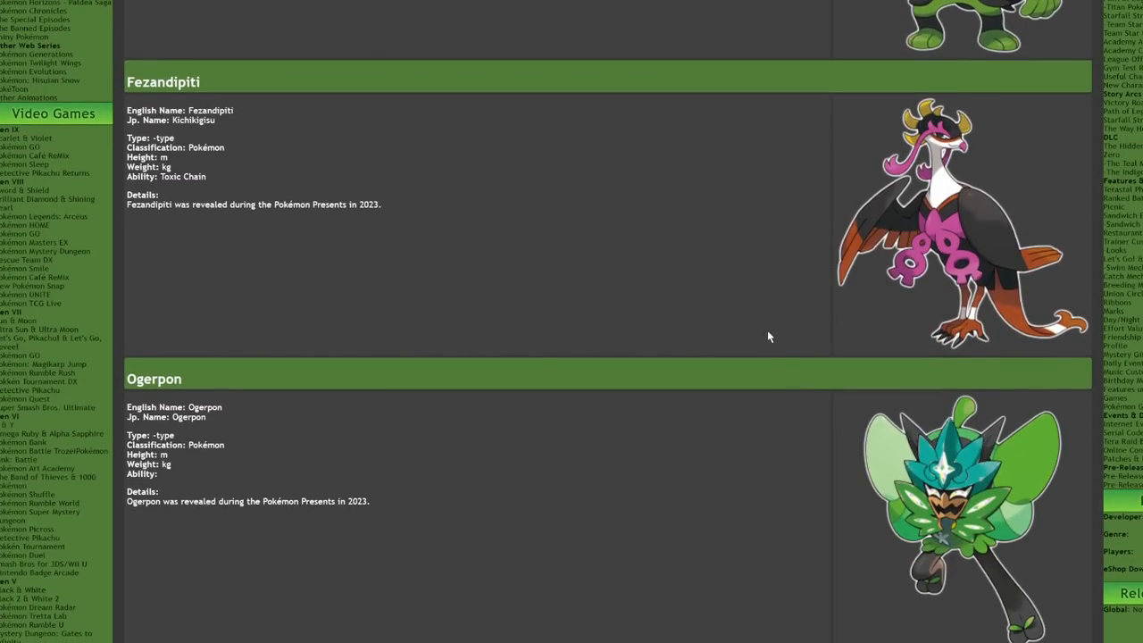
pyautogui.scroll(-3)
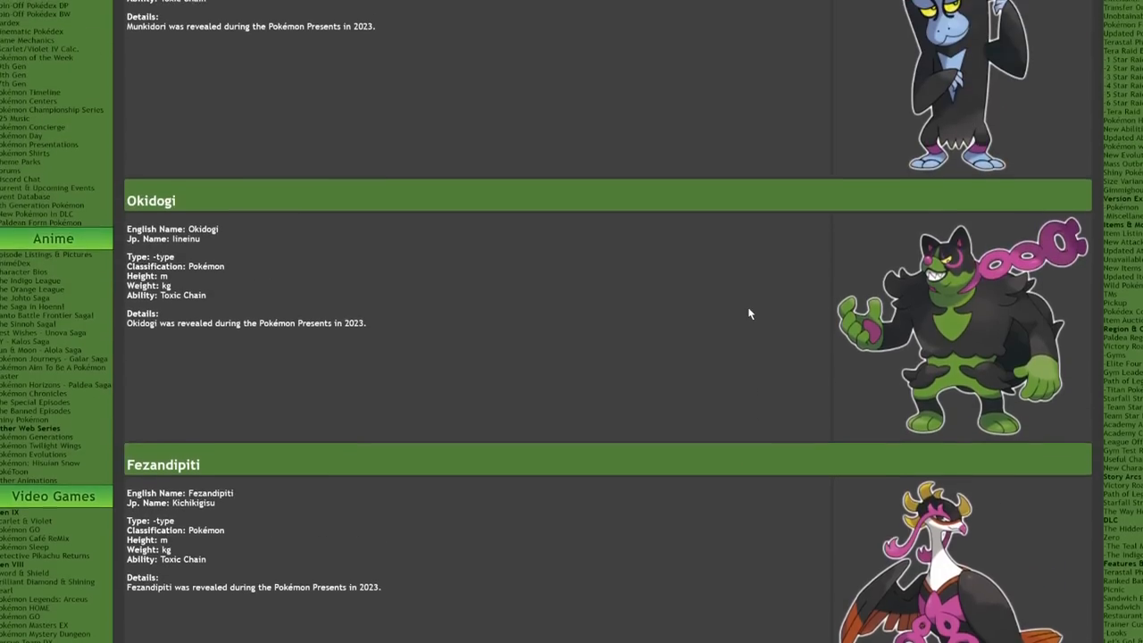
pyautogui.scroll(-3)
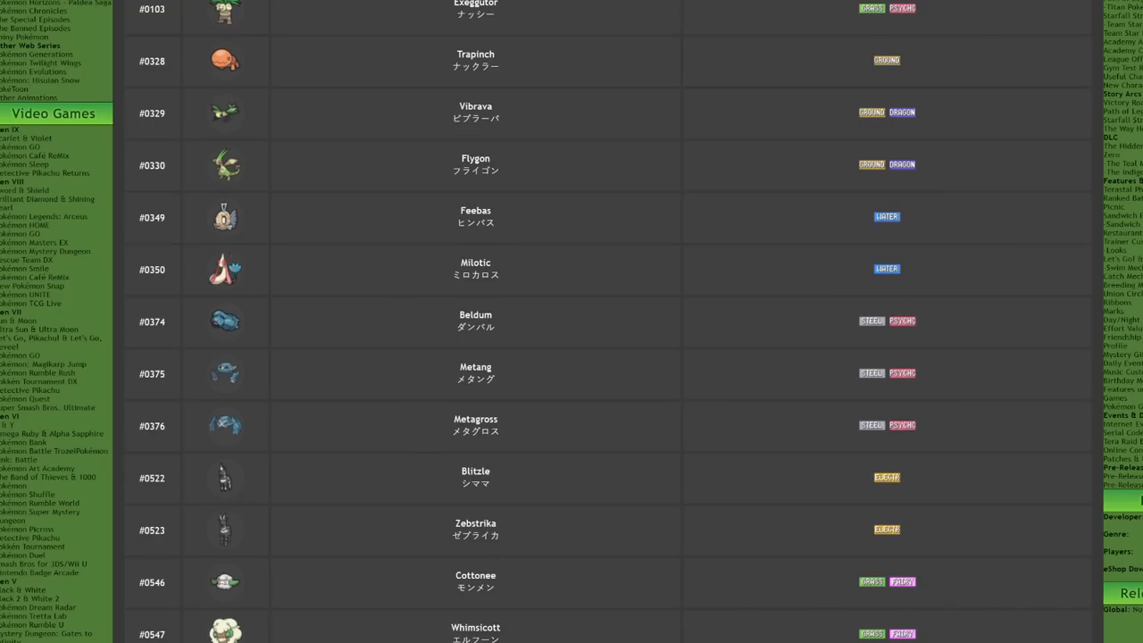
# Step: Scroll around the returning Pokémon table between Terapagos and the Seel and Dewgong rows
pyautogui.scroll(3)
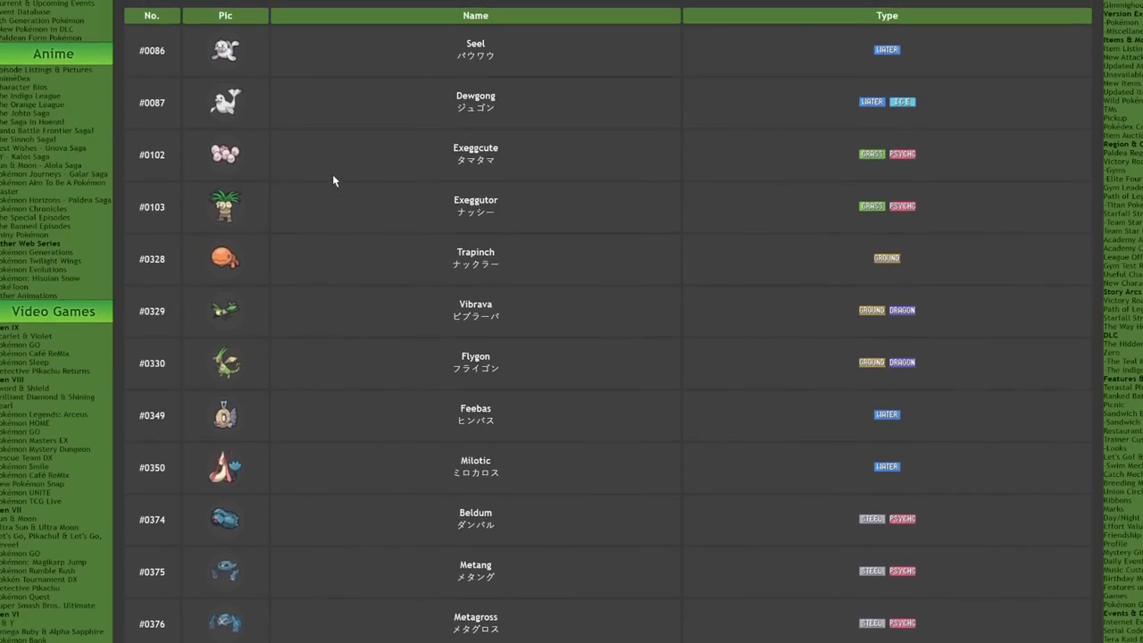
pyautogui.scroll(-3)
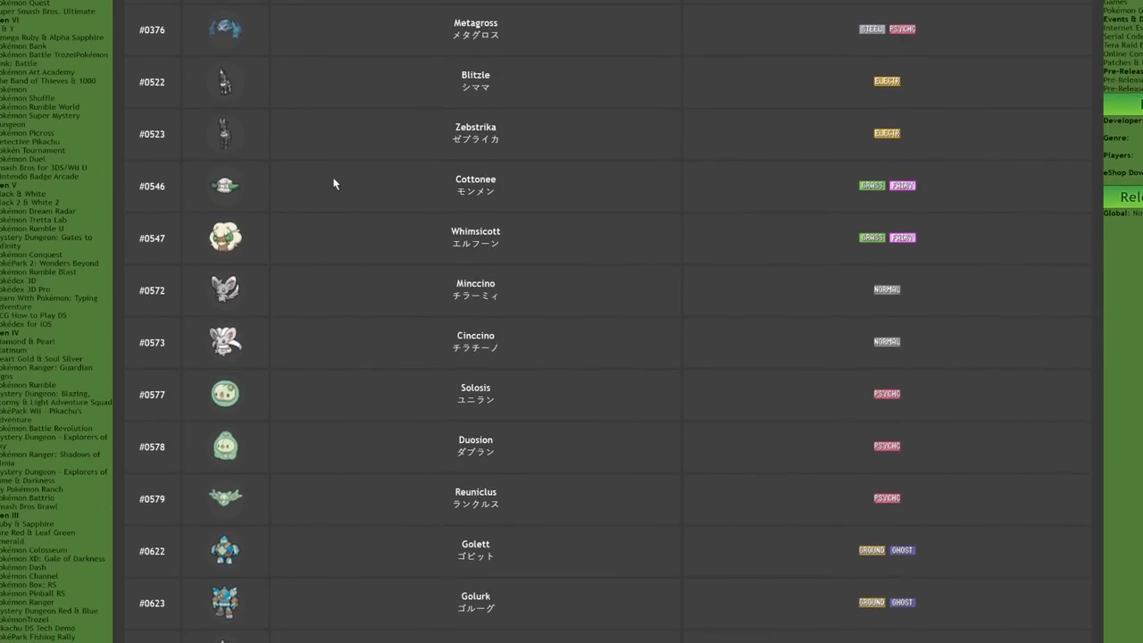
pyautogui.scroll(3)
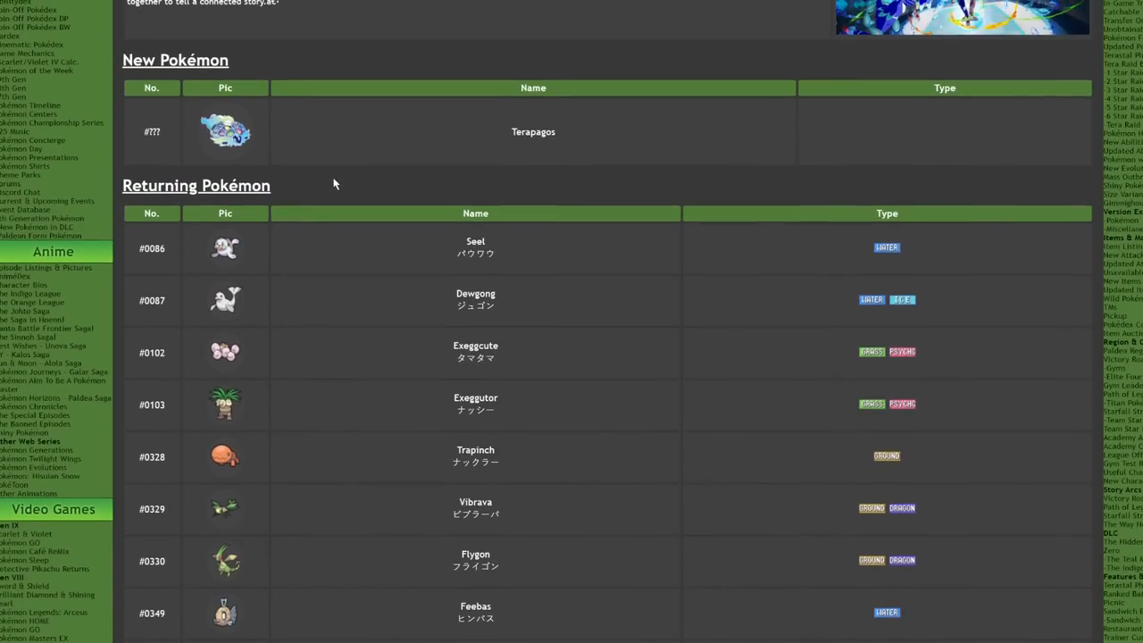
pyautogui.scroll(-3)
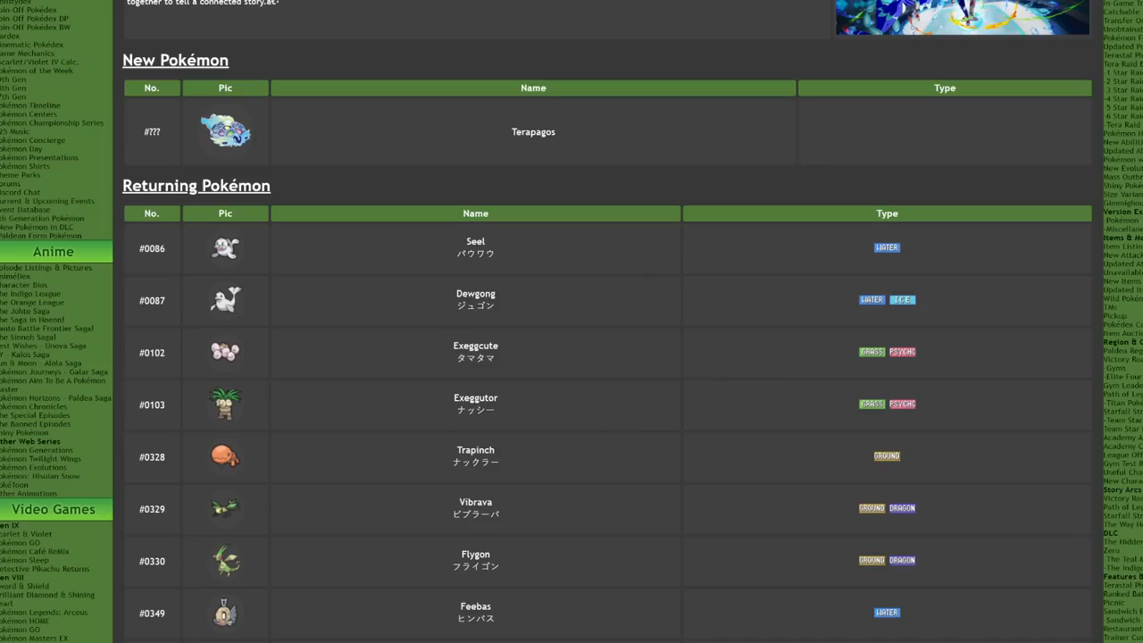
pyautogui.moveTo(371, 365)
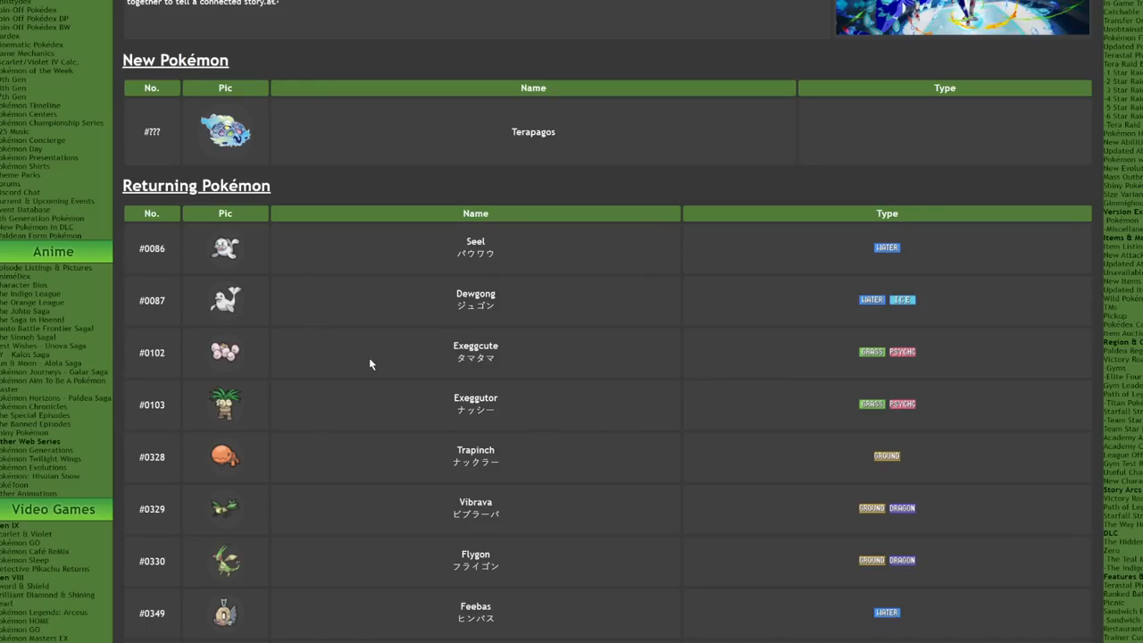
pyautogui.moveTo(396, 217)
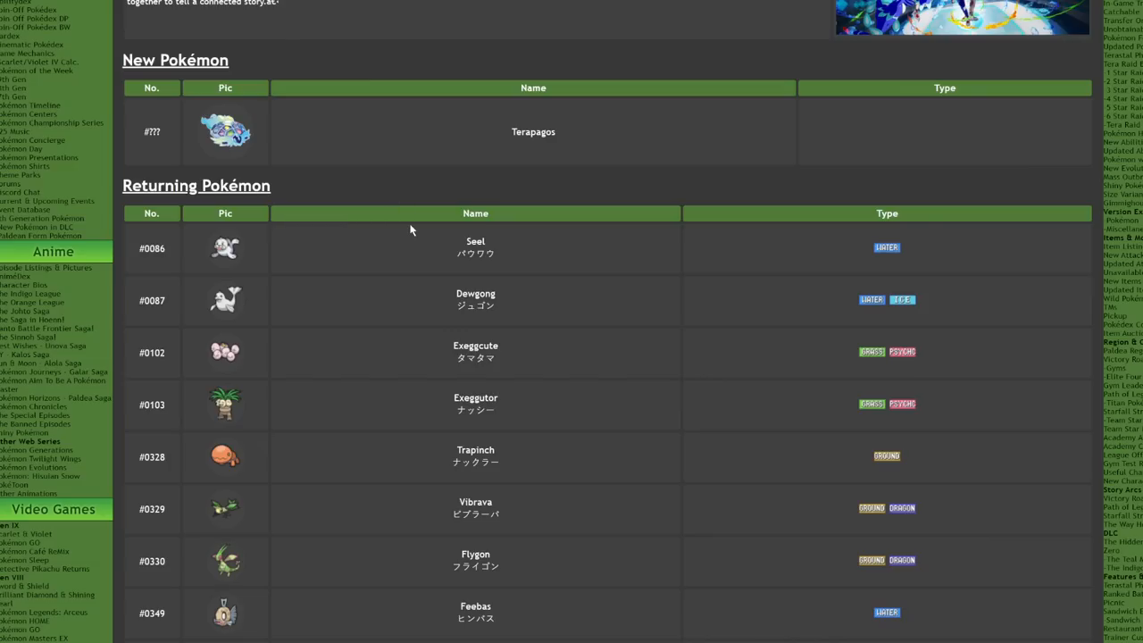
pyautogui.moveTo(410, 143)
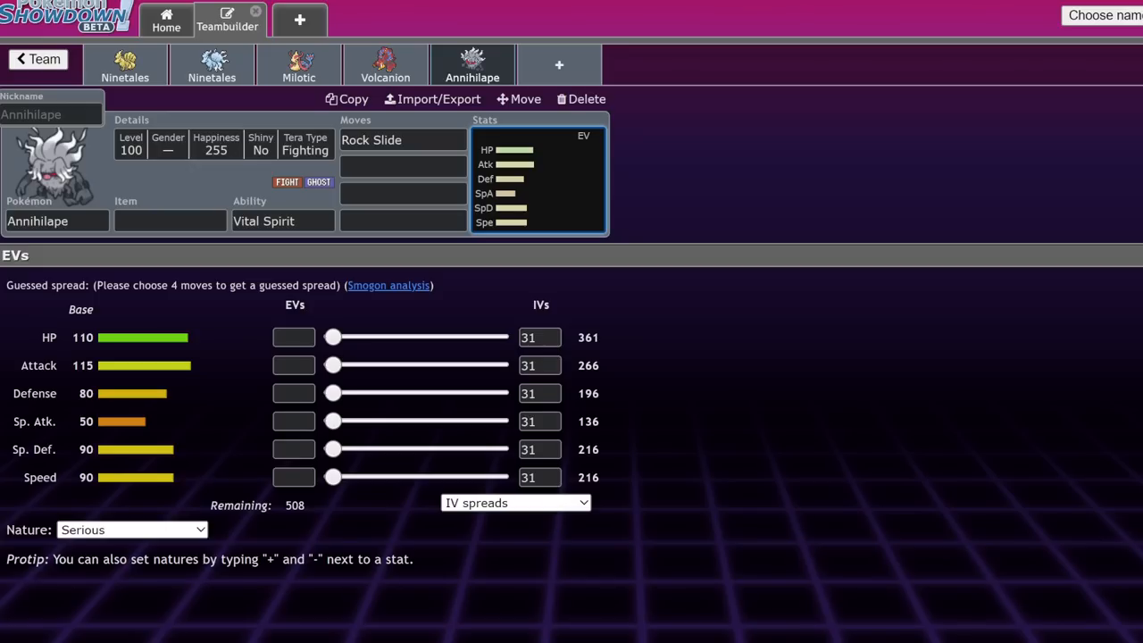
# Step: In the returning-DLC team, give Exeggutor Trick Room and Sleep Powder with a 0 Attack IV
pyautogui.click(37, 59)
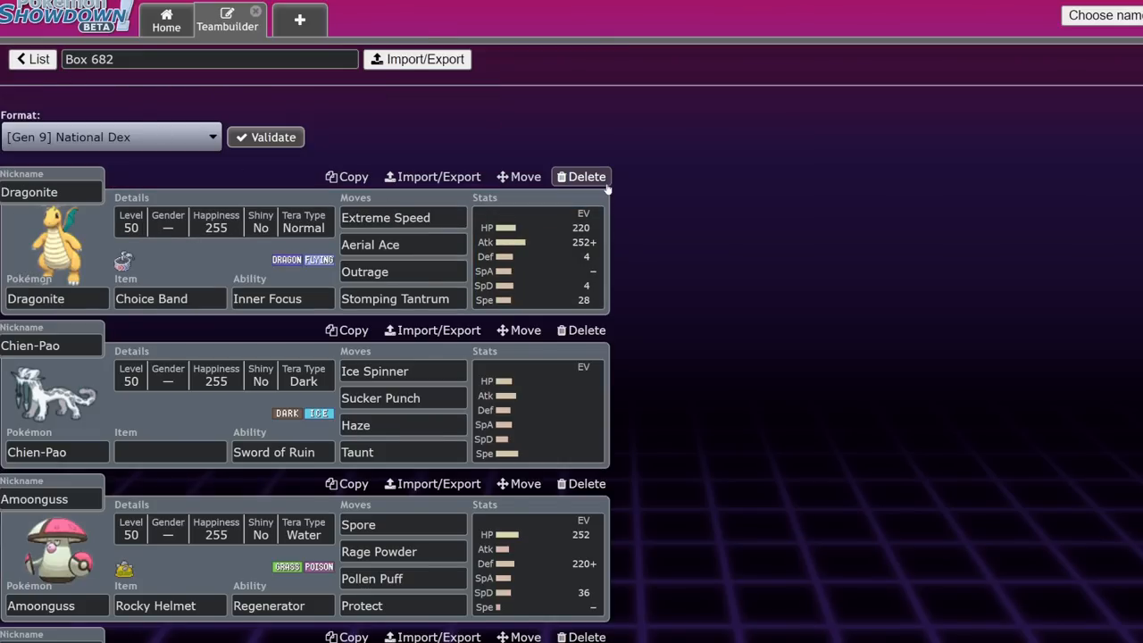
pyautogui.click(586, 176)
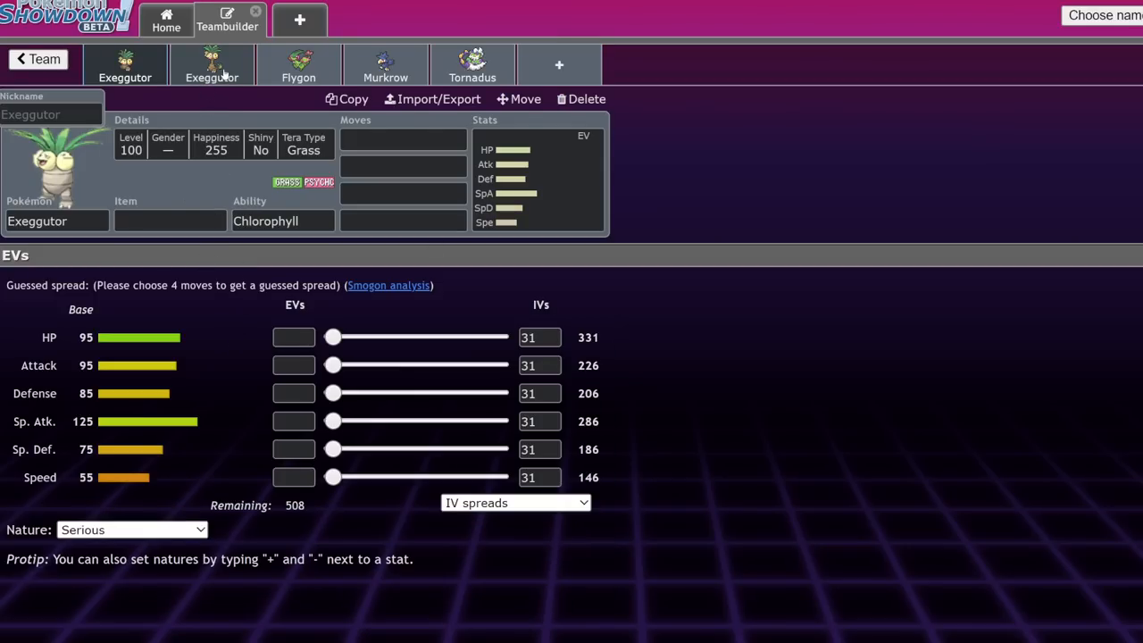
pyautogui.moveTo(203, 346)
pyautogui.write('tric')
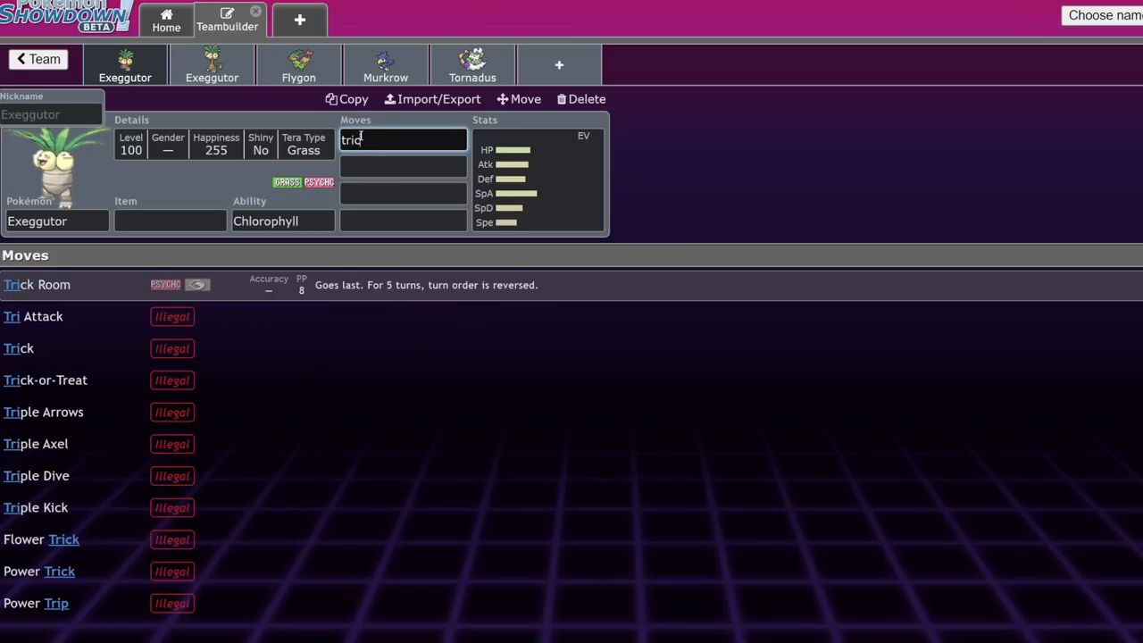
pyautogui.click(36, 284)
pyautogui.write('Sleep Powder')
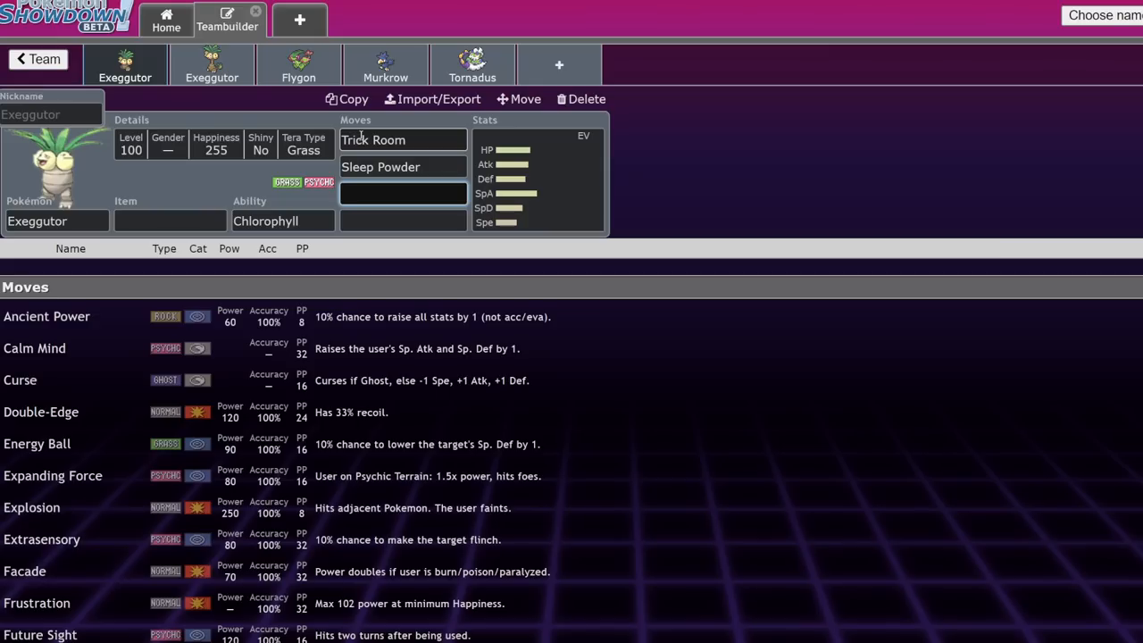
pyautogui.click(535, 178)
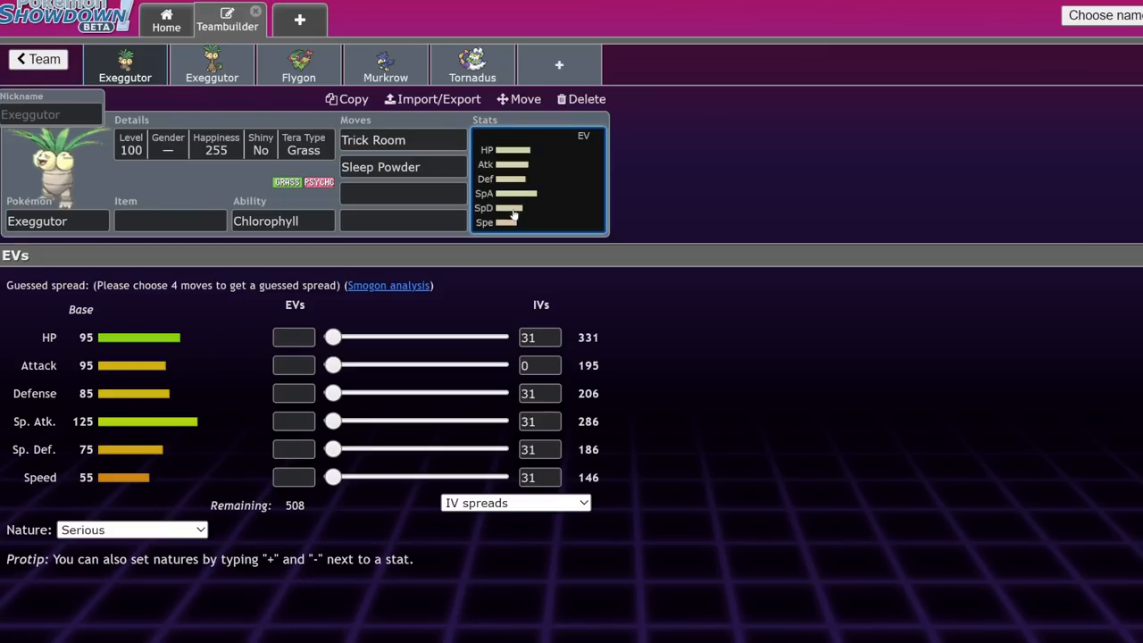
pyautogui.click(282, 221)
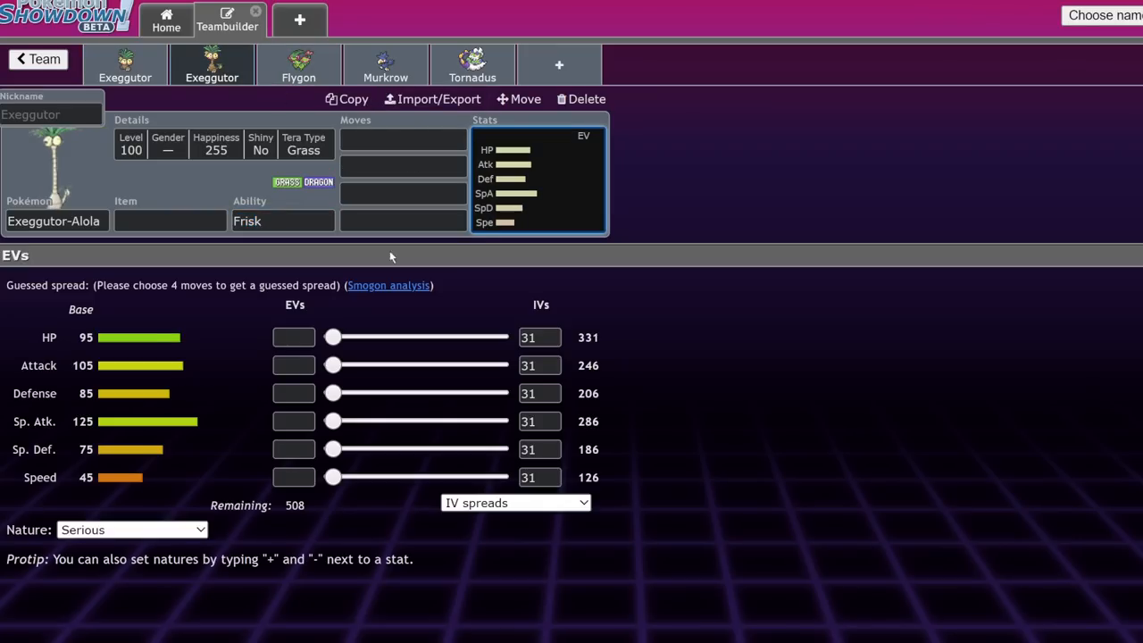
pyautogui.moveTo(291, 255)
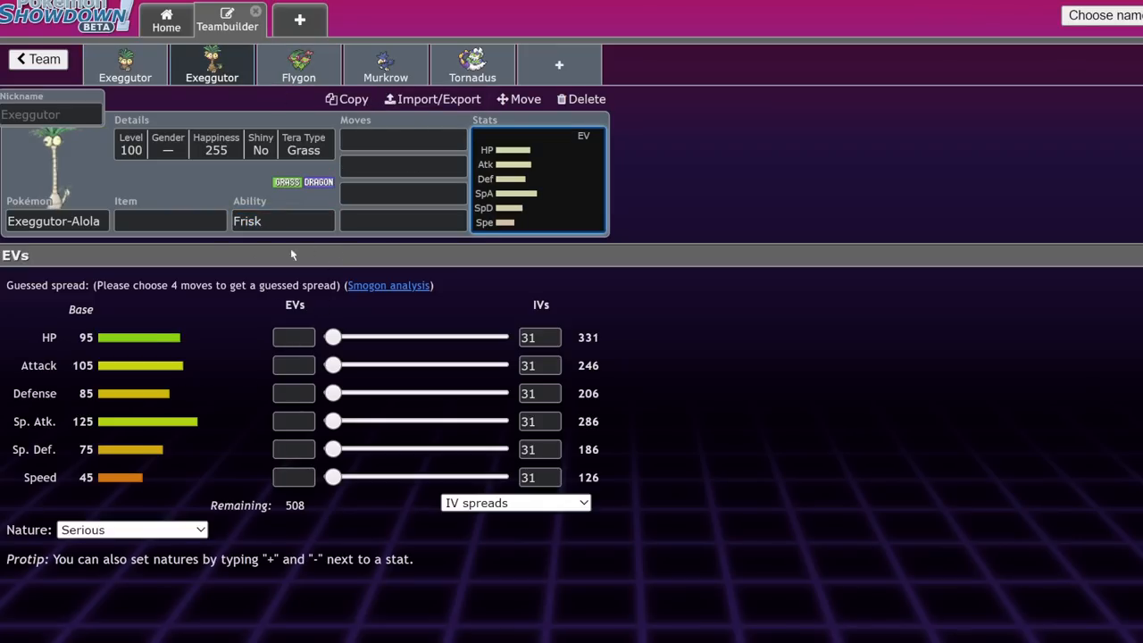
pyautogui.moveTo(236, 205)
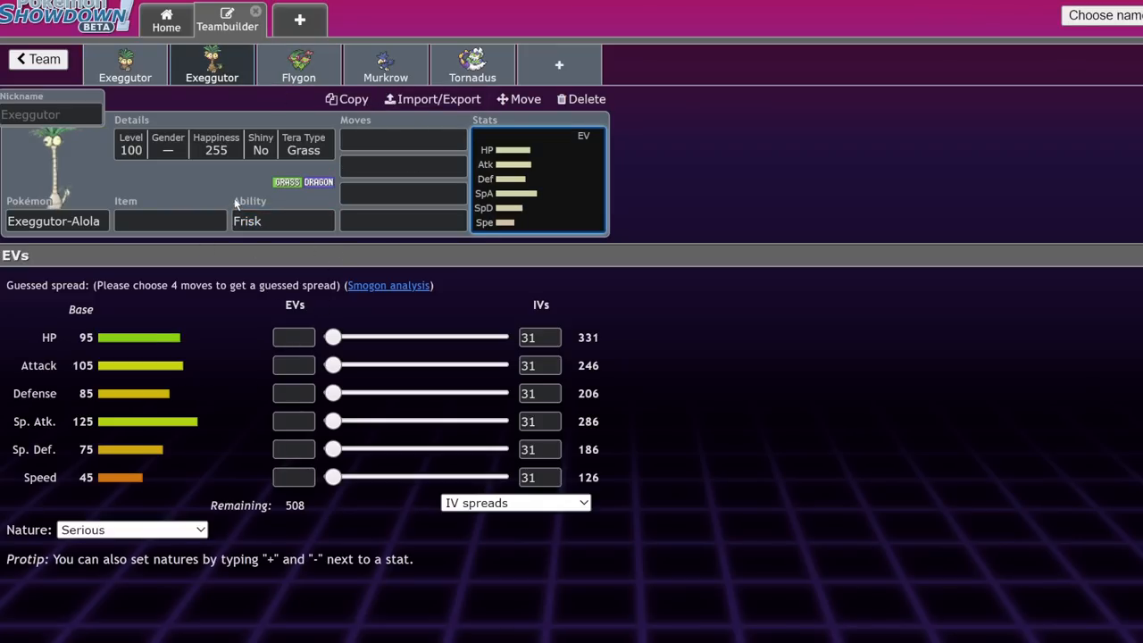
# Step: Give Alolan Exeggutor Trick Room and Giga Drain as its first two moves
pyautogui.write('tri')
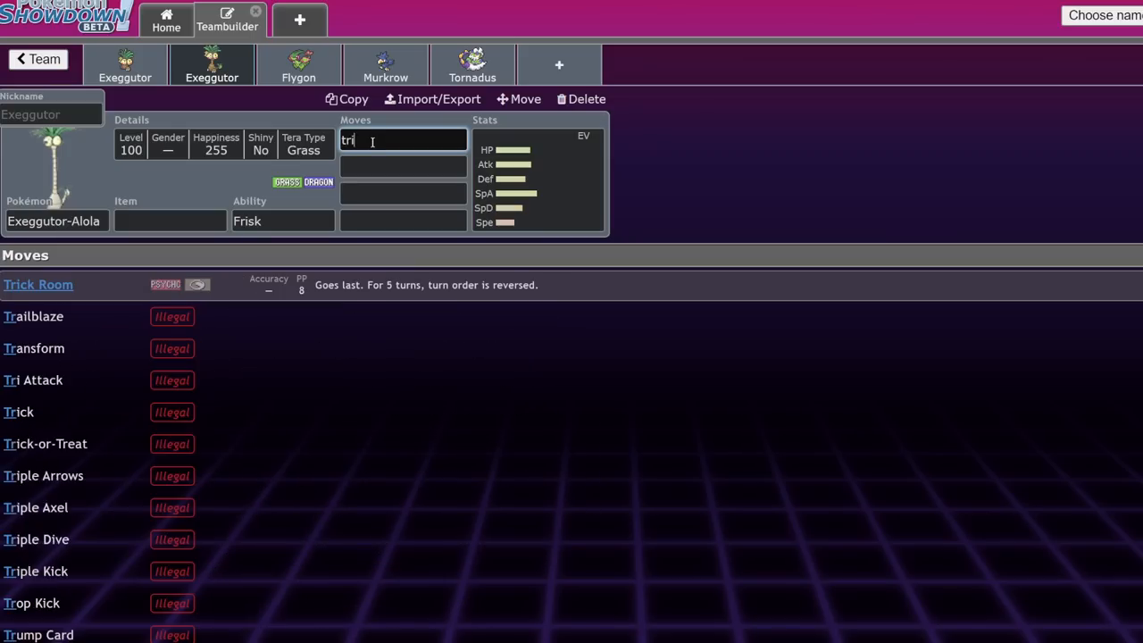
pyautogui.click(38, 284)
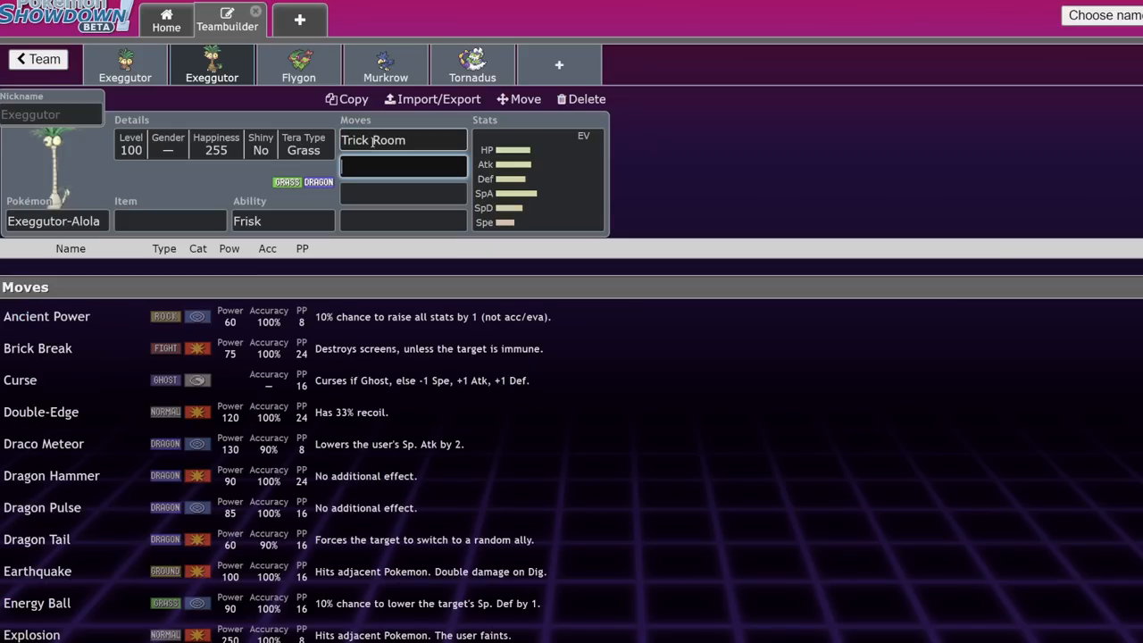
pyautogui.write('g')
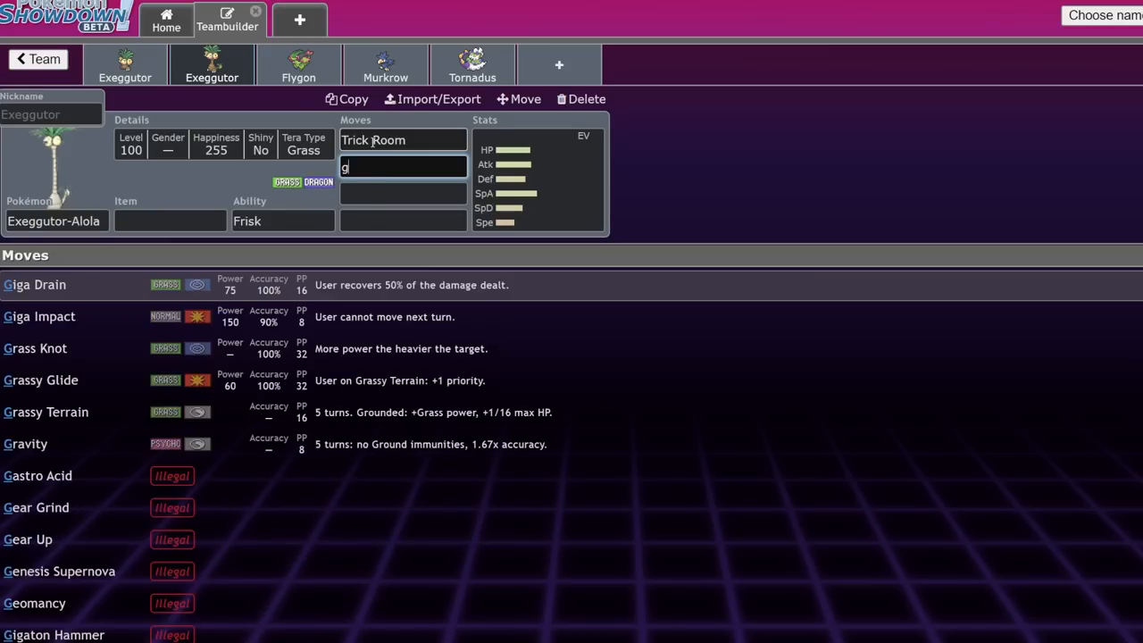
pyautogui.write('ene')
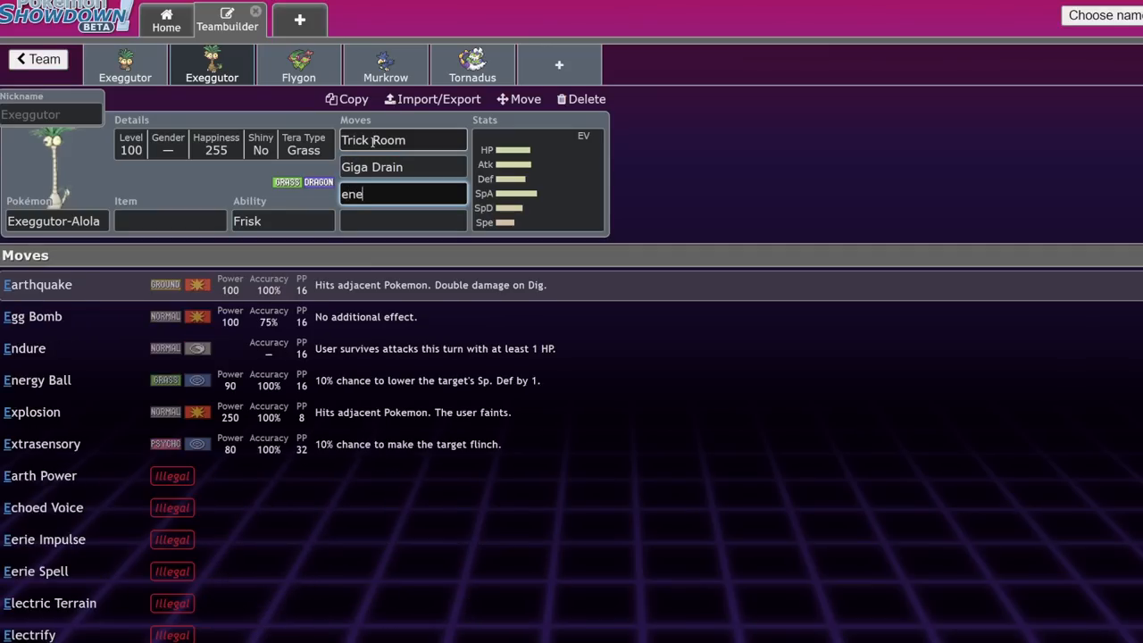
# Step: Add Draco Meteor as the third move and start entering Dragon Hammer as the fourth
pyautogui.write('d')
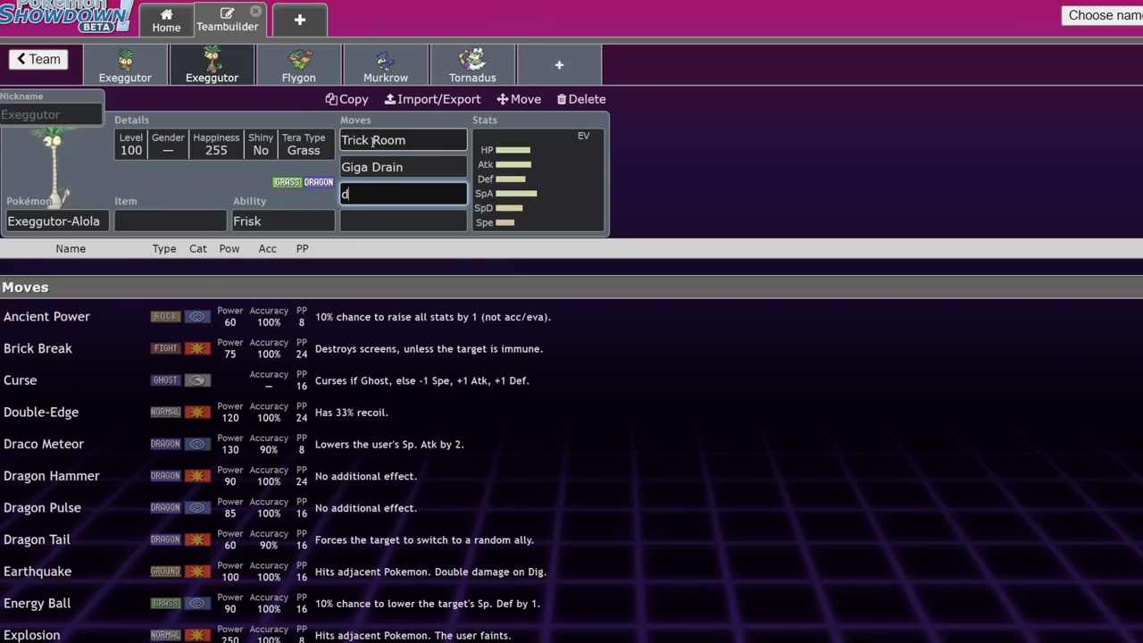
pyautogui.click(43, 443)
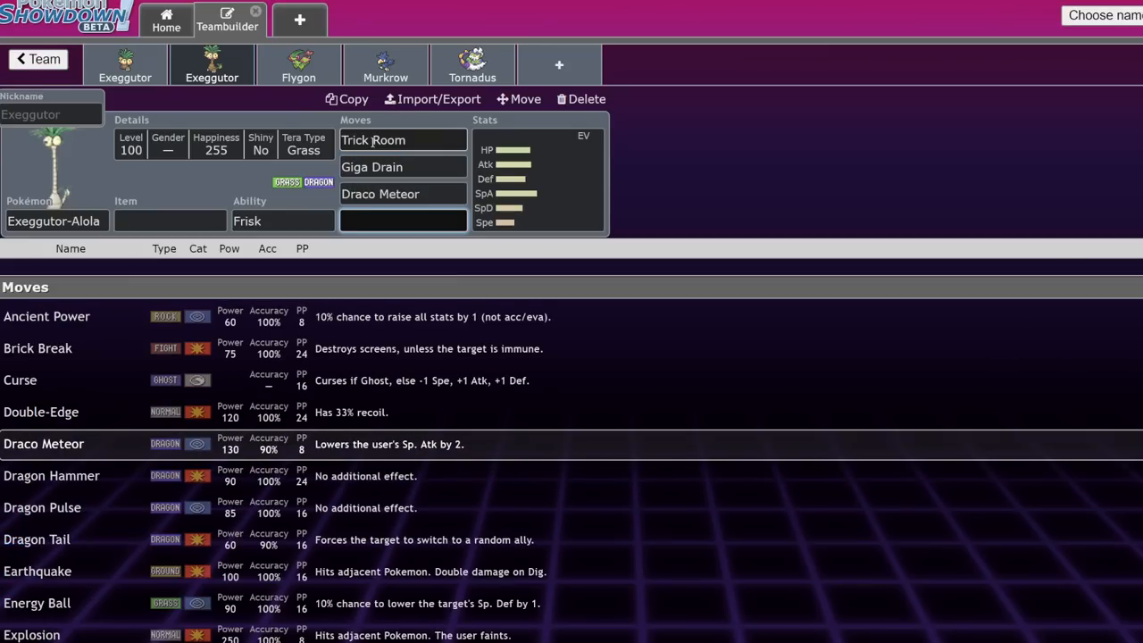
pyautogui.write('dra')
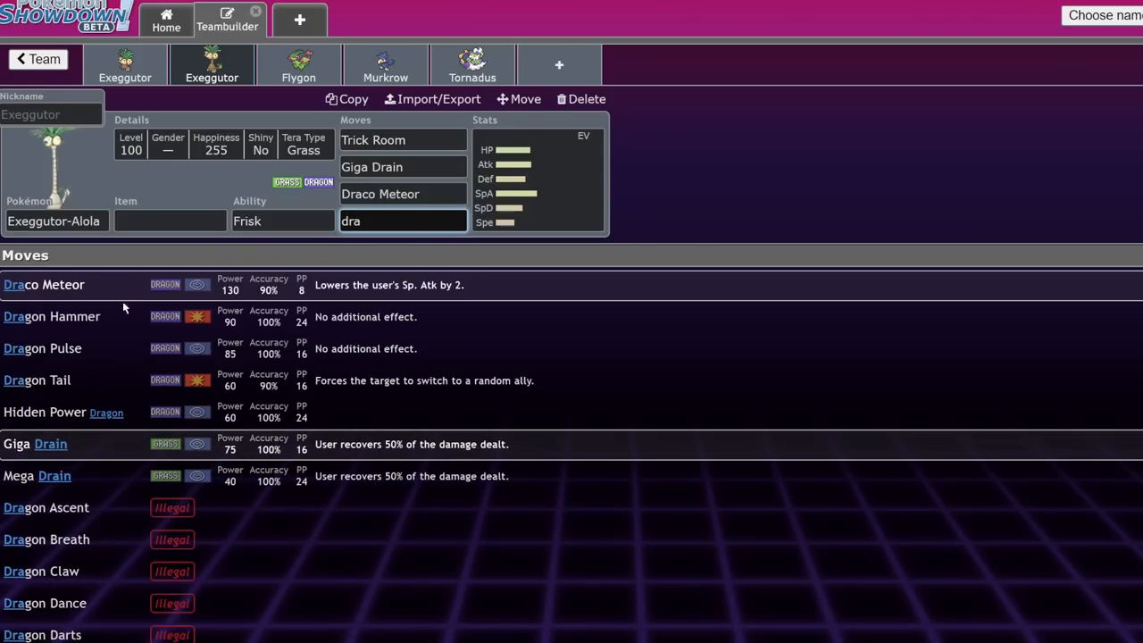
pyautogui.moveTo(127, 316)
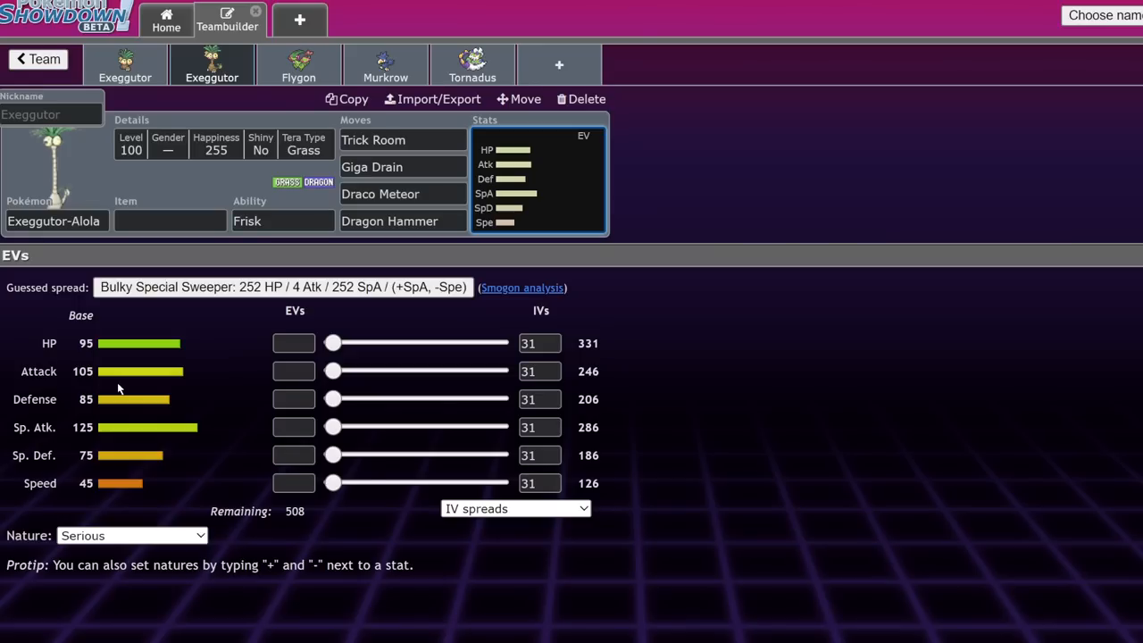
pyautogui.moveTo(462, 244)
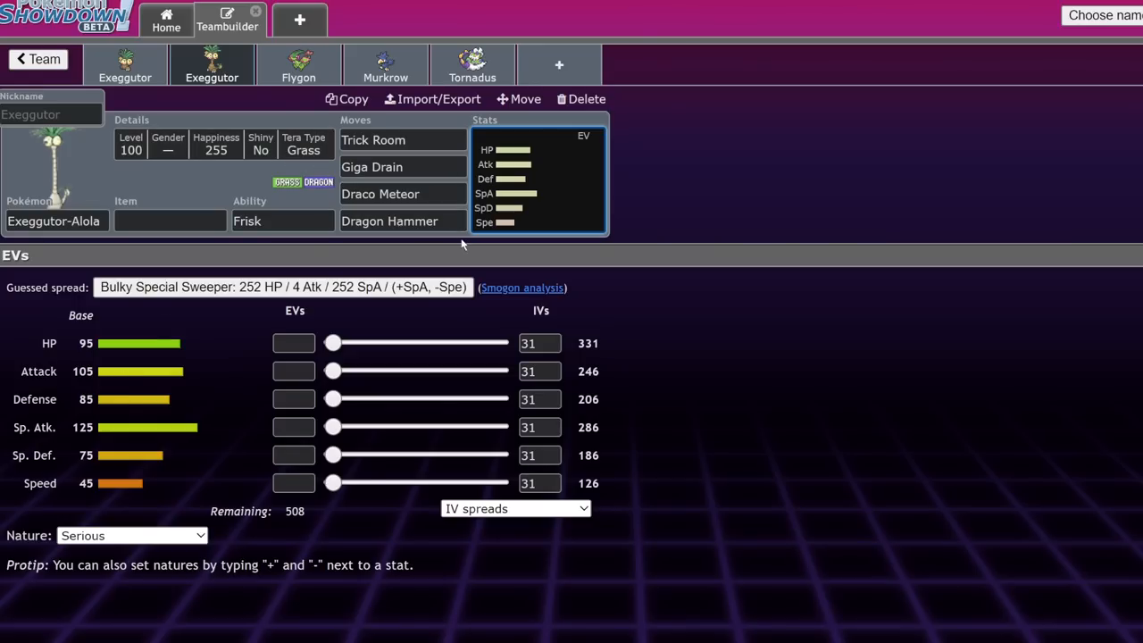
# Step: Swap Alolan Exeggutor's Dragon Hammer for Flamethrower, keeping Giga Drain in its slot
pyautogui.click(389, 220)
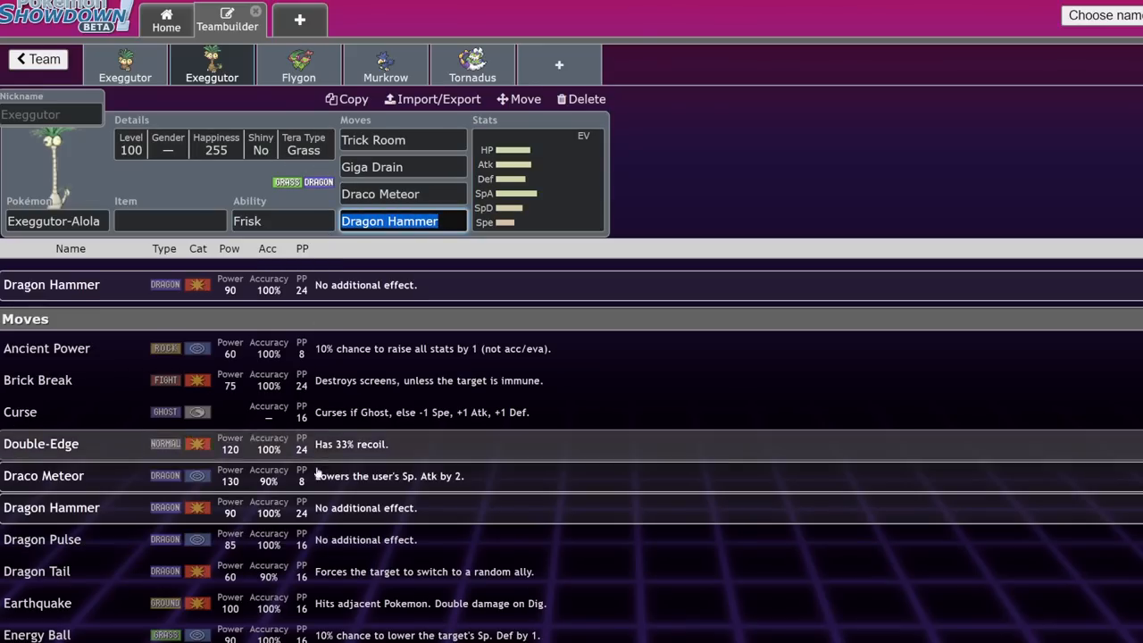
pyautogui.scroll(-3)
pyautogui.write('Flamethrower')
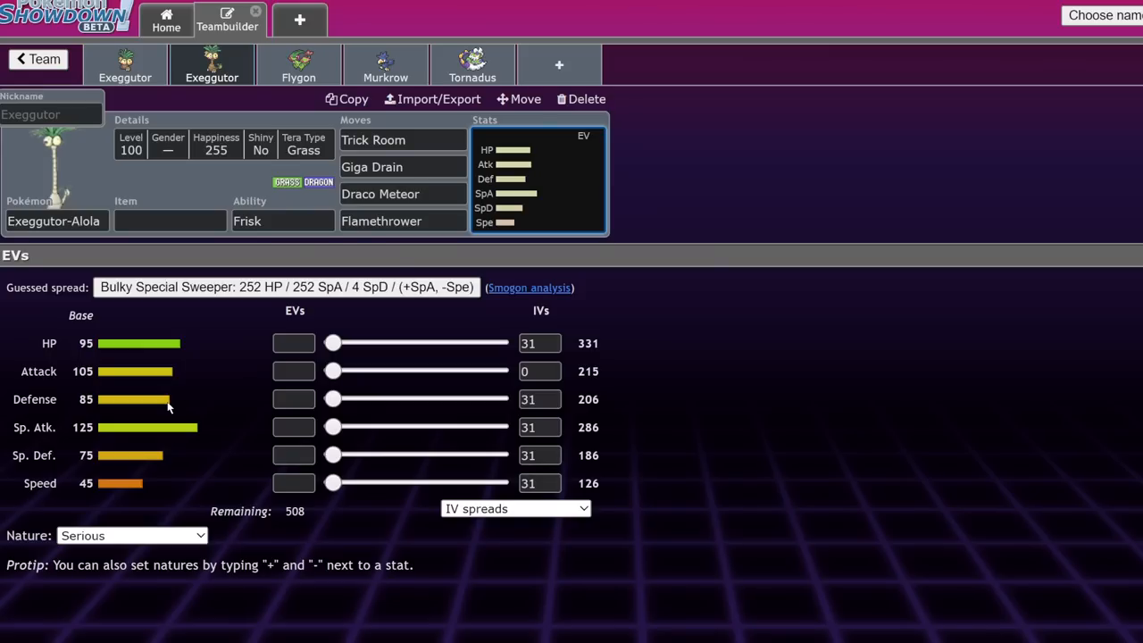
pyautogui.click(402, 167)
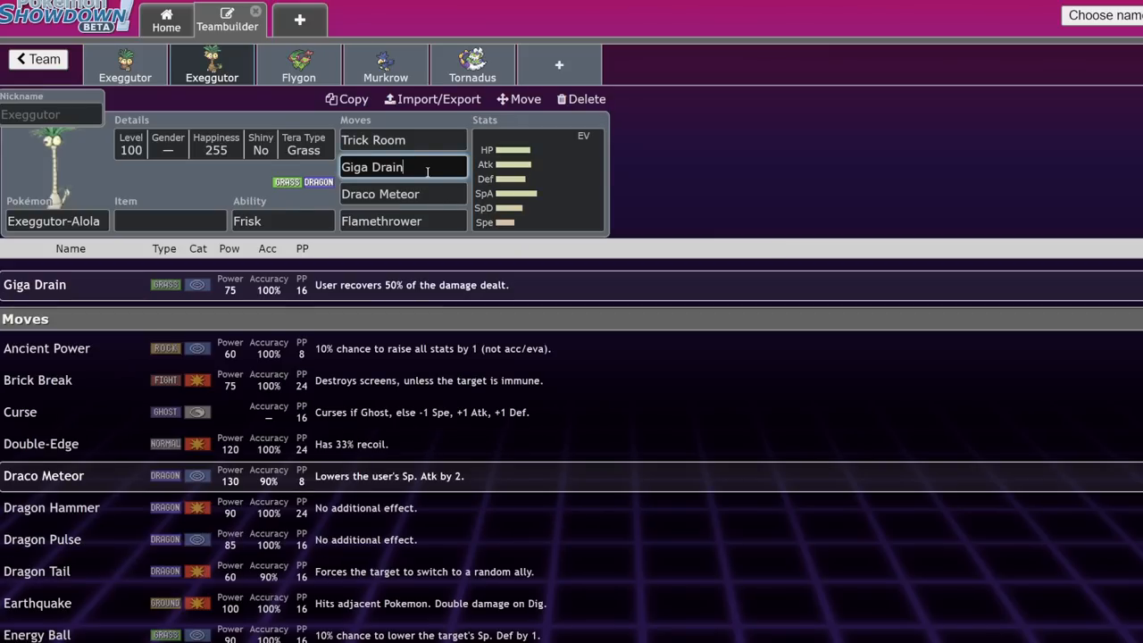
pyautogui.click(401, 220)
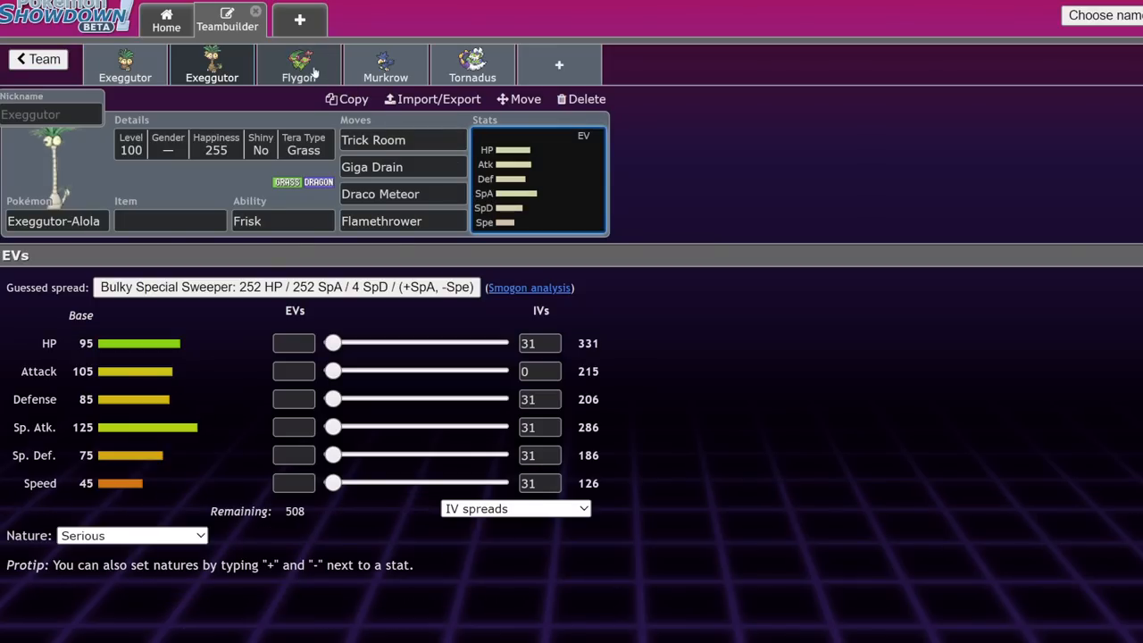
# Step: Give Flygon Dragon Dance, Earthquake and Tera Blast as its first three moves
pyautogui.click(299, 64)
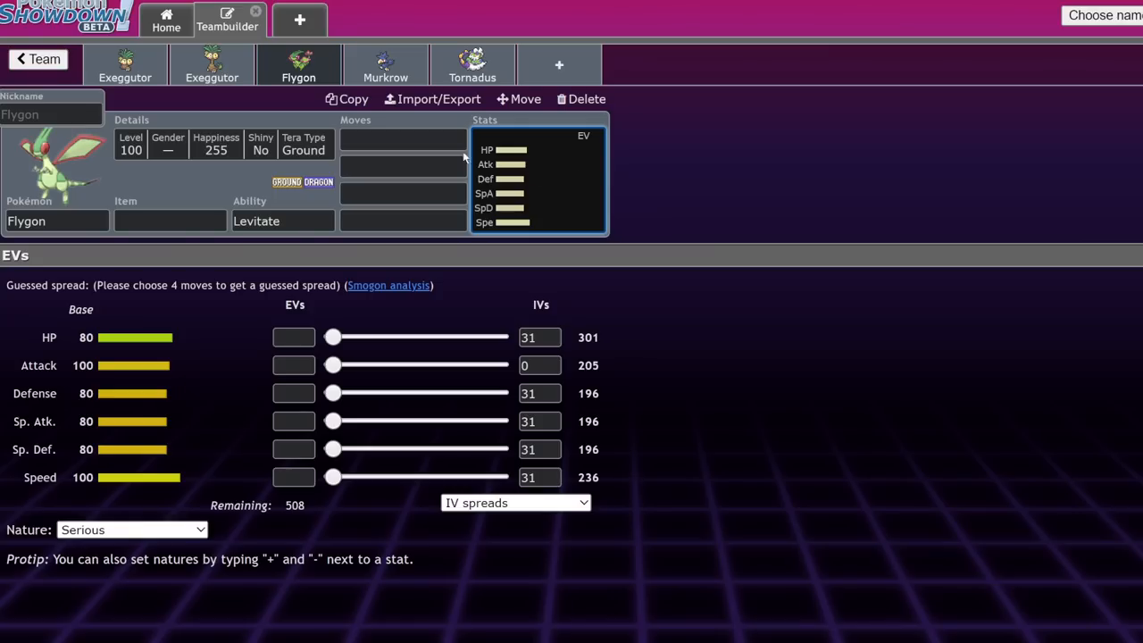
pyautogui.click(402, 138)
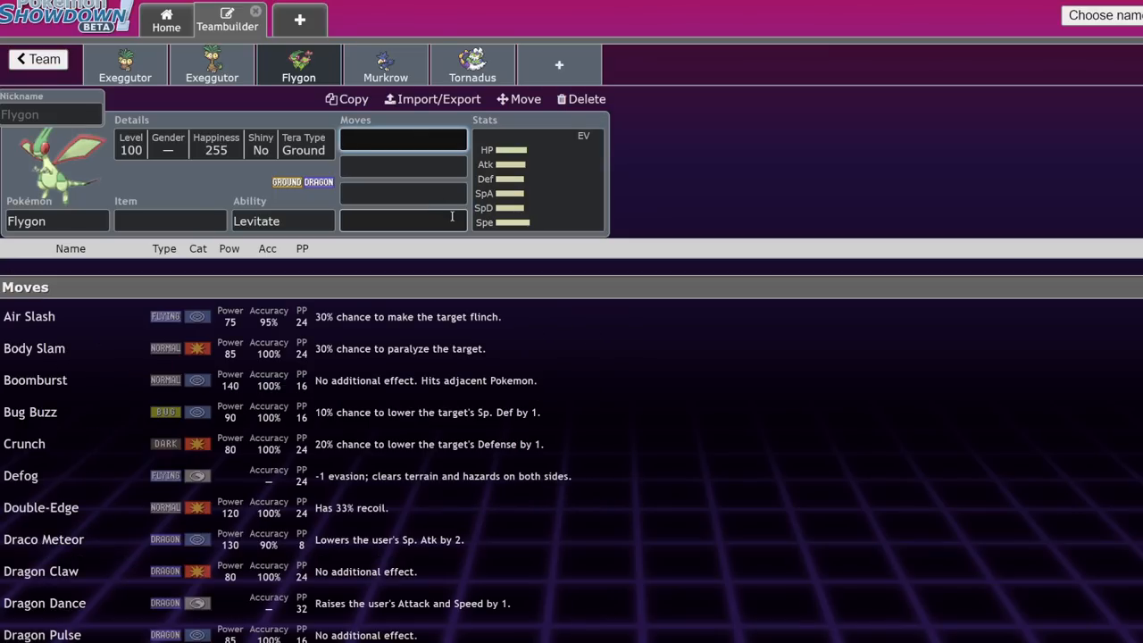
pyautogui.scroll(-3)
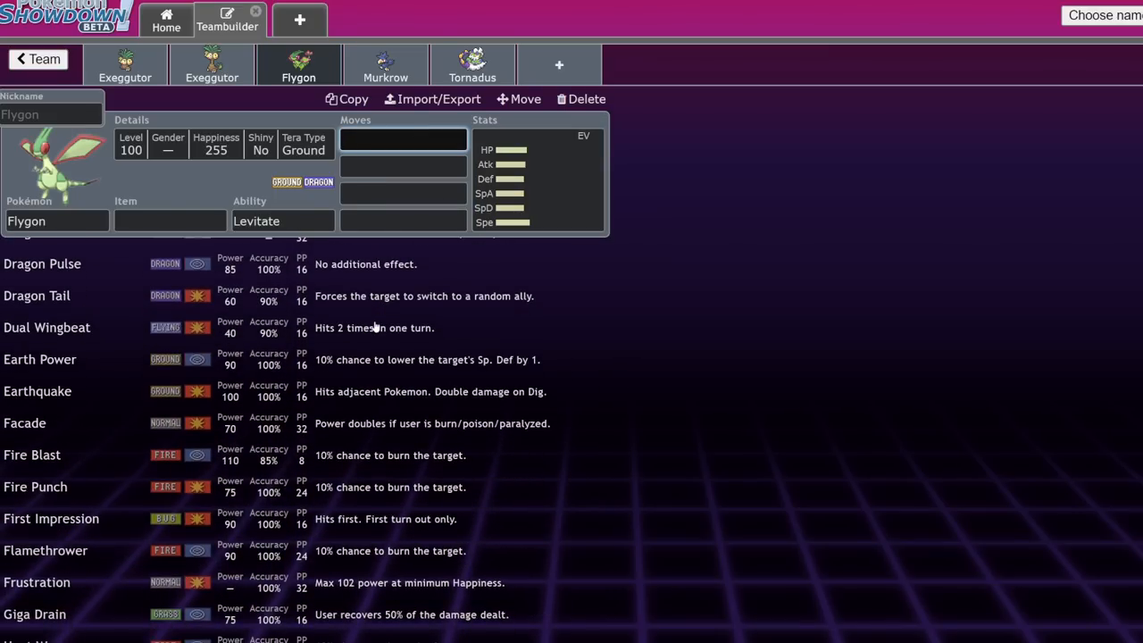
pyautogui.write('u')
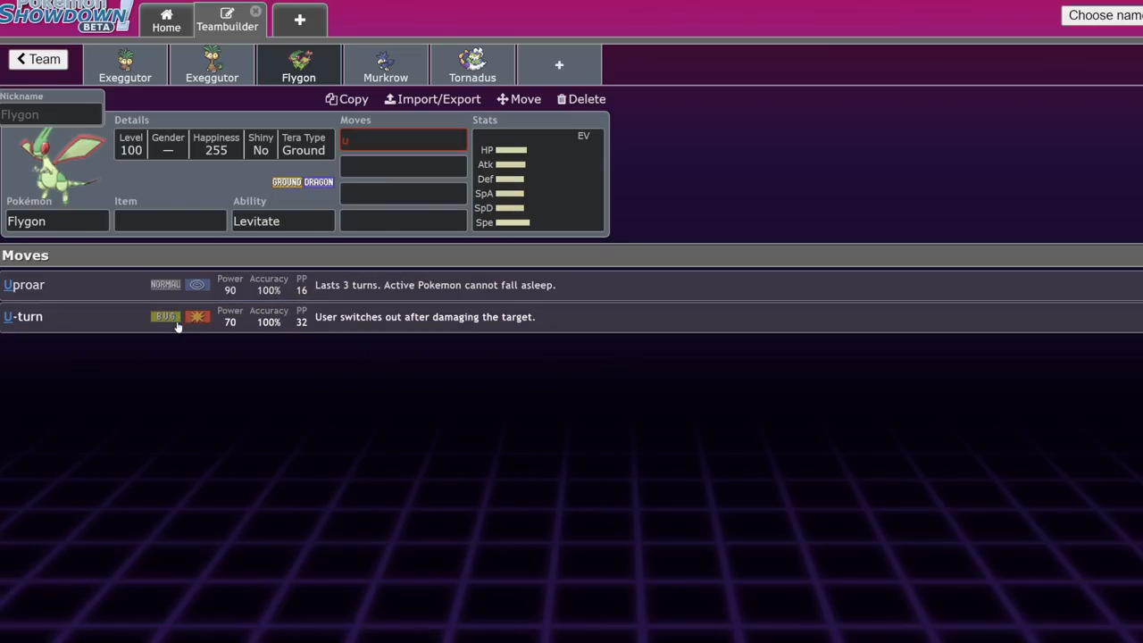
pyautogui.write('EA')
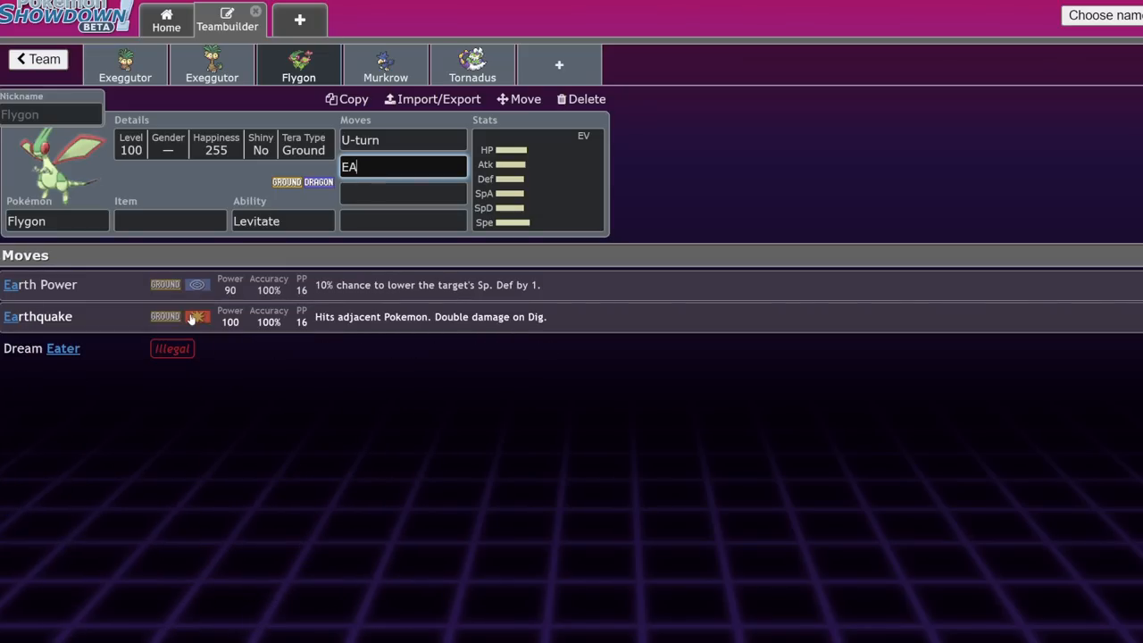
pyautogui.click(38, 316)
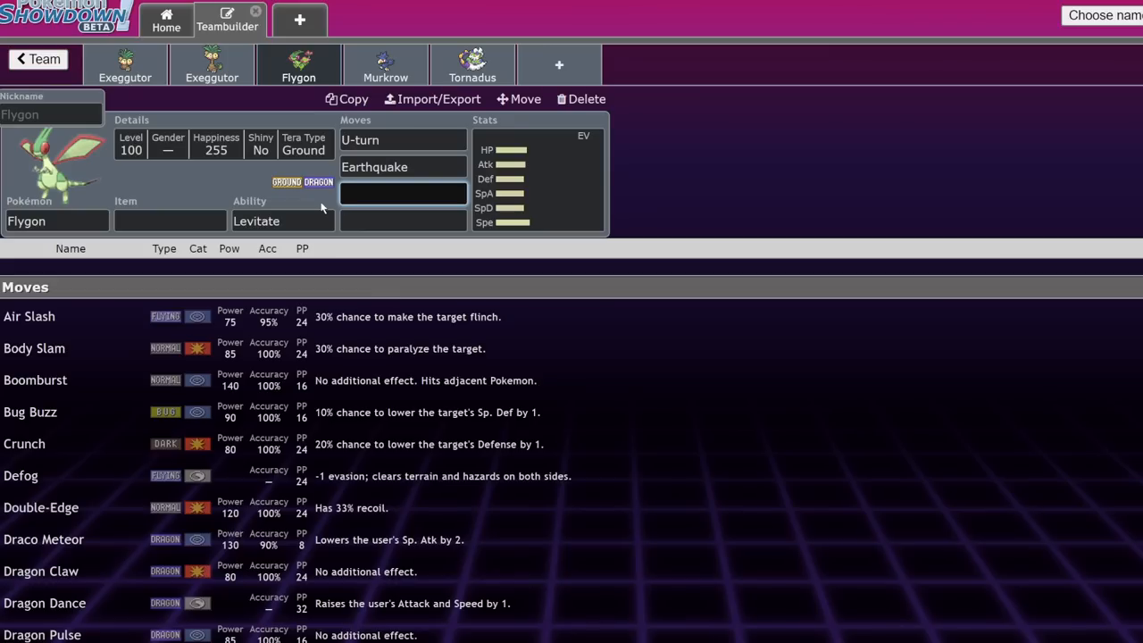
pyautogui.write('DRA')
pyautogui.click(403, 221)
pyautogui.write('Tera Blast')
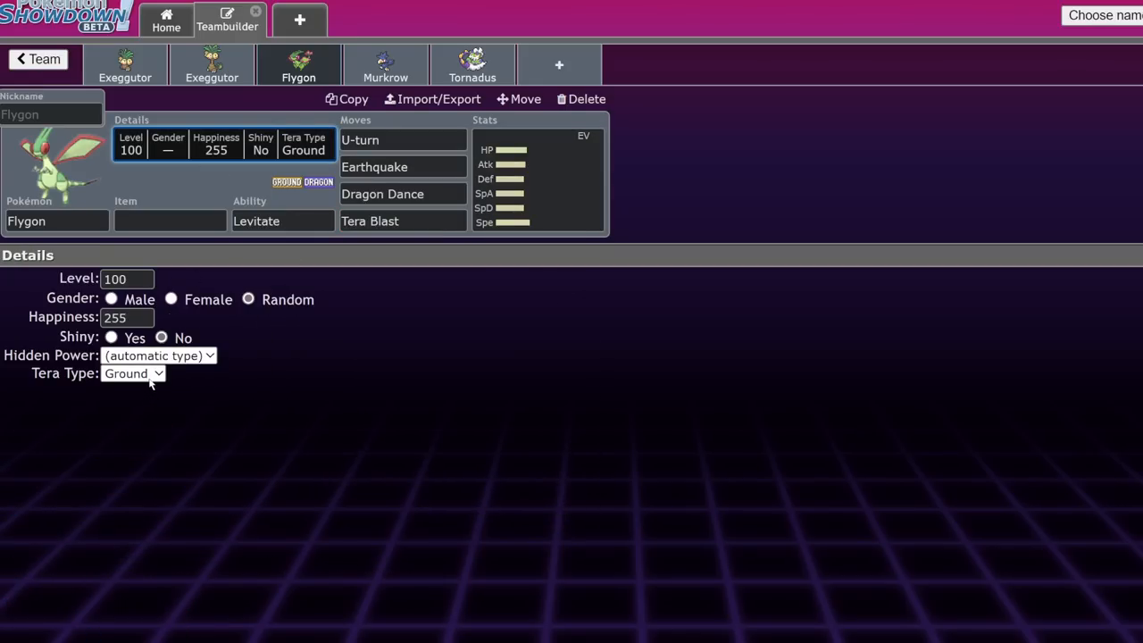
# Step: Set Flygon's Tera Type to Steel and add Dragon Claw as its fourth move
pyautogui.click(132, 373)
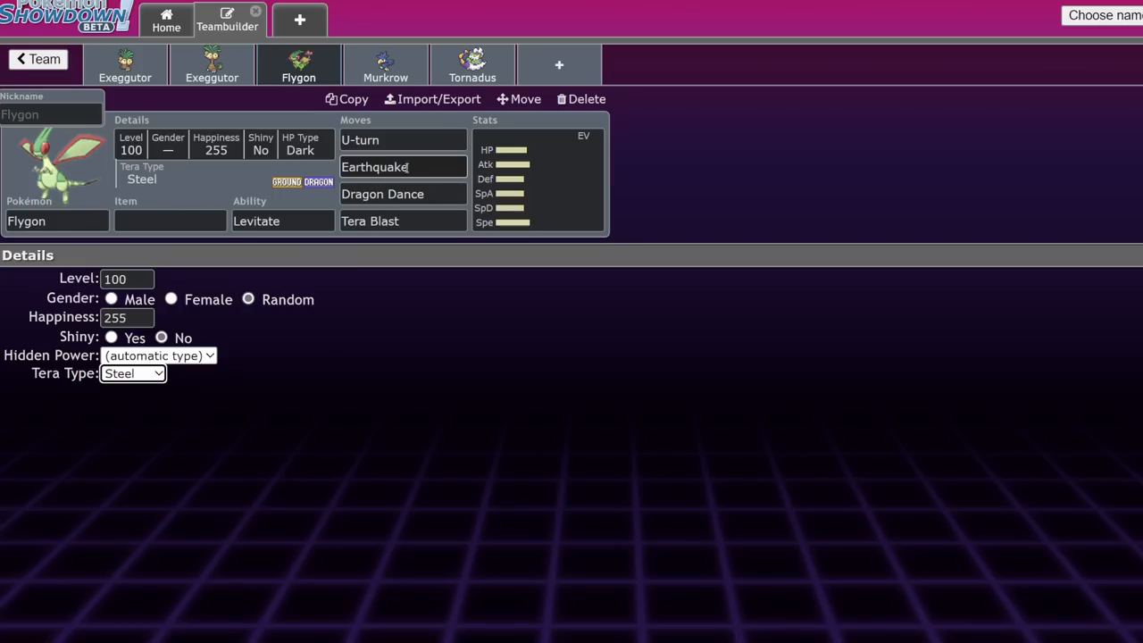
pyautogui.write('dra')
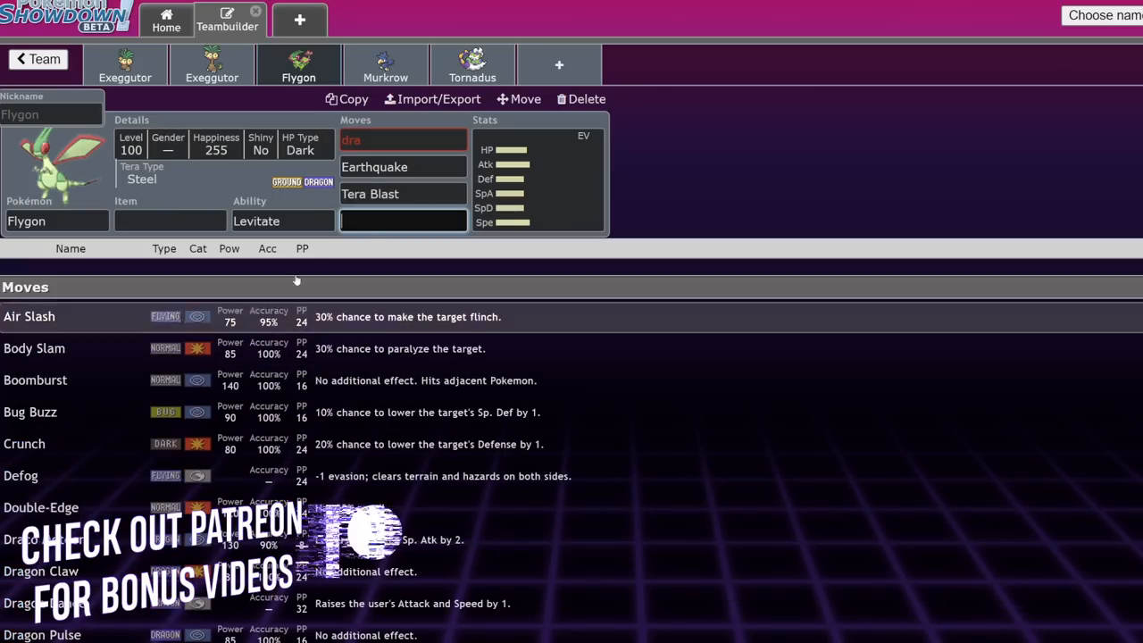
pyautogui.write('dra')
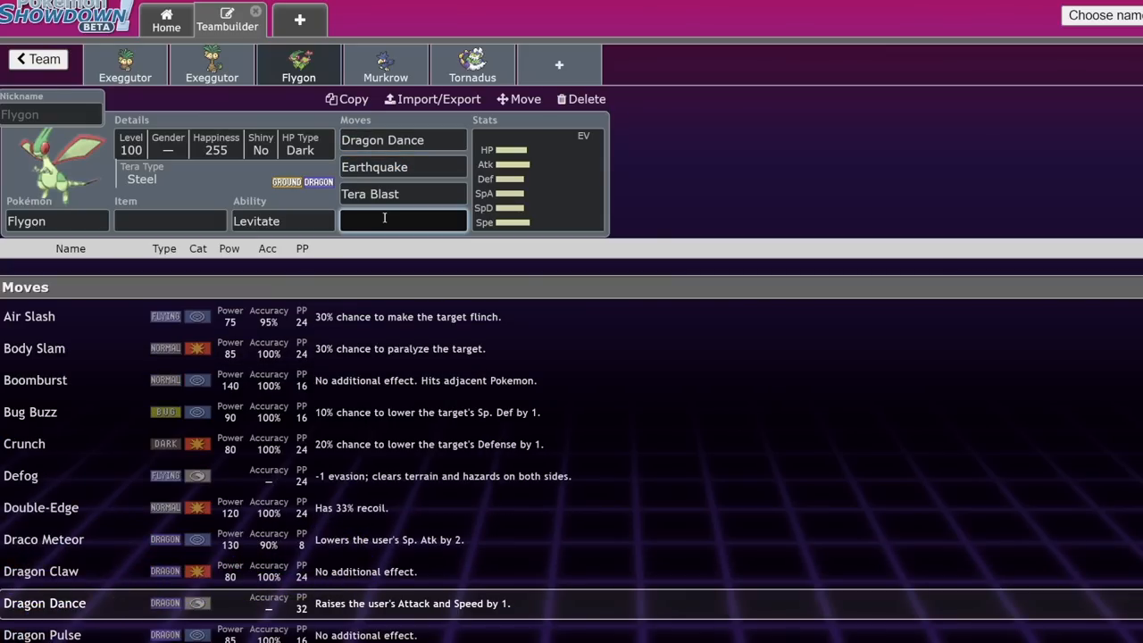
pyautogui.write('dra')
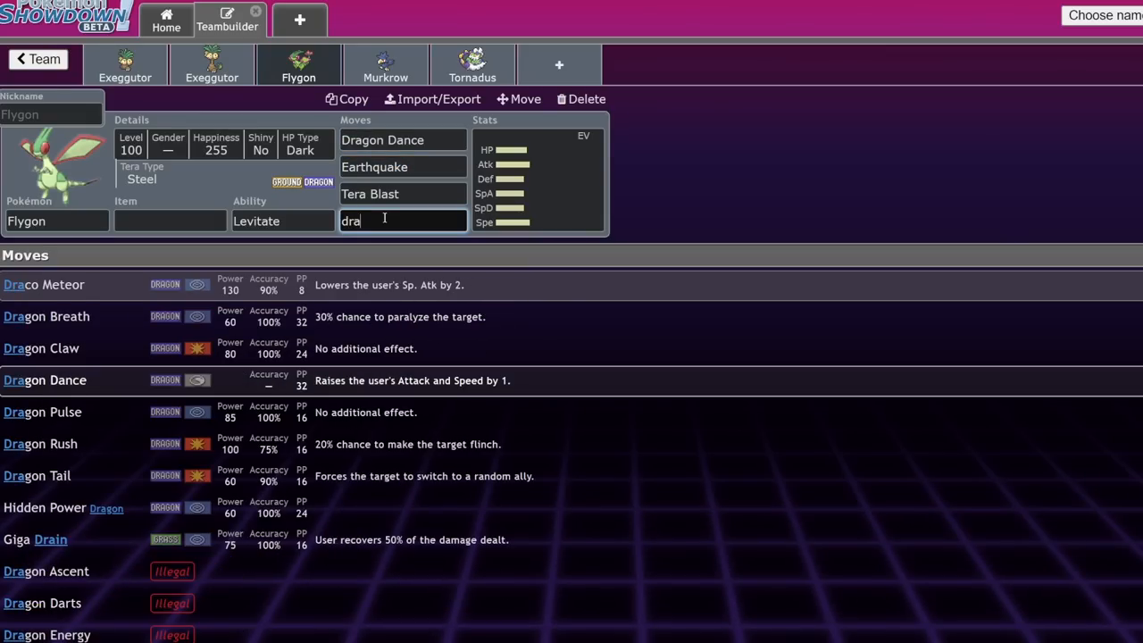
pyautogui.click(41, 348)
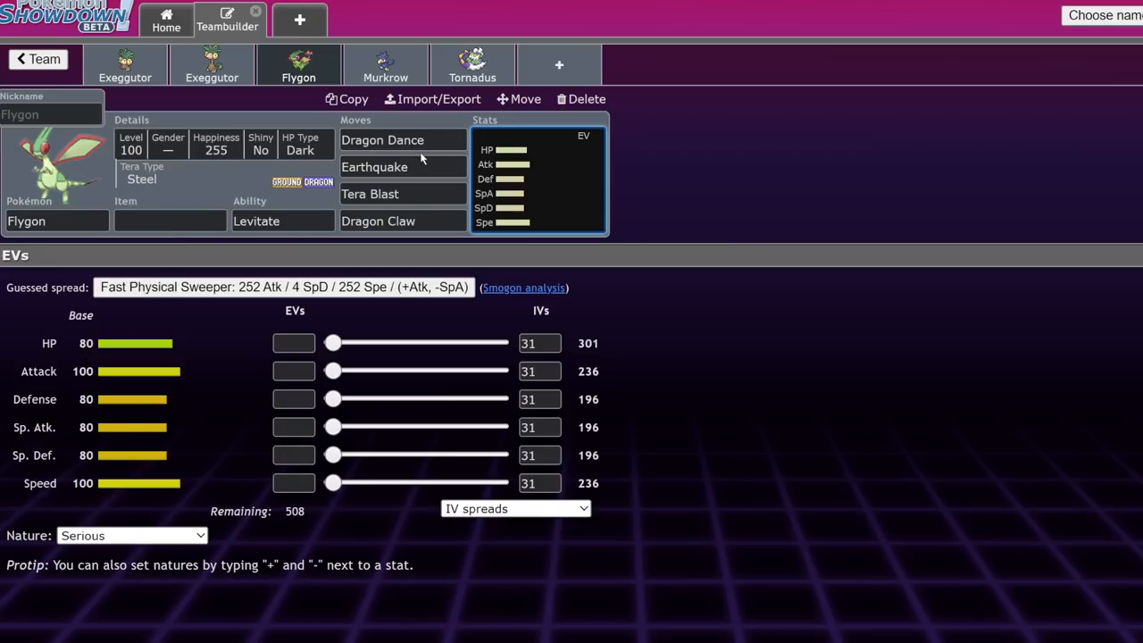
pyautogui.click(402, 167)
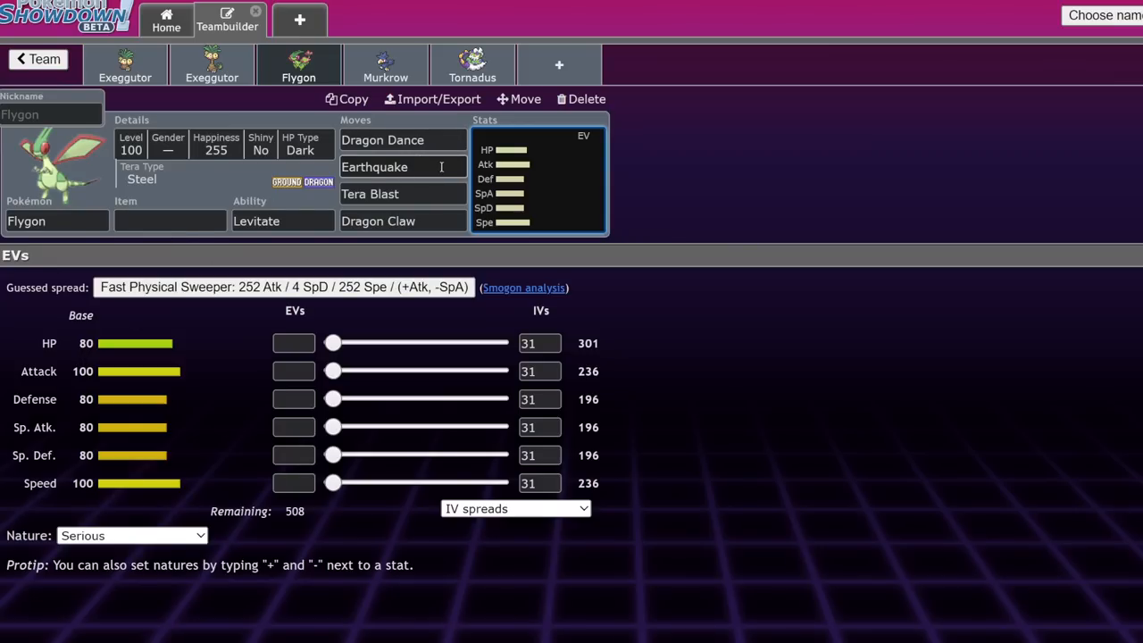
pyautogui.click(403, 167)
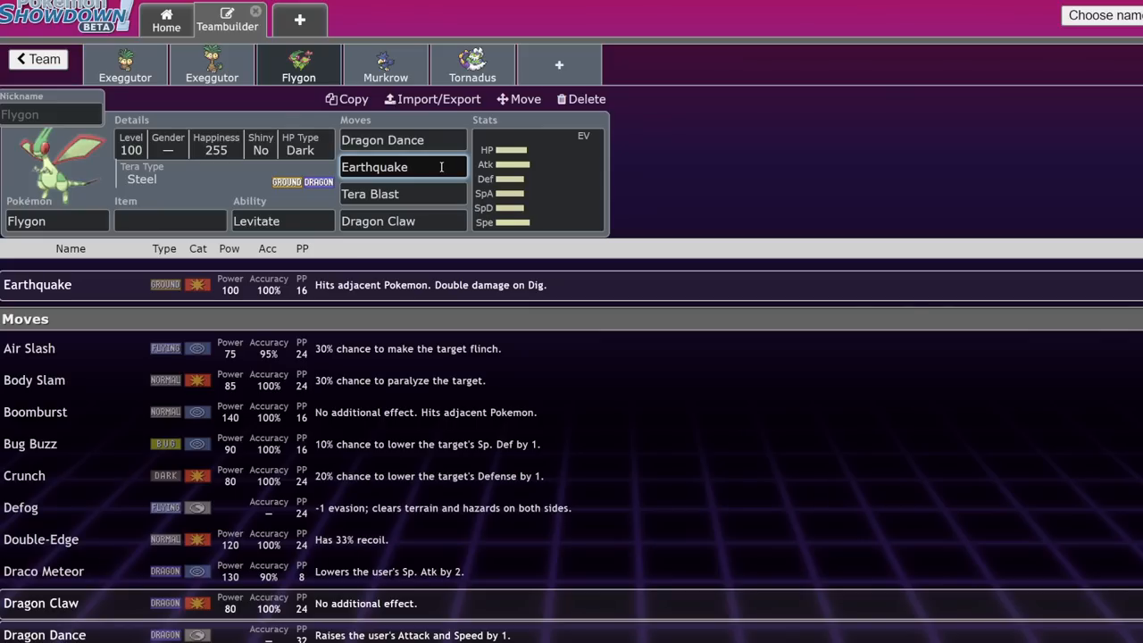
pyautogui.click(403, 167)
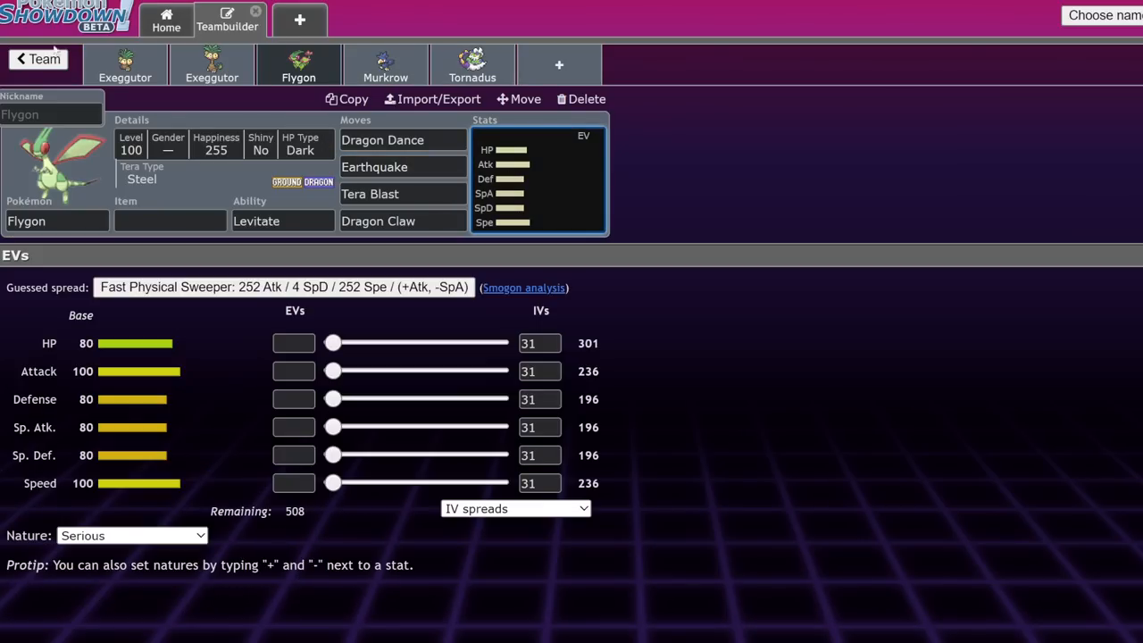
# Step: From the team overview, give Tornadus Bleakwind Storm and Taunt as its first two moves
pyautogui.click(38, 59)
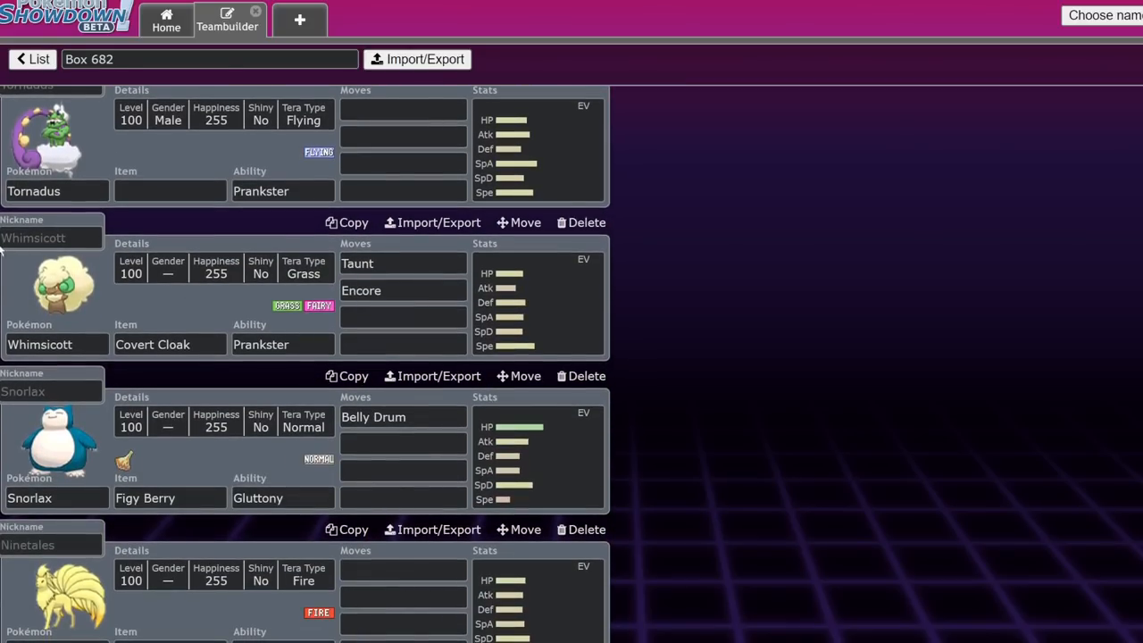
pyautogui.scroll(-3)
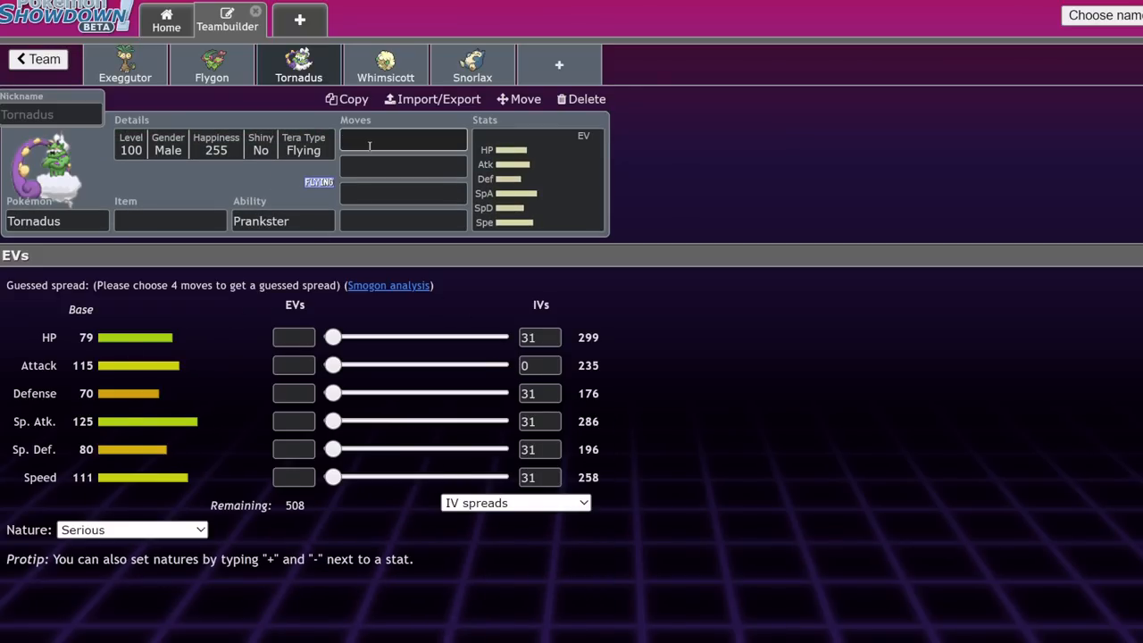
pyautogui.click(403, 139)
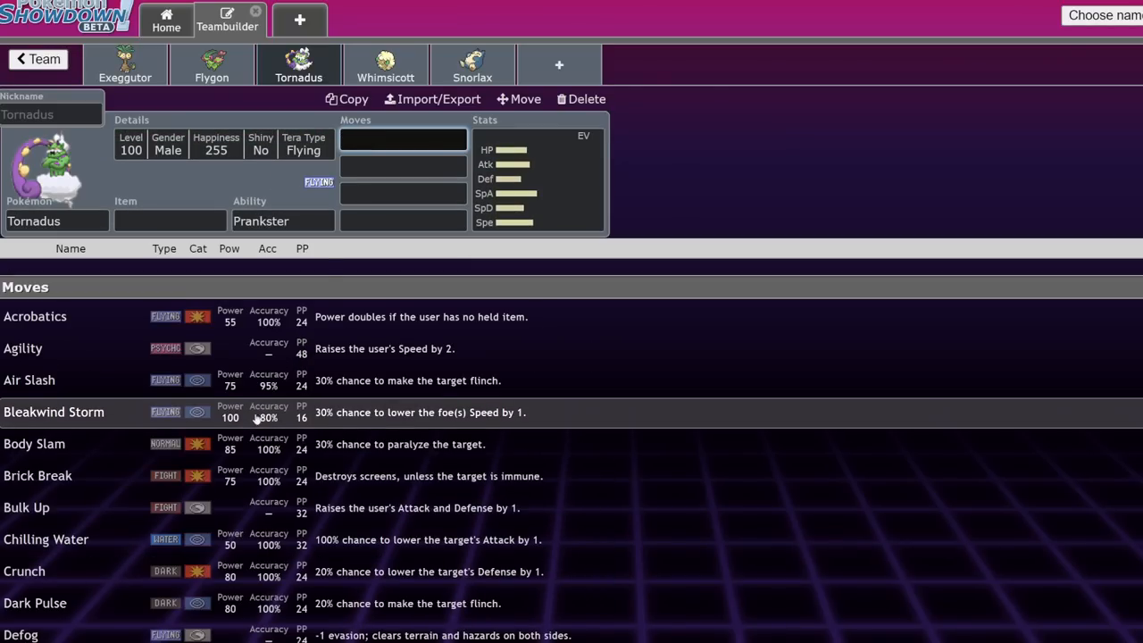
pyautogui.click(33, 444)
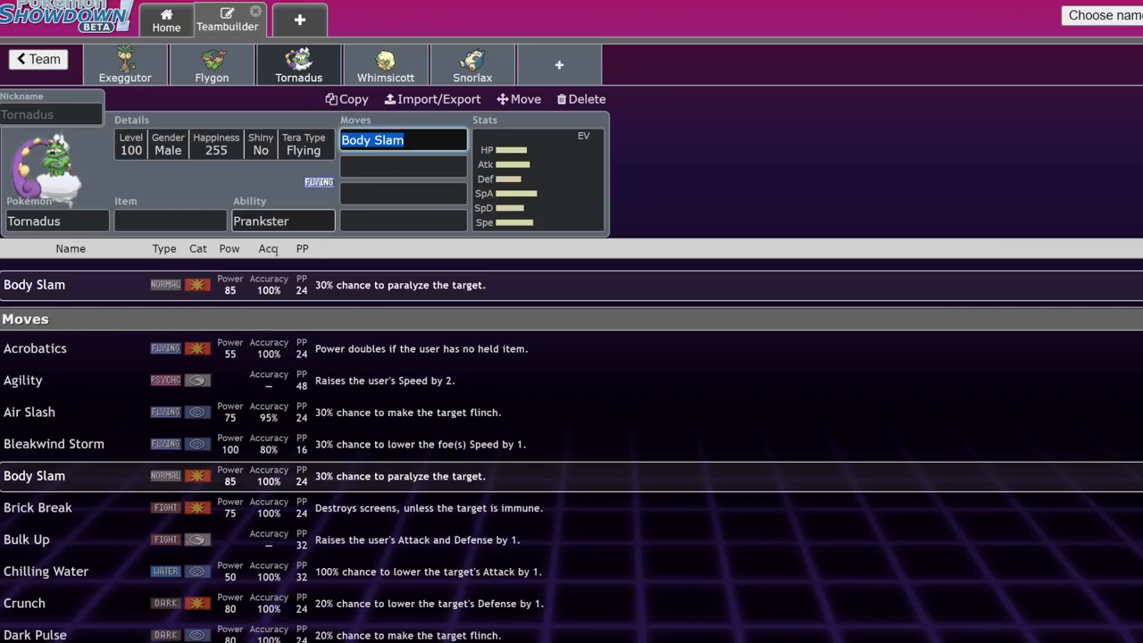
pyautogui.write('ta')
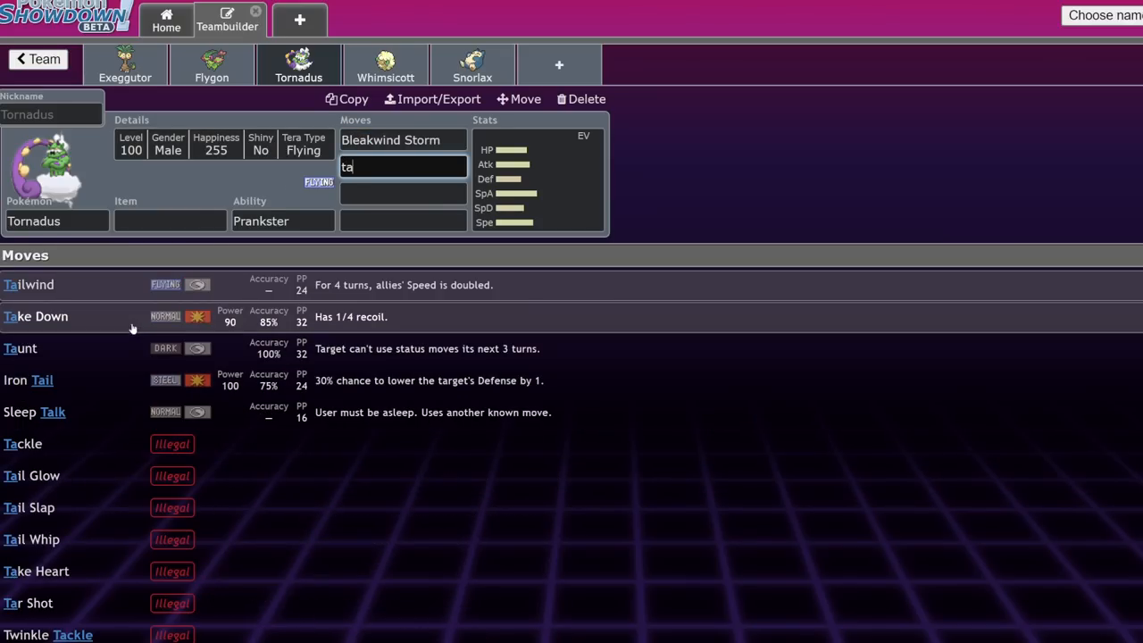
pyautogui.click(20, 348)
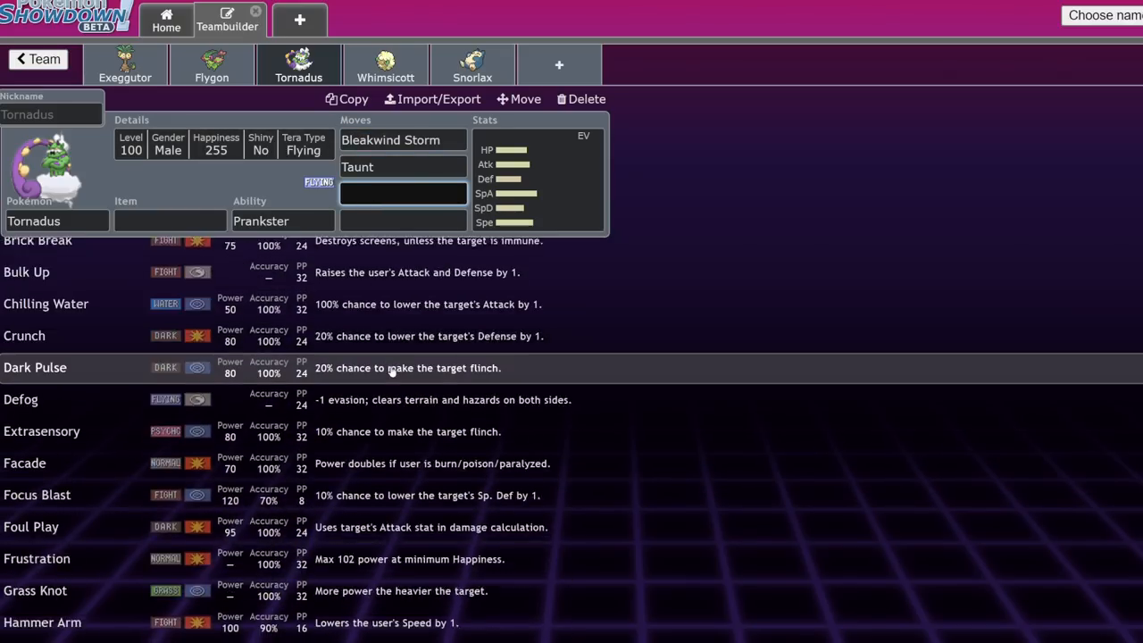
pyautogui.scroll(-3)
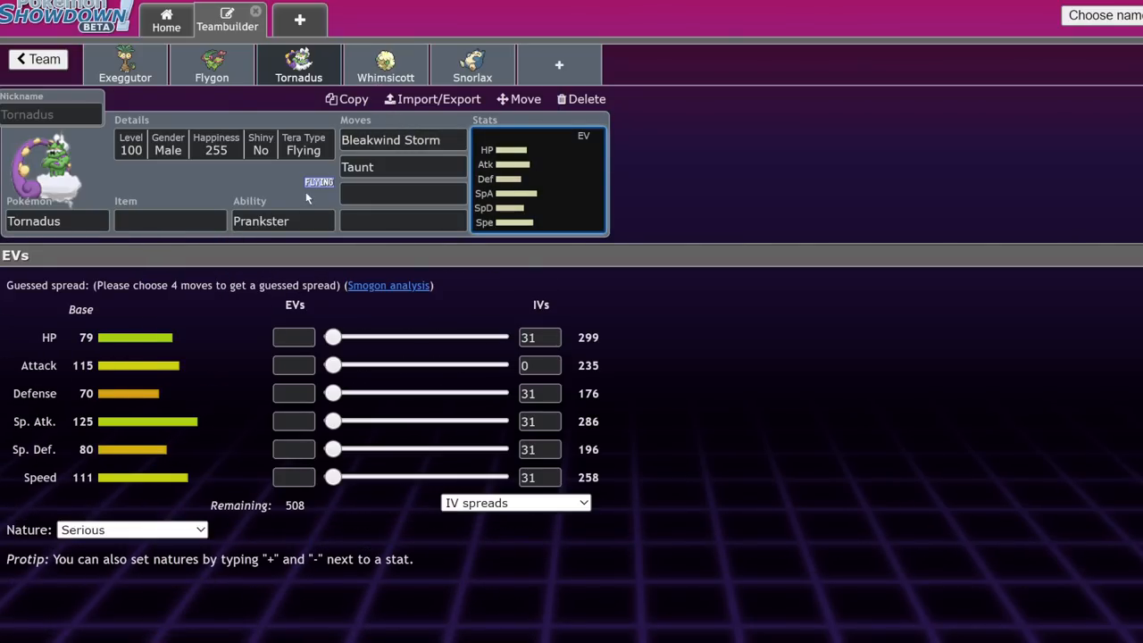
pyautogui.moveTo(385, 65)
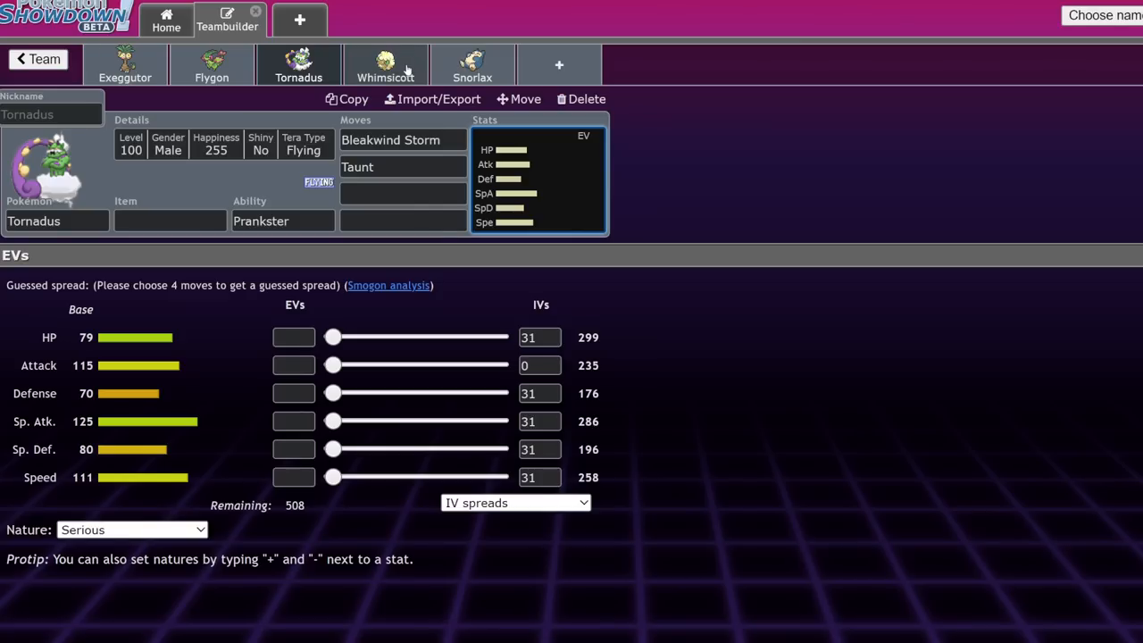
# Step: Browse the move list for alternatives to Whimsicott's second move, keeping Encore
pyautogui.click(385, 64)
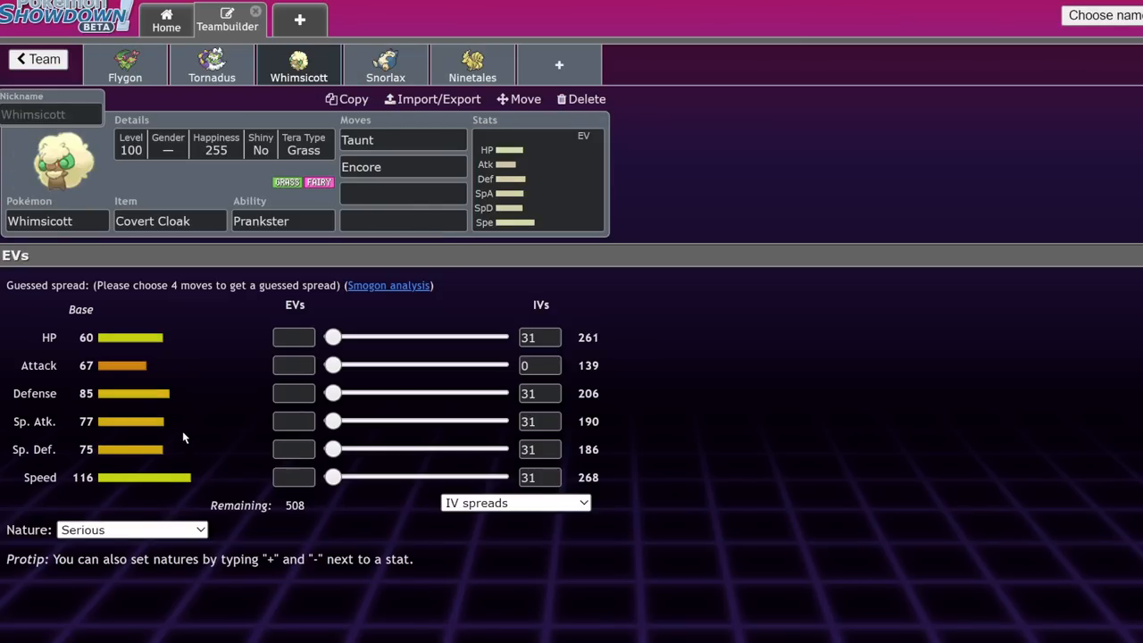
pyautogui.click(402, 167)
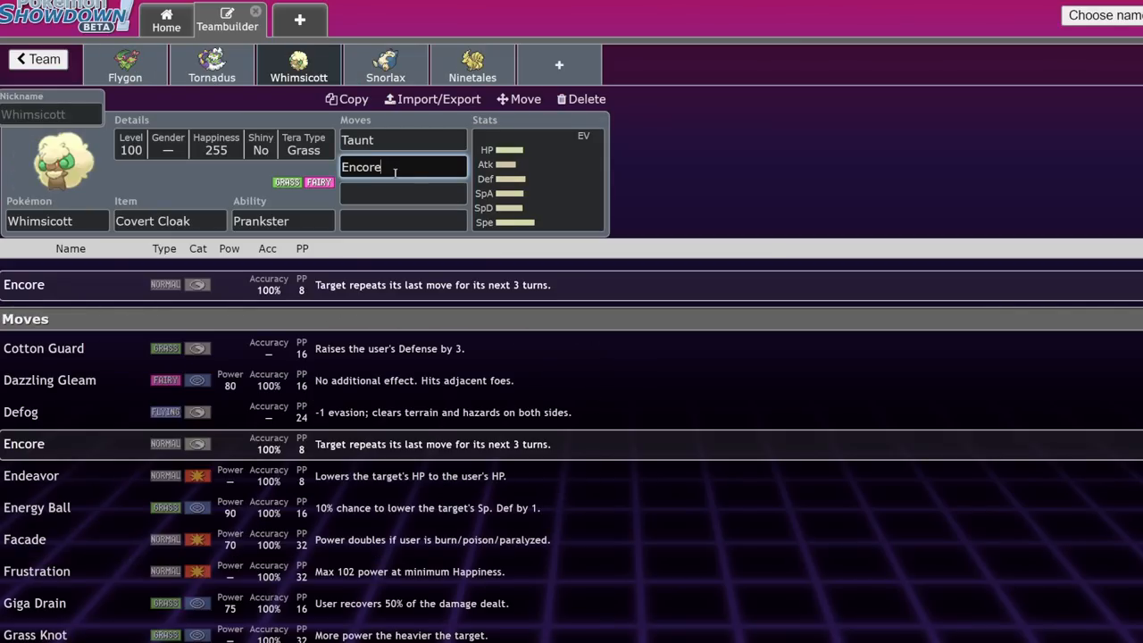
pyautogui.scroll(-3)
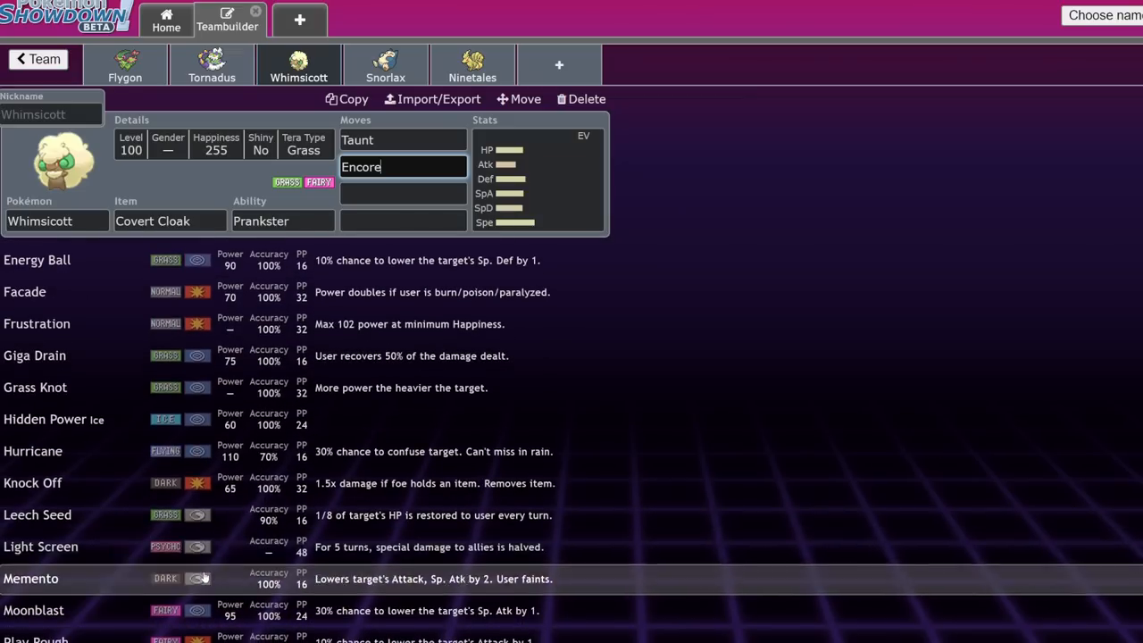
pyautogui.scroll(-3)
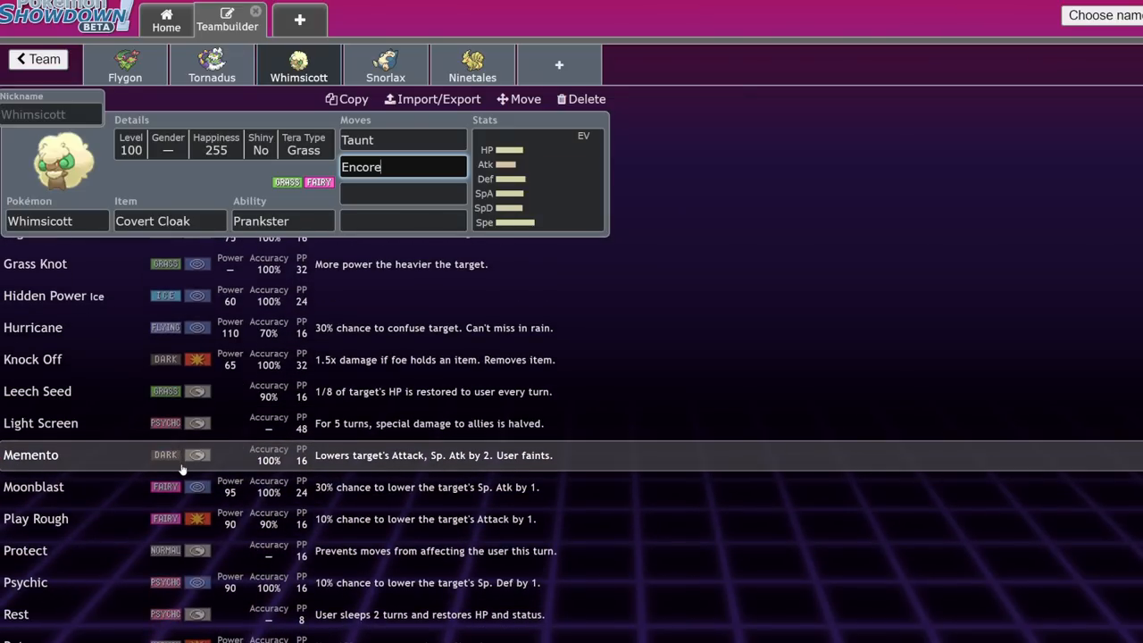
pyautogui.scroll(-3)
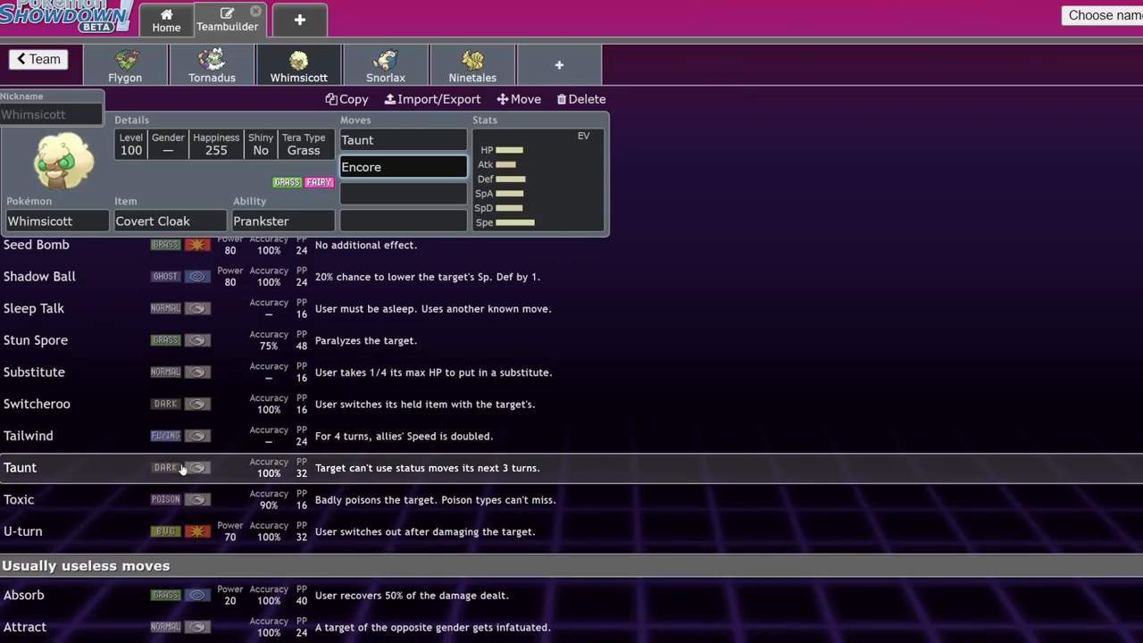
pyautogui.scroll(-3)
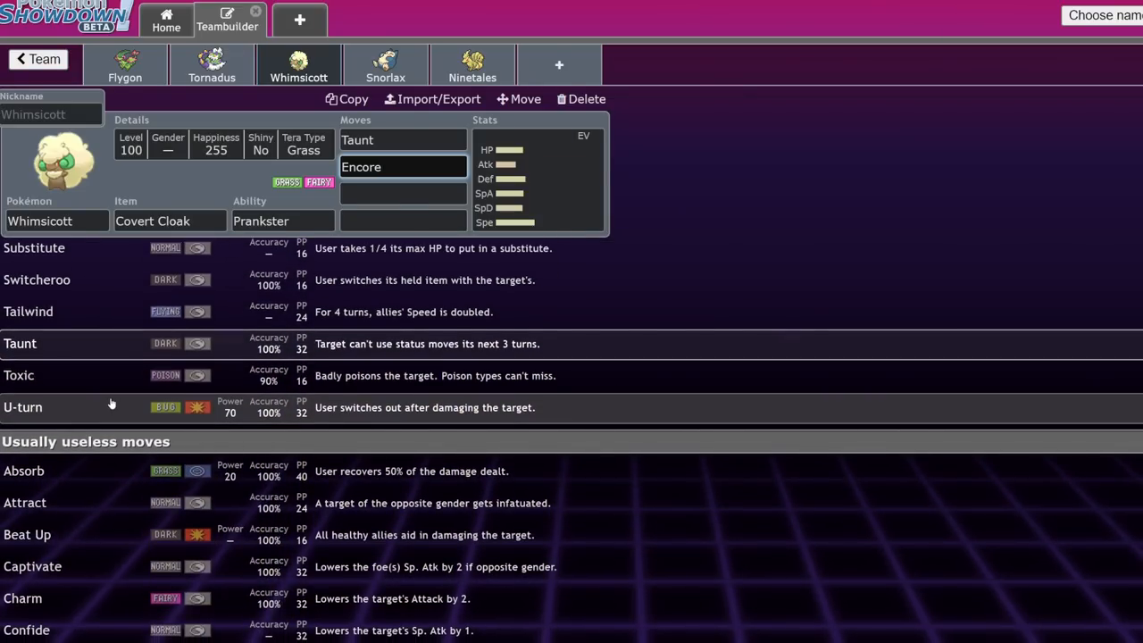
pyautogui.scroll(-3)
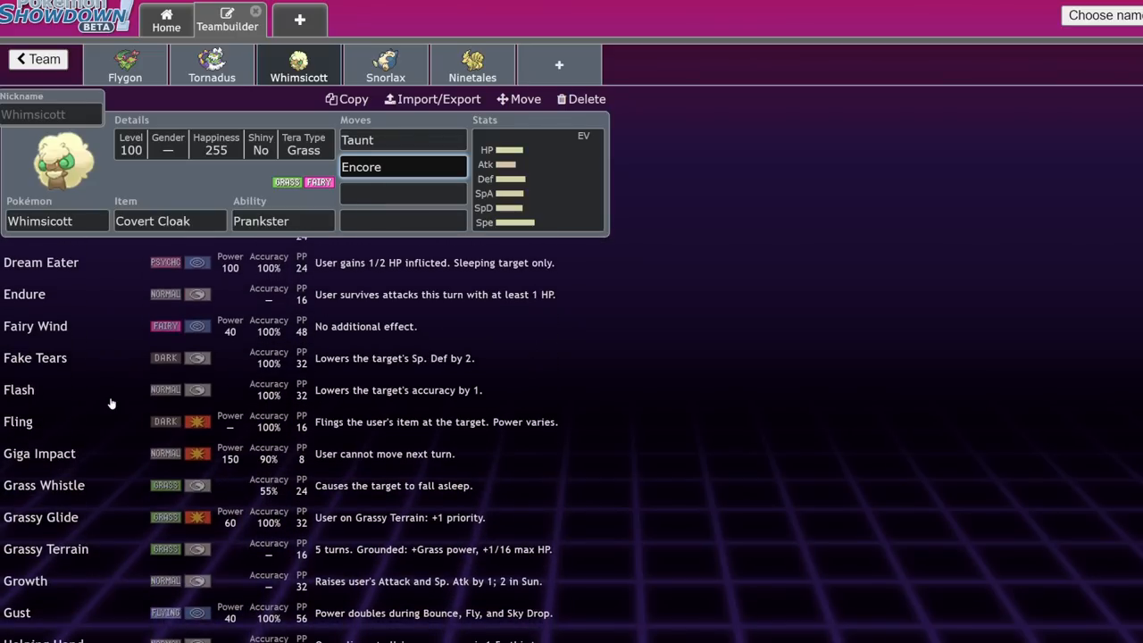
pyautogui.moveTo(121, 357)
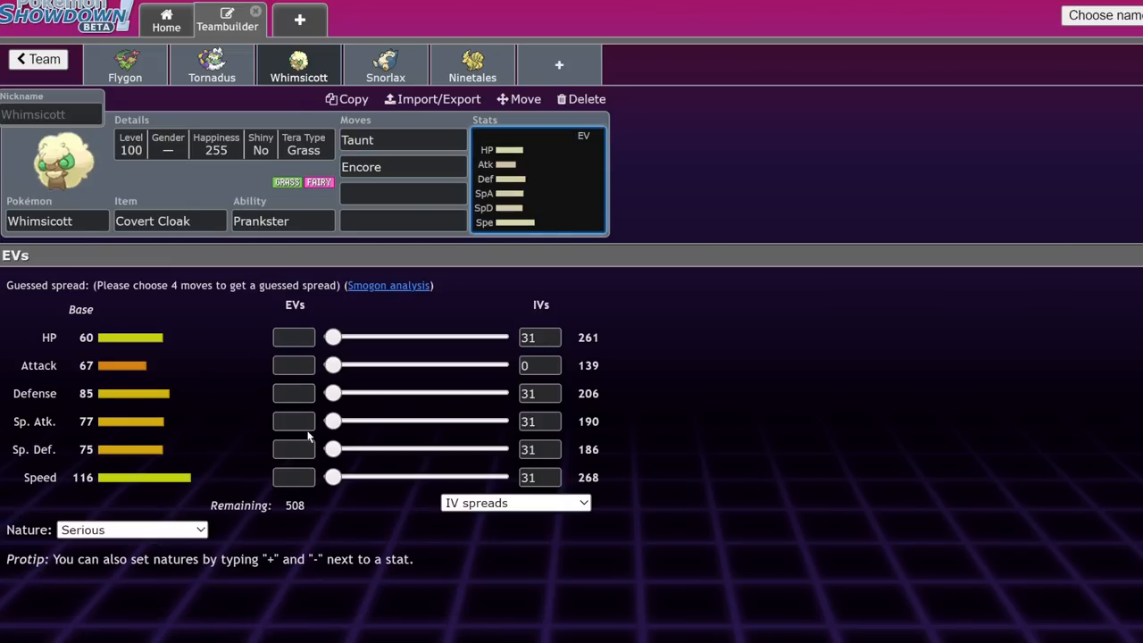
pyautogui.moveTo(319, 441)
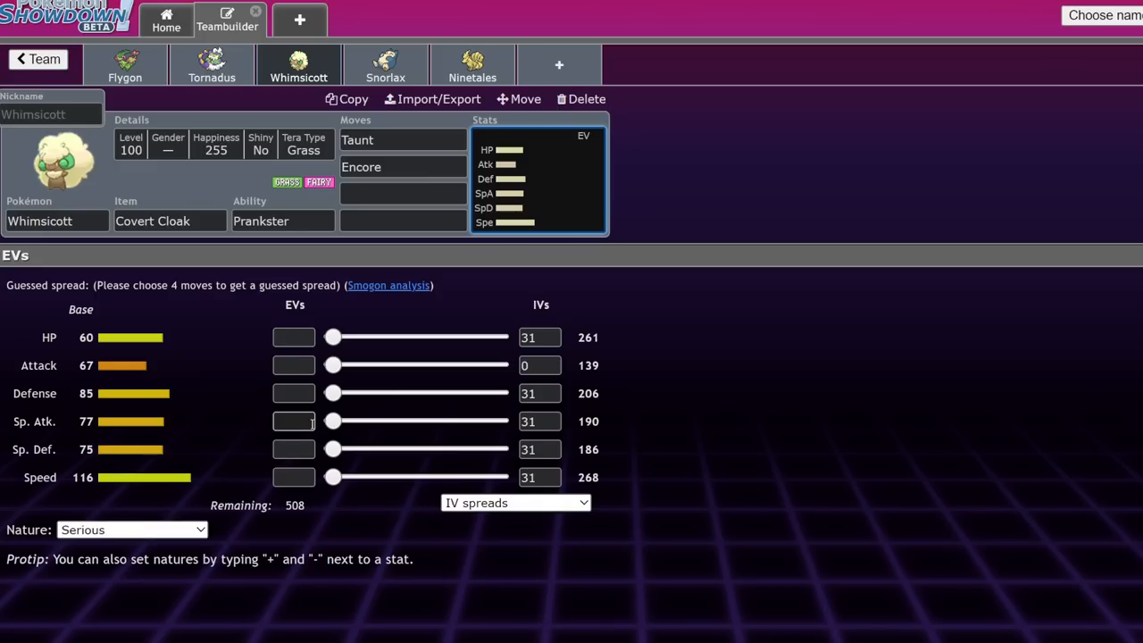
# Step: Switch to Tornadus and bring up its level and details
pyautogui.click(401, 193)
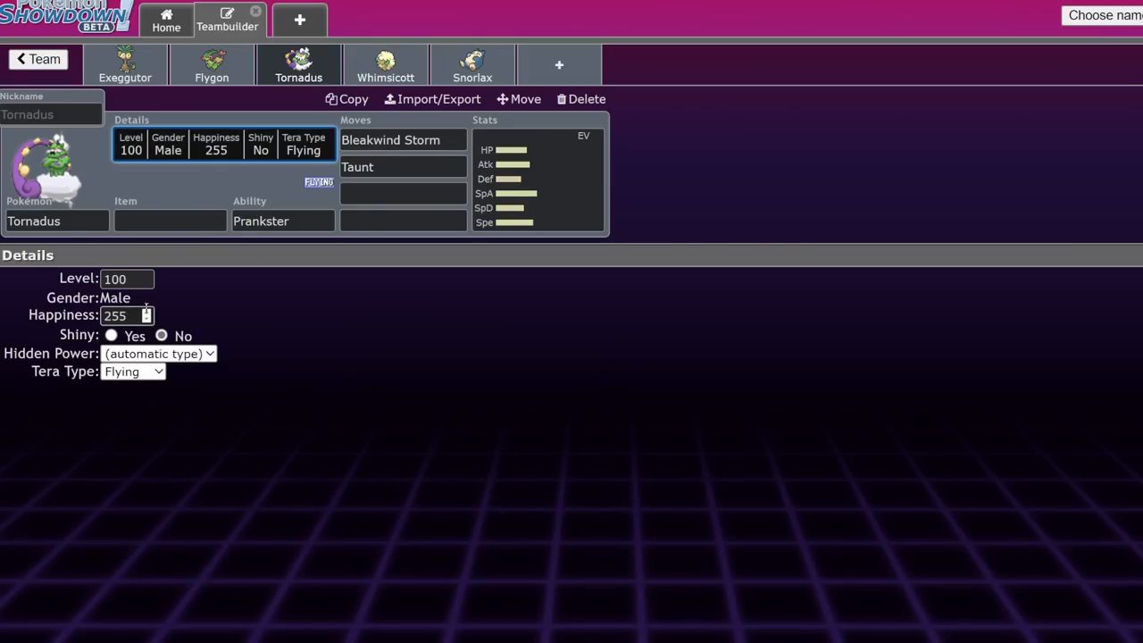
# Step: Set Tornadus to level 50 with 252 Speed EVs, then move to Whimsicott
pyautogui.write('50')
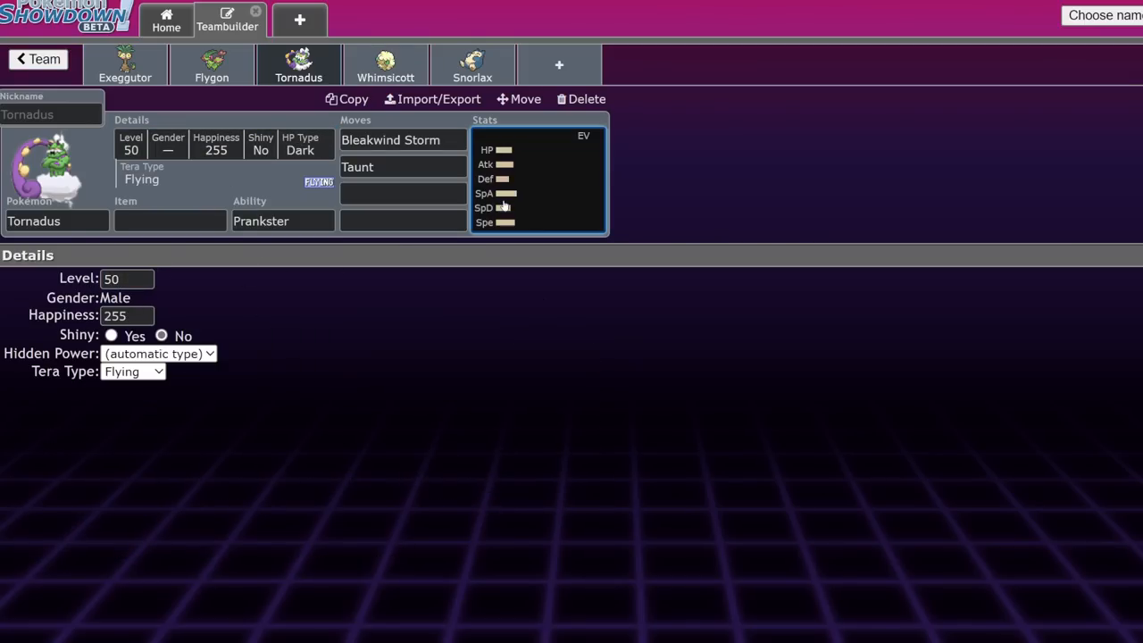
pyautogui.click(536, 178)
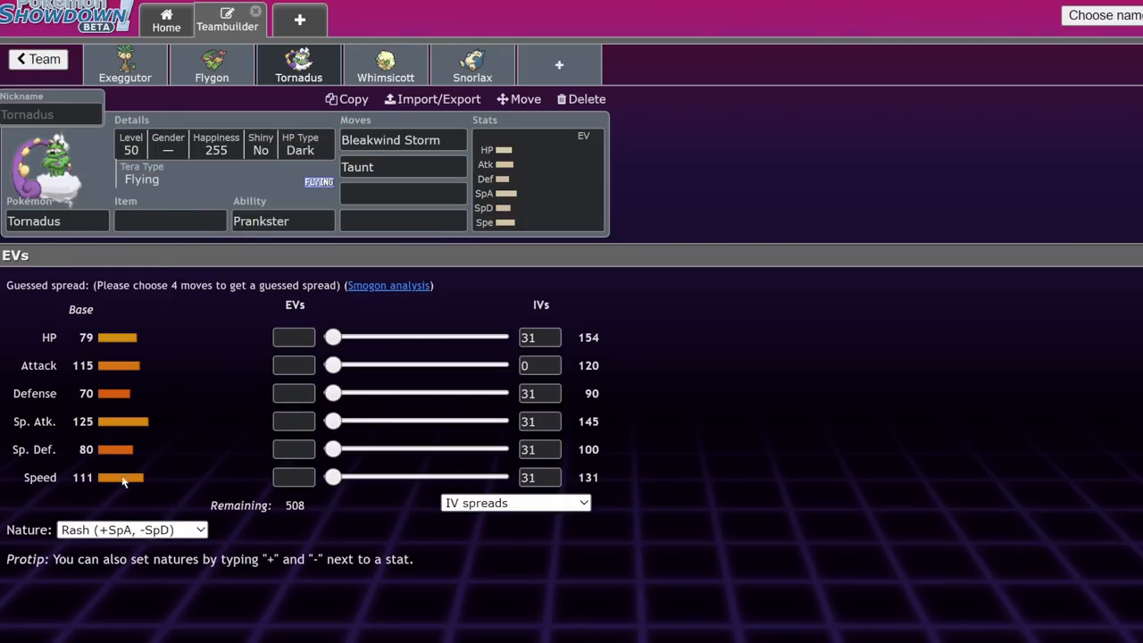
pyautogui.moveTo(333, 477); pyautogui.dragTo(498, 476)
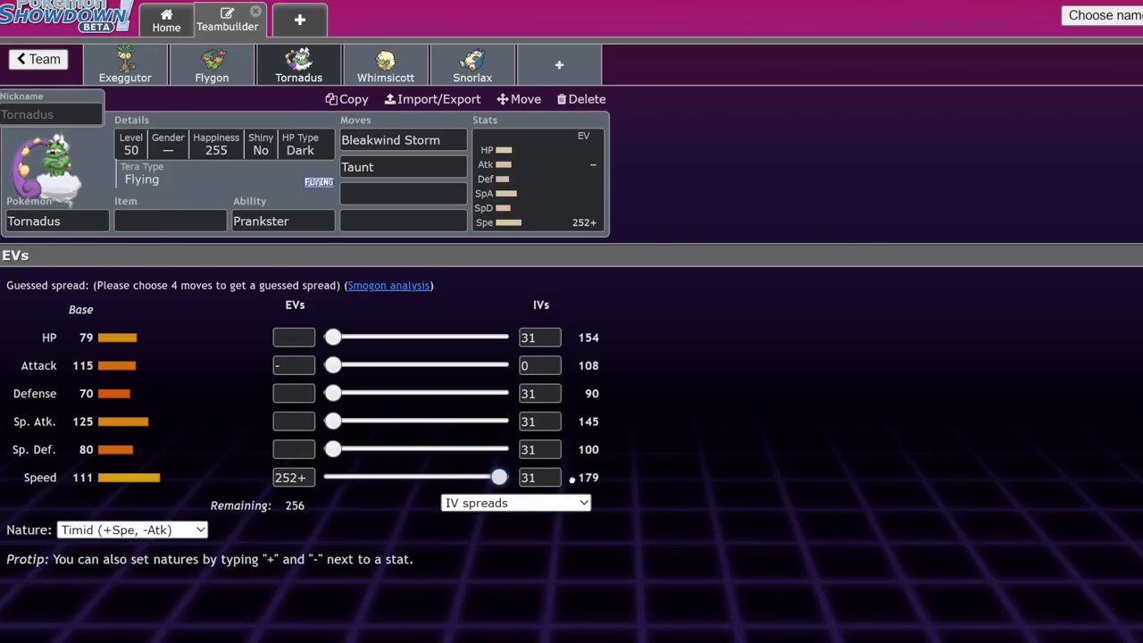
pyautogui.click(298, 66)
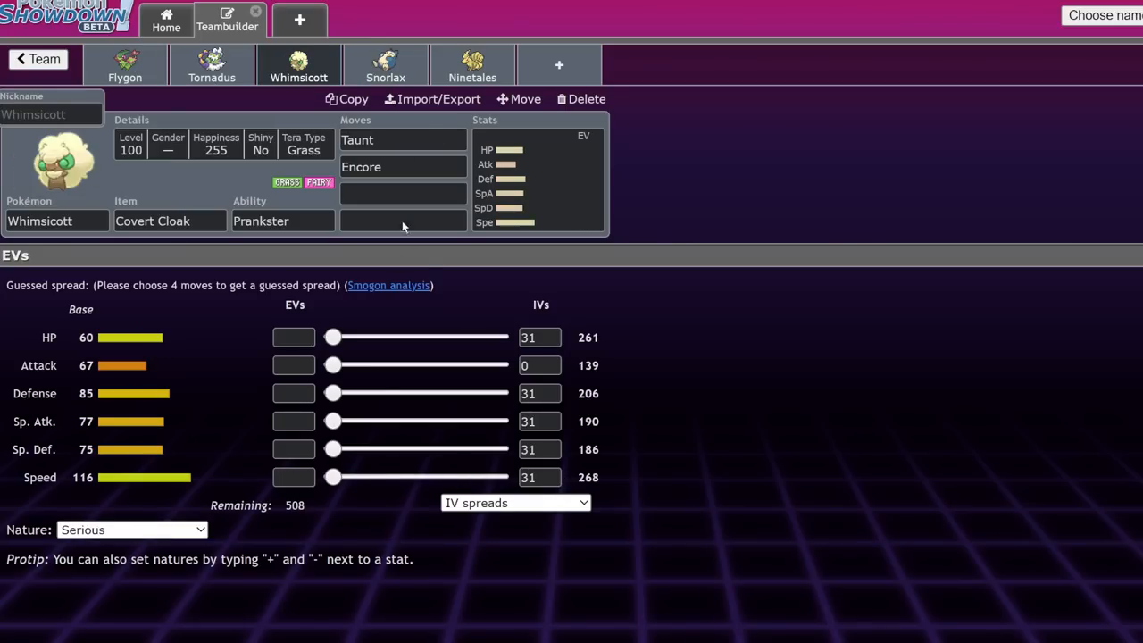
# Step: Give Whimsicott a Timid nature with 252 HP, 36 Def and 220 Speed EVs, then move to Snorlax
pyautogui.click(132, 530)
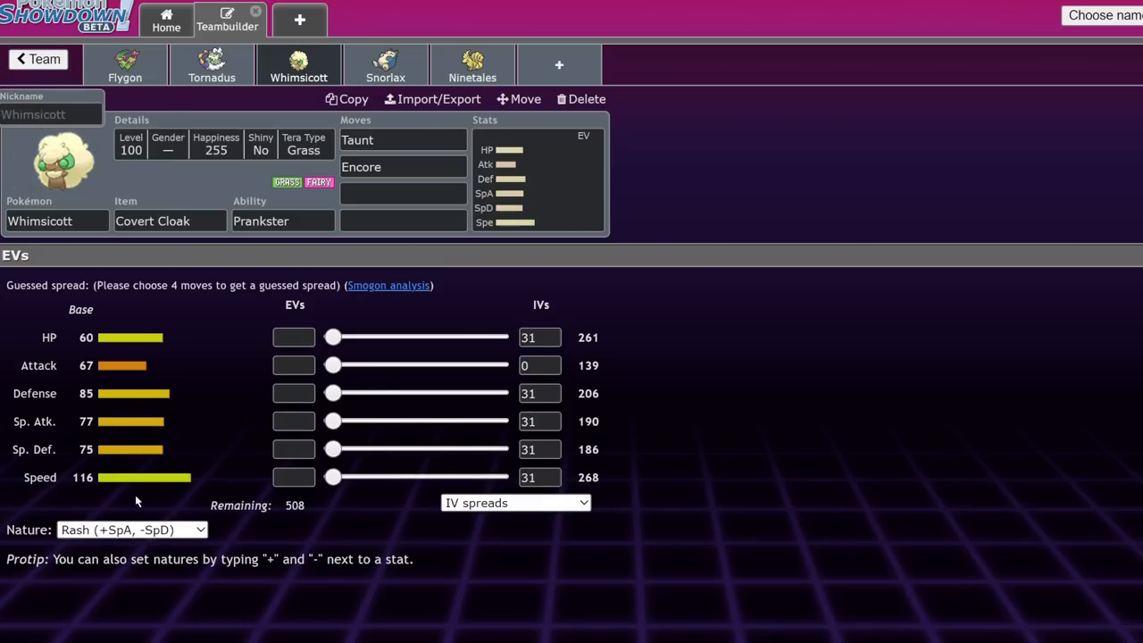
pyautogui.moveTo(333, 477); pyautogui.dragTo(445, 477)
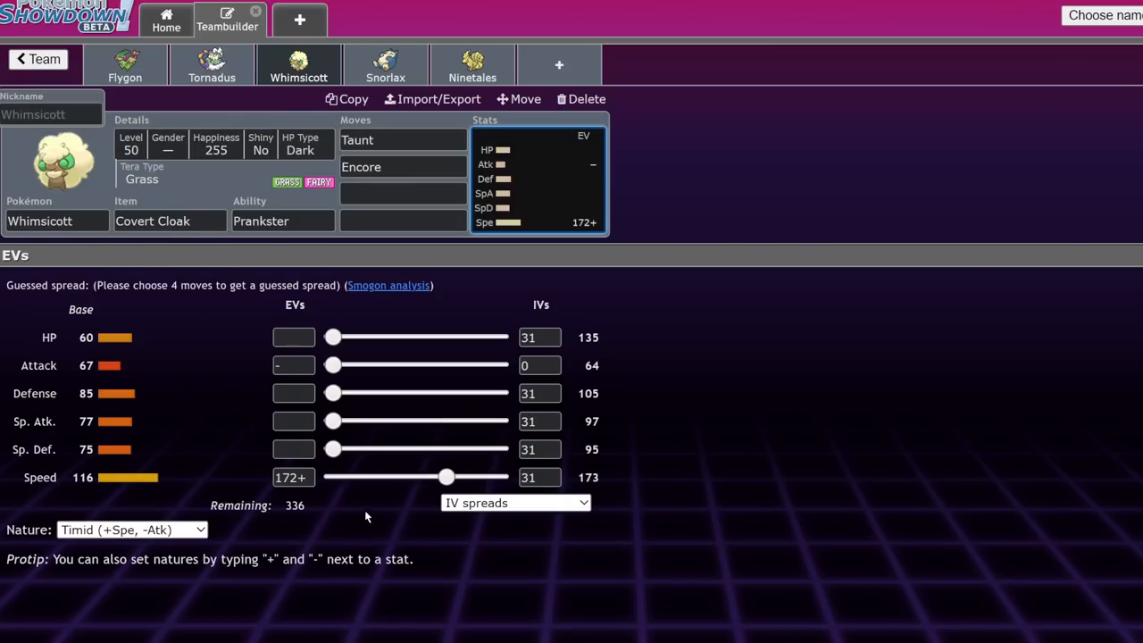
pyautogui.moveTo(446, 477); pyautogui.dragTo(488, 477)
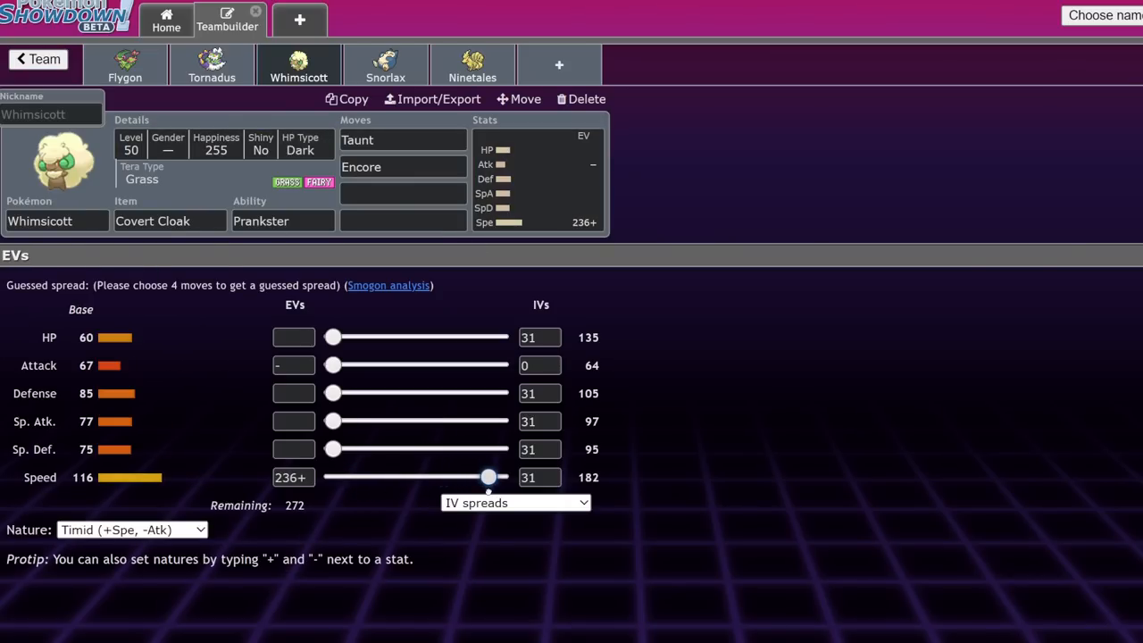
pyautogui.moveTo(489, 477); pyautogui.dragTo(478, 476)
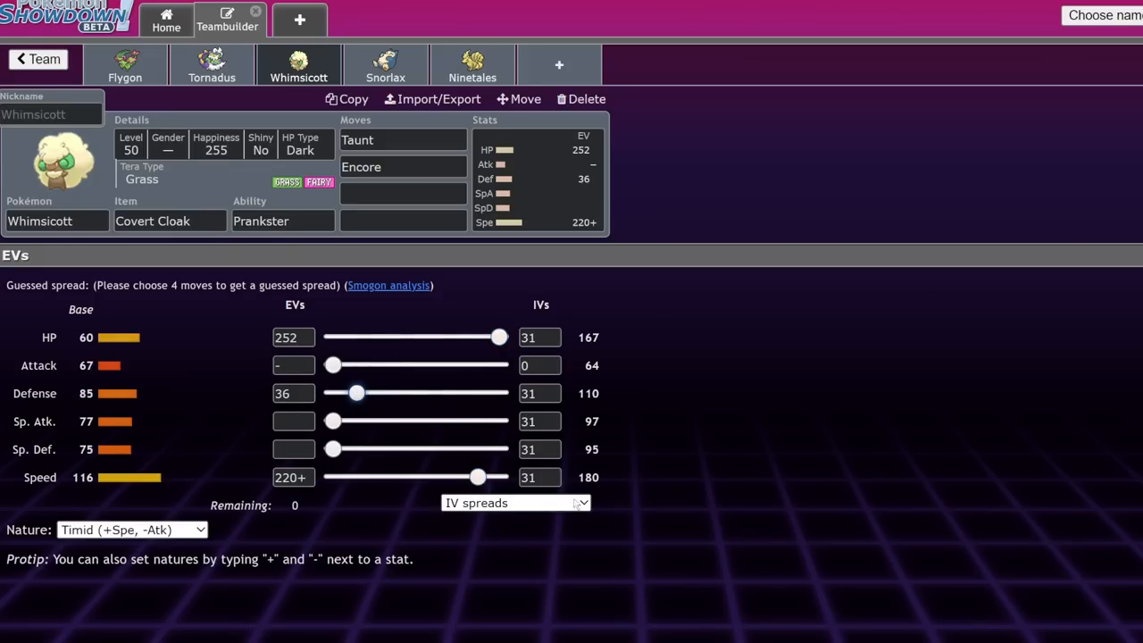
pyautogui.click(401, 194)
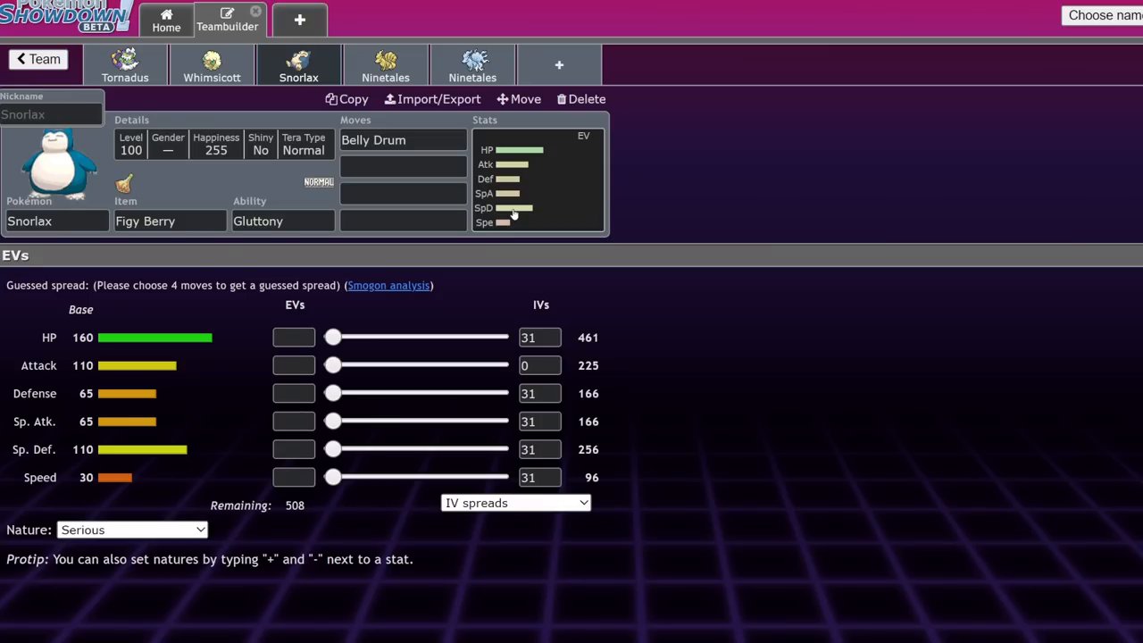
pyautogui.moveTo(591, 238)
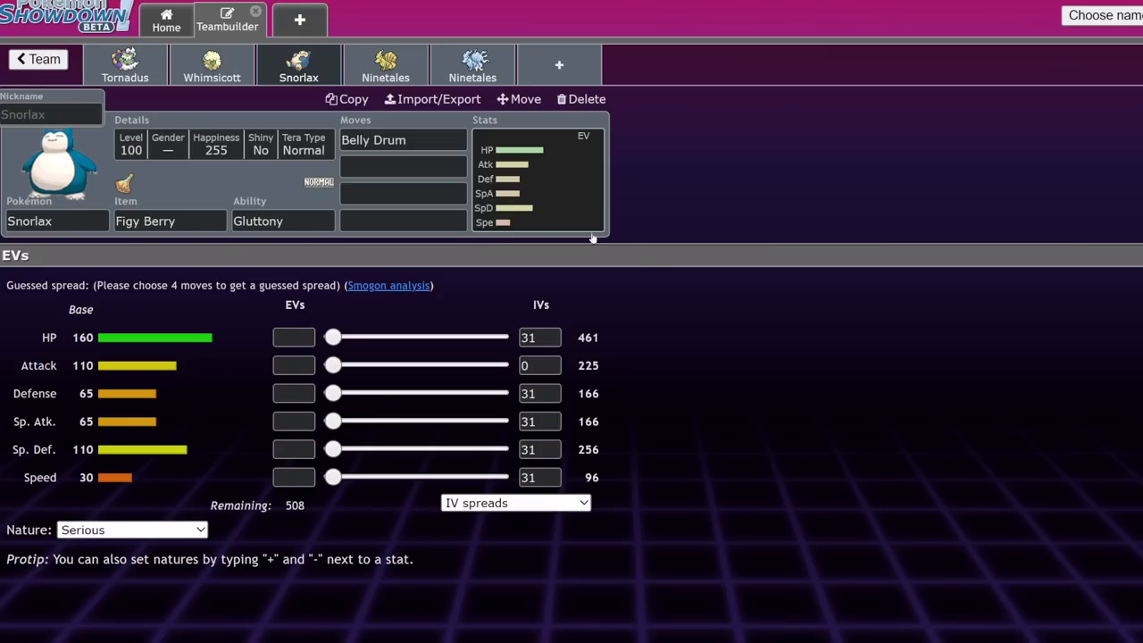
# Step: Give Snorlax Earthquake as its second move and Body Slam as its third
pyautogui.click(402, 165)
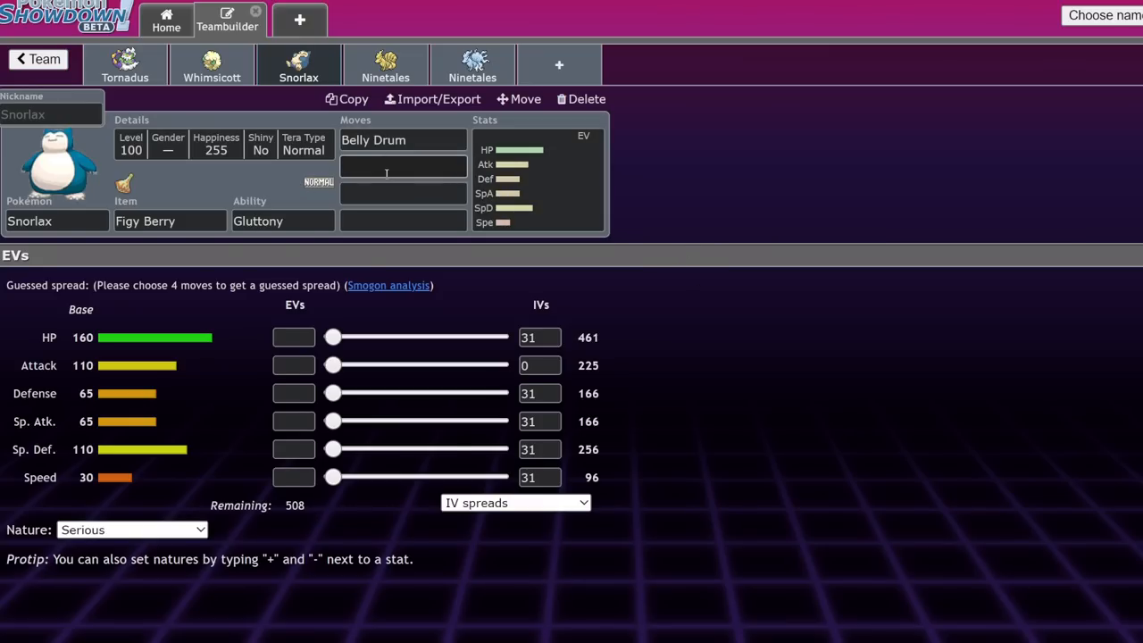
pyautogui.write('ea')
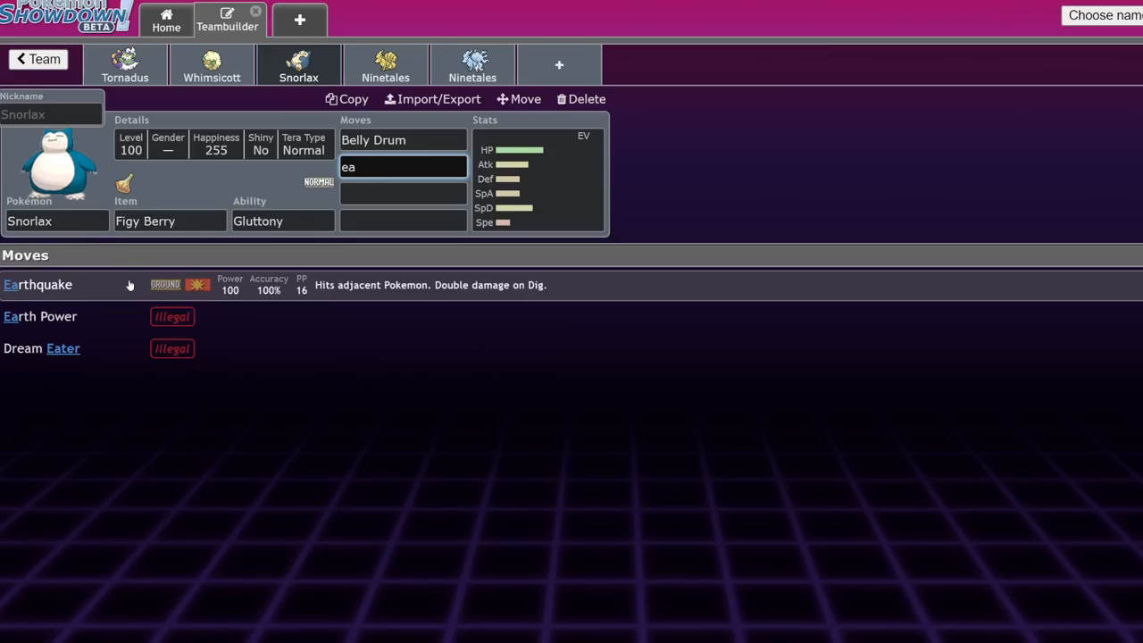
pyautogui.click(37, 284)
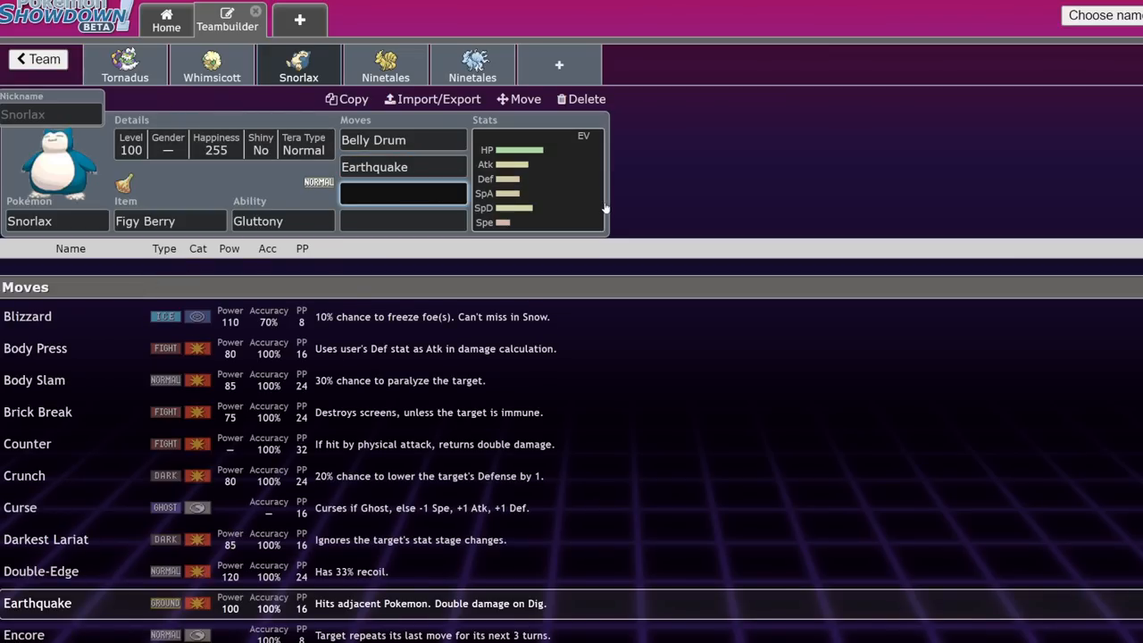
pyautogui.write('f')
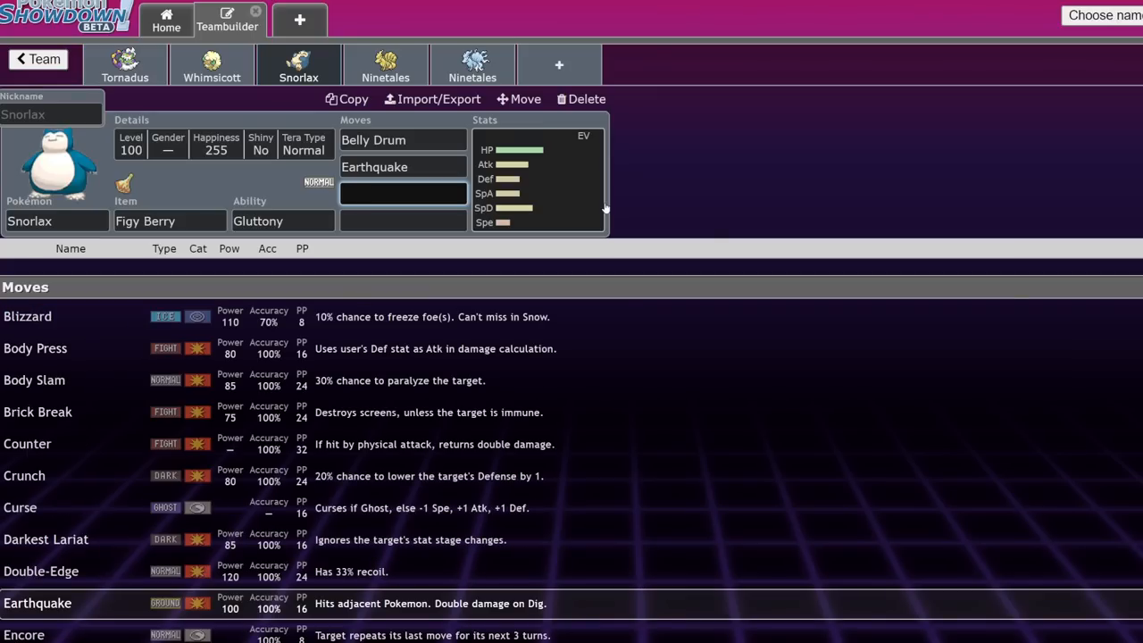
pyautogui.write('norm')
pyautogui.click(403, 221)
pyautogui.write('Protect')
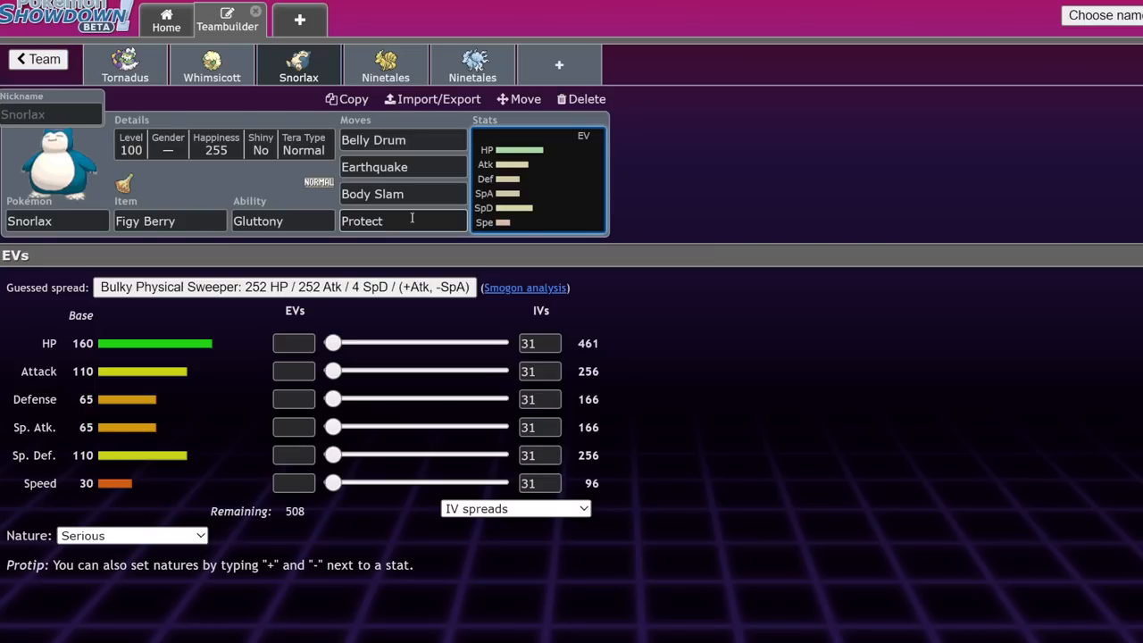
# Step: Replace Snorlax's fourth move Protect with Recycle and revisit its first move slot
pyautogui.click(145, 221)
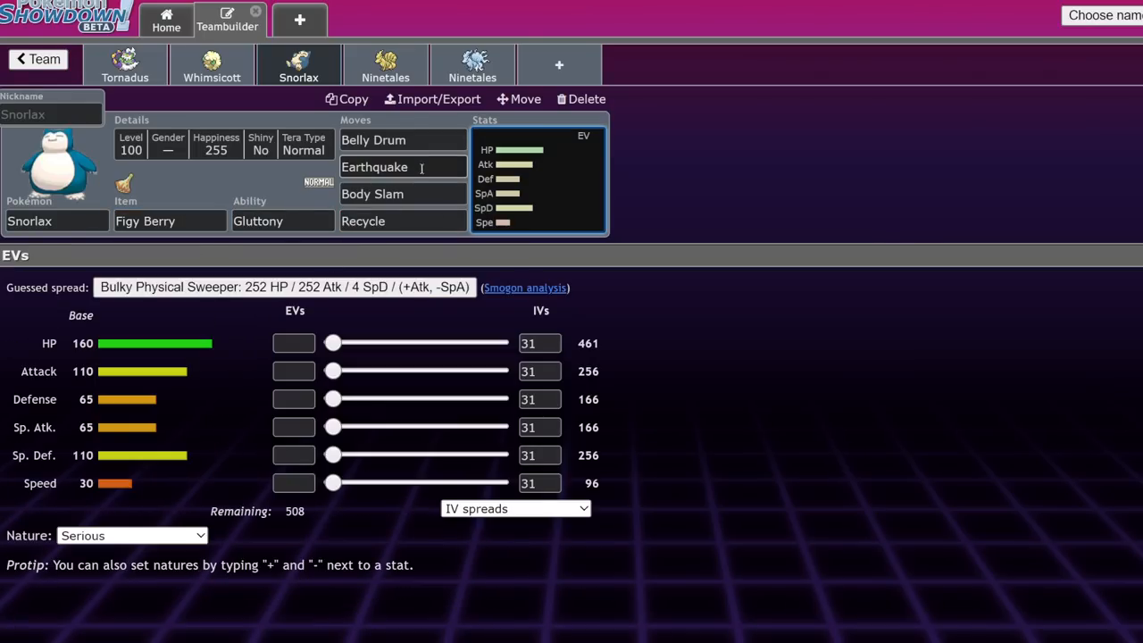
pyautogui.click(170, 221)
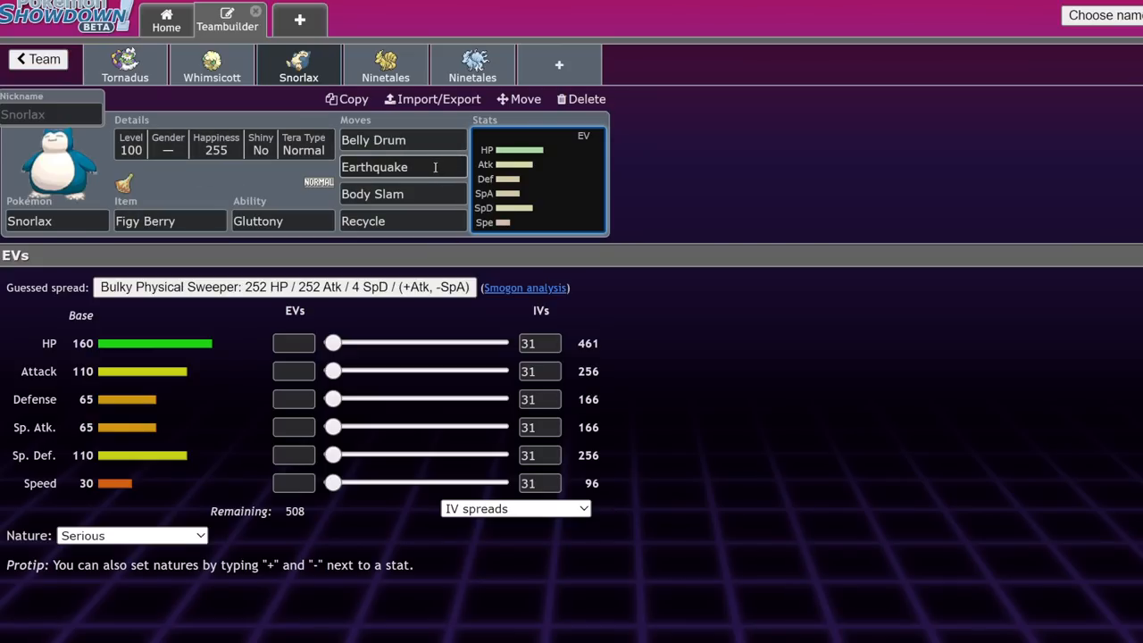
pyautogui.click(401, 139)
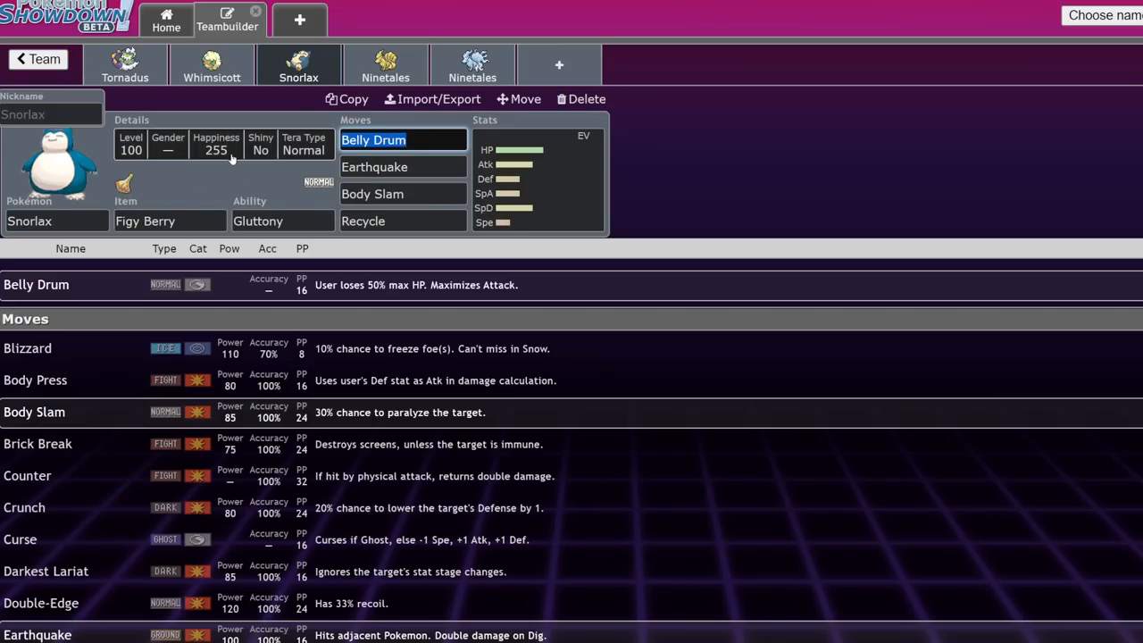
pyautogui.write('cr')
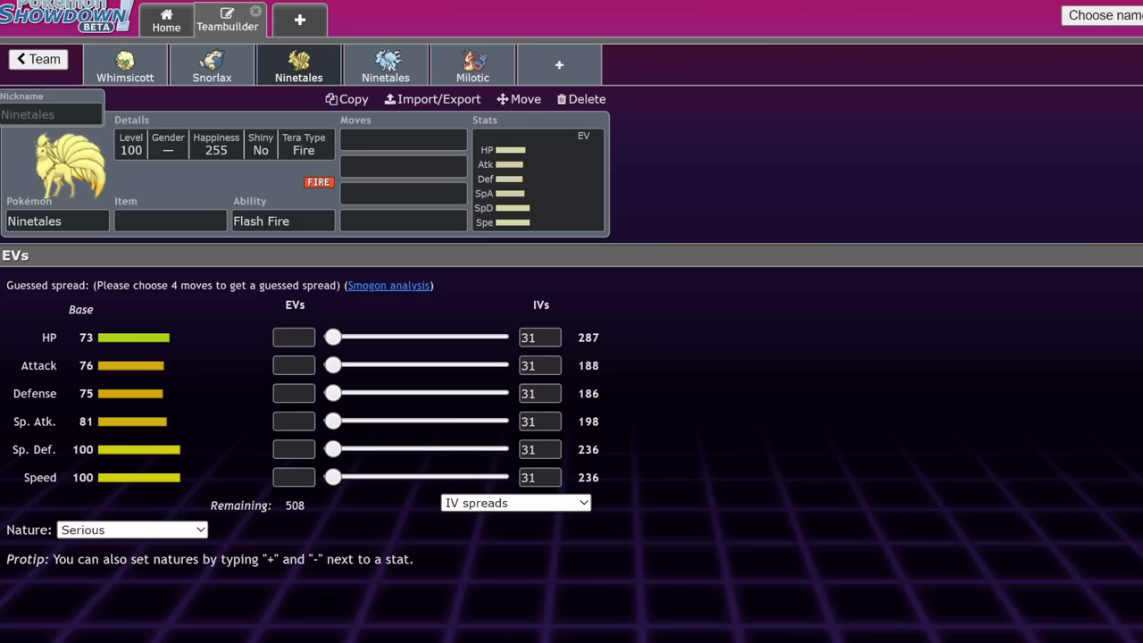
# Step: Review Ninetales-Alola's moves, Snow Warning ability and 252 HP / 4 SpA / 252+ Spe Timid spread
pyautogui.click(579, 98)
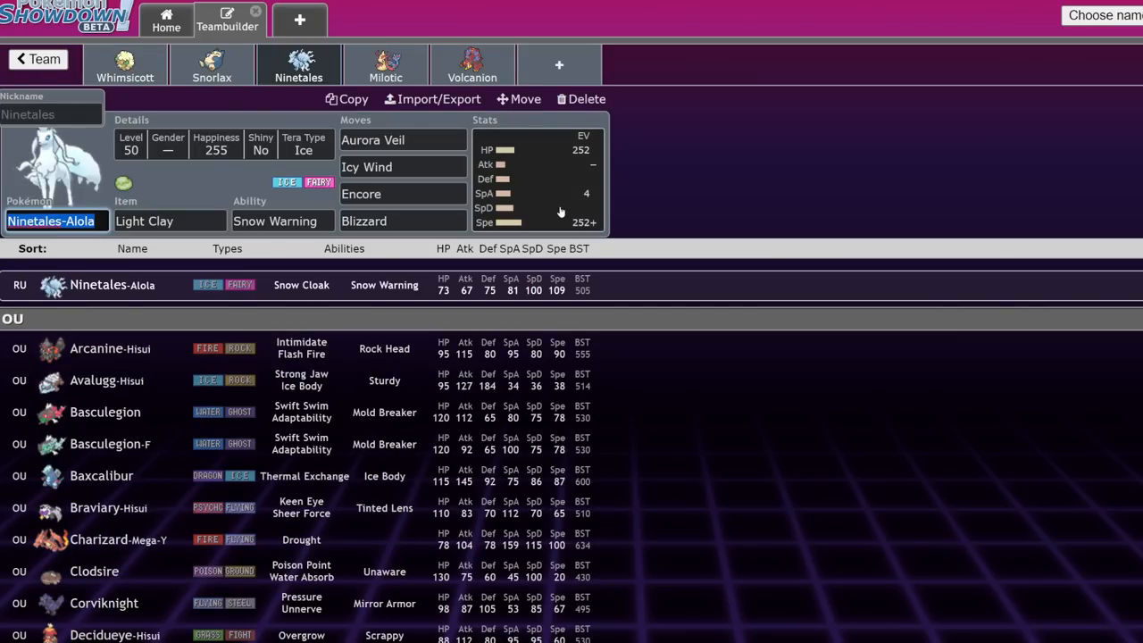
pyautogui.click(401, 139)
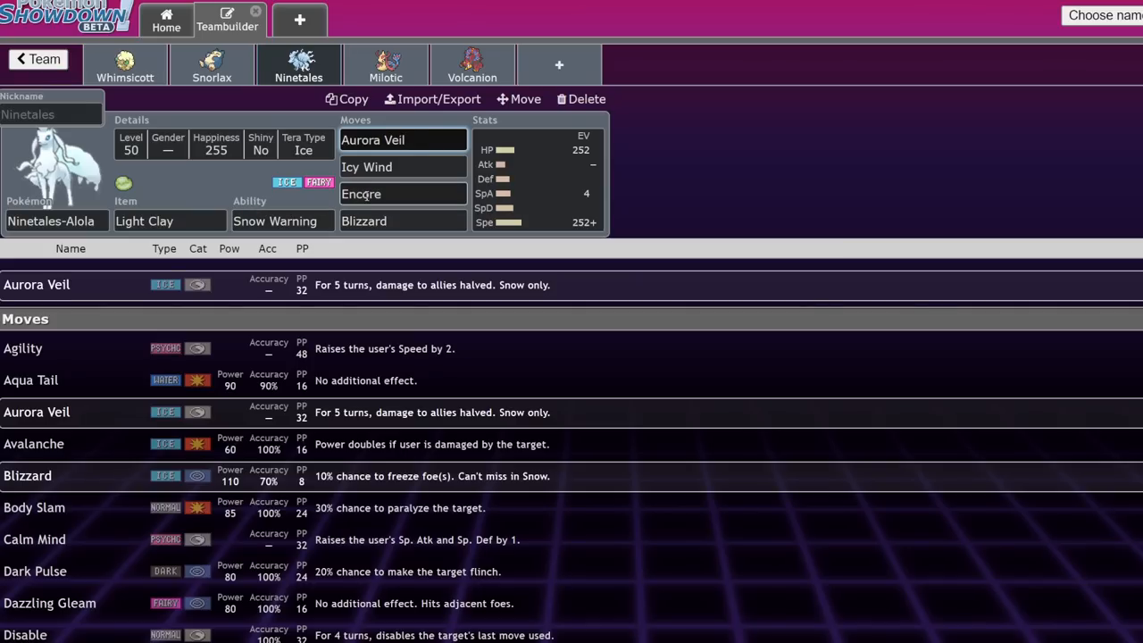
pyautogui.click(282, 221)
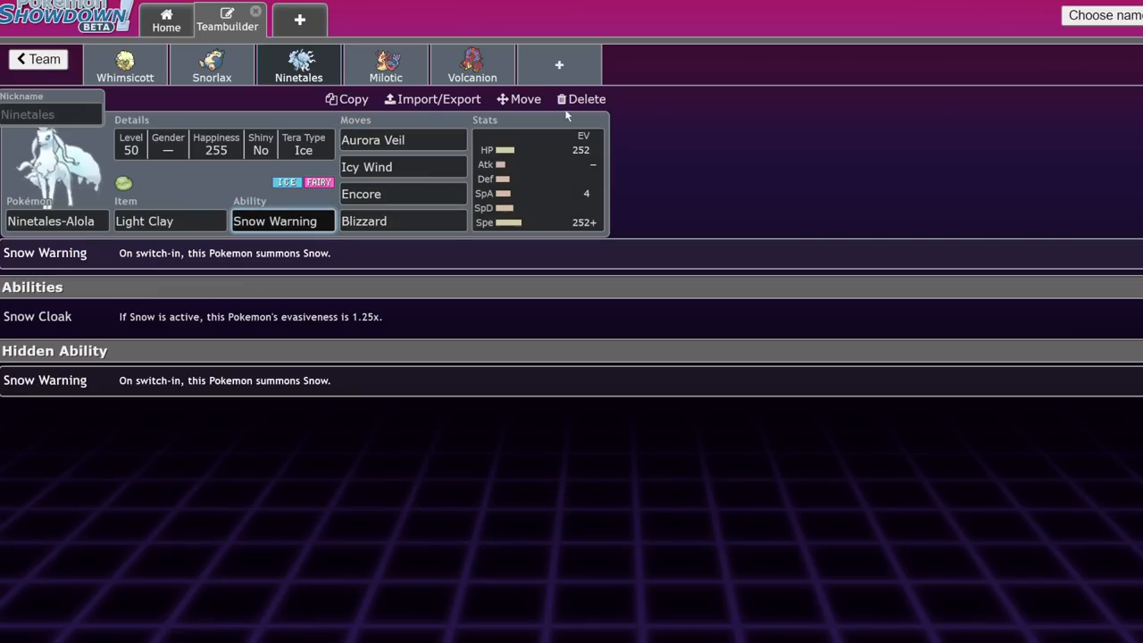
pyautogui.click(536, 179)
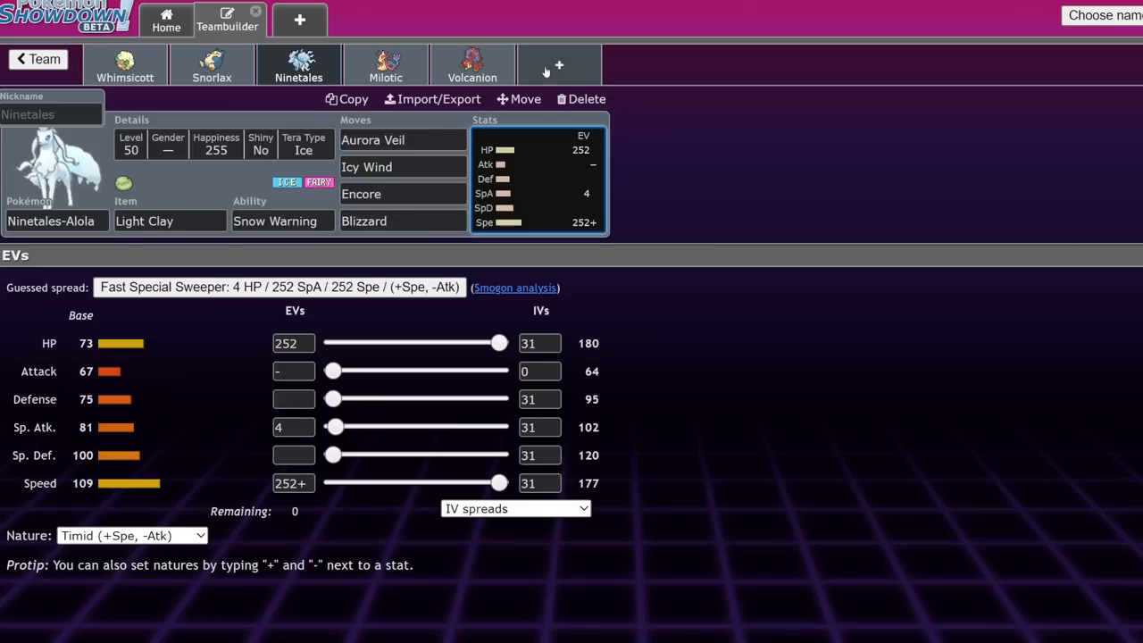
pyautogui.moveTo(438, 407)
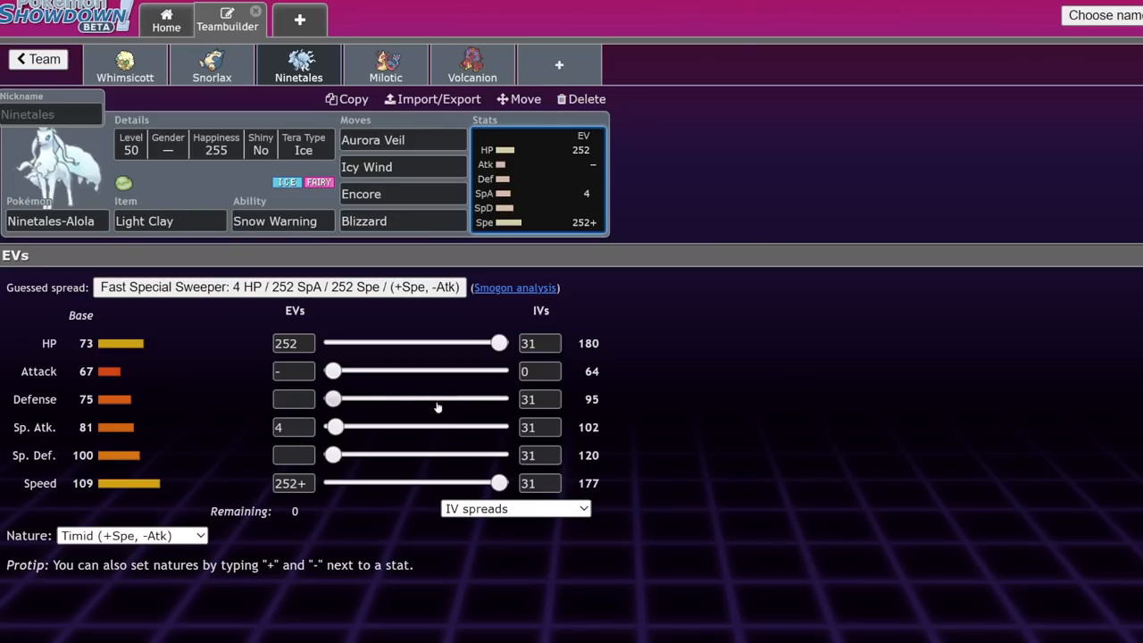
pyautogui.moveTo(699, 470)
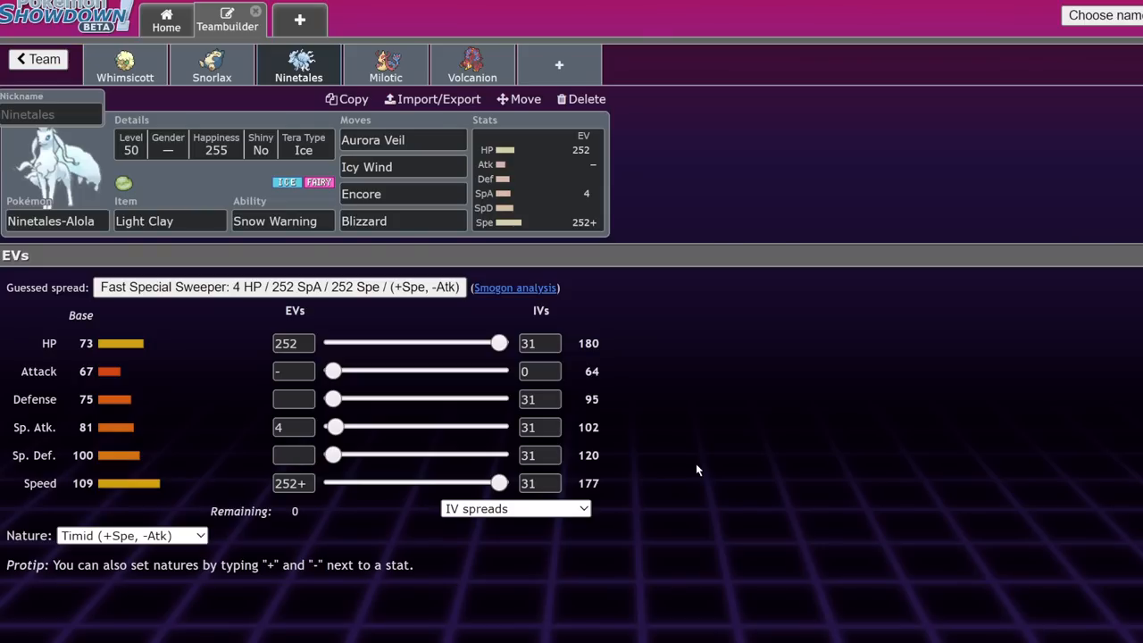
# Step: Check Ninetales-Alola's last move slot, then switch to Serebii's Hidden Treasures news
pyautogui.click(402, 221)
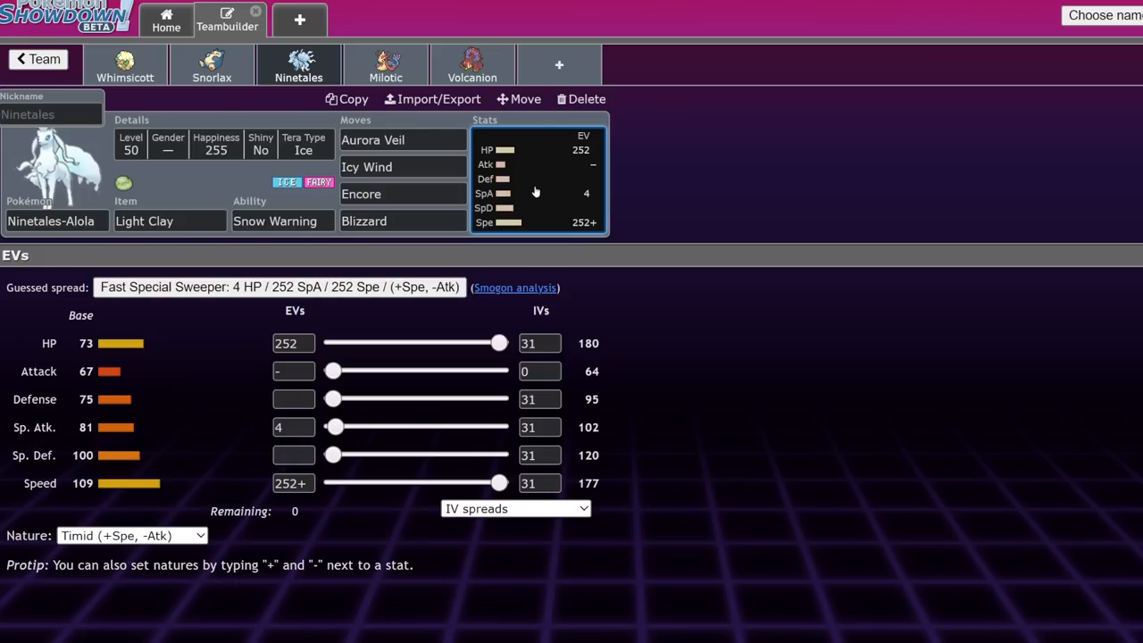
pyautogui.click(385, 64)
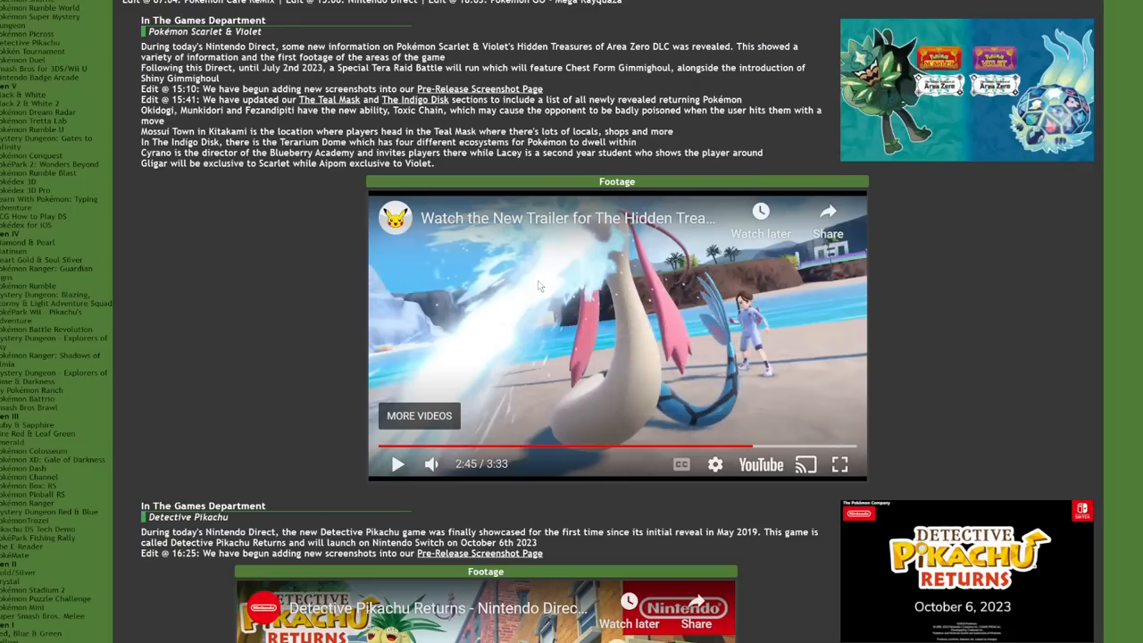
pyautogui.moveTo(974, 206)
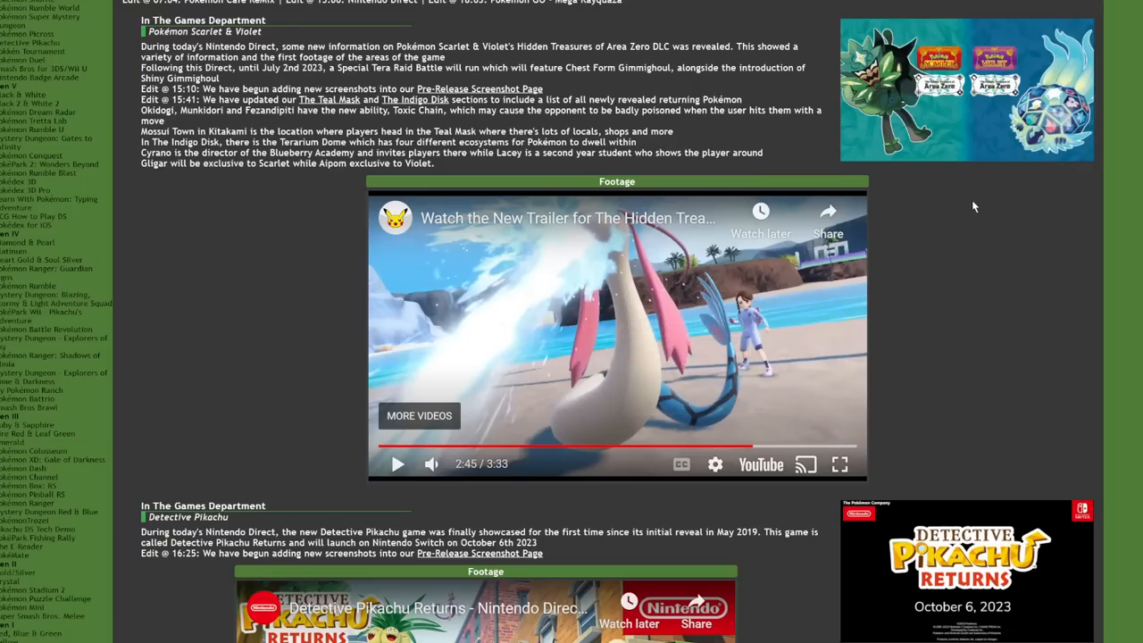
pyautogui.moveTo(999, 210)
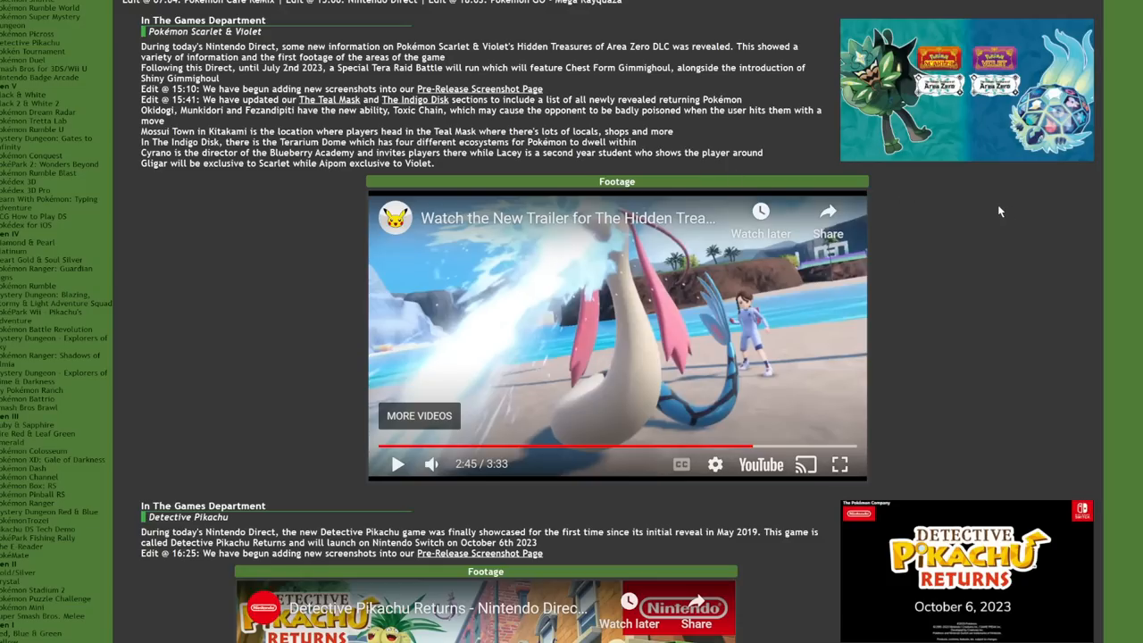
pyautogui.moveTo(468, 333)
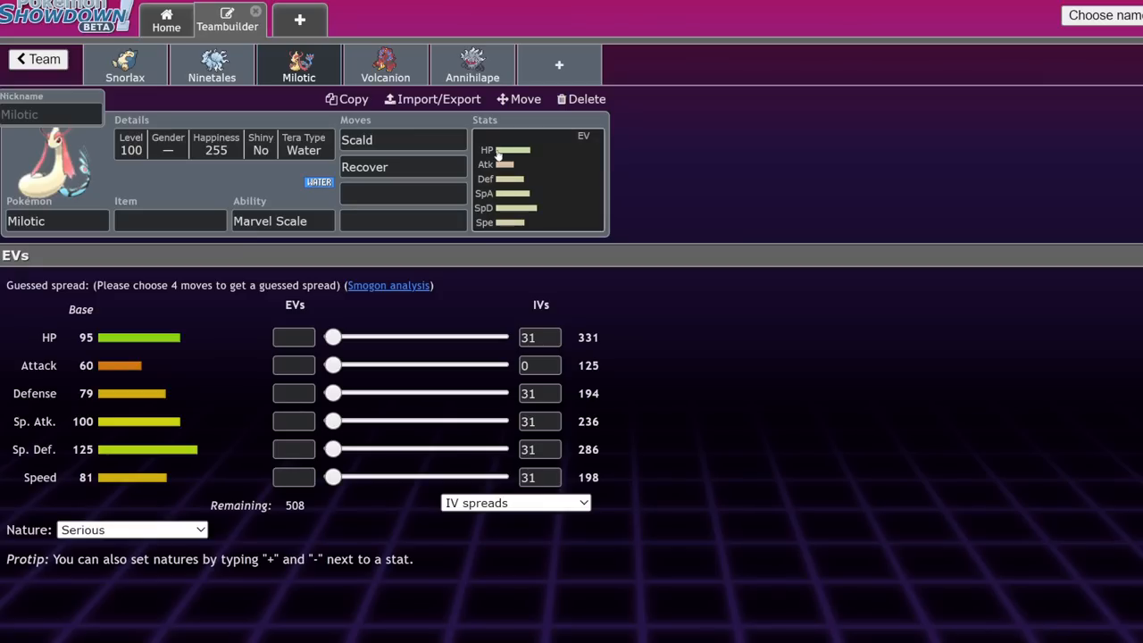
pyautogui.click(385, 65)
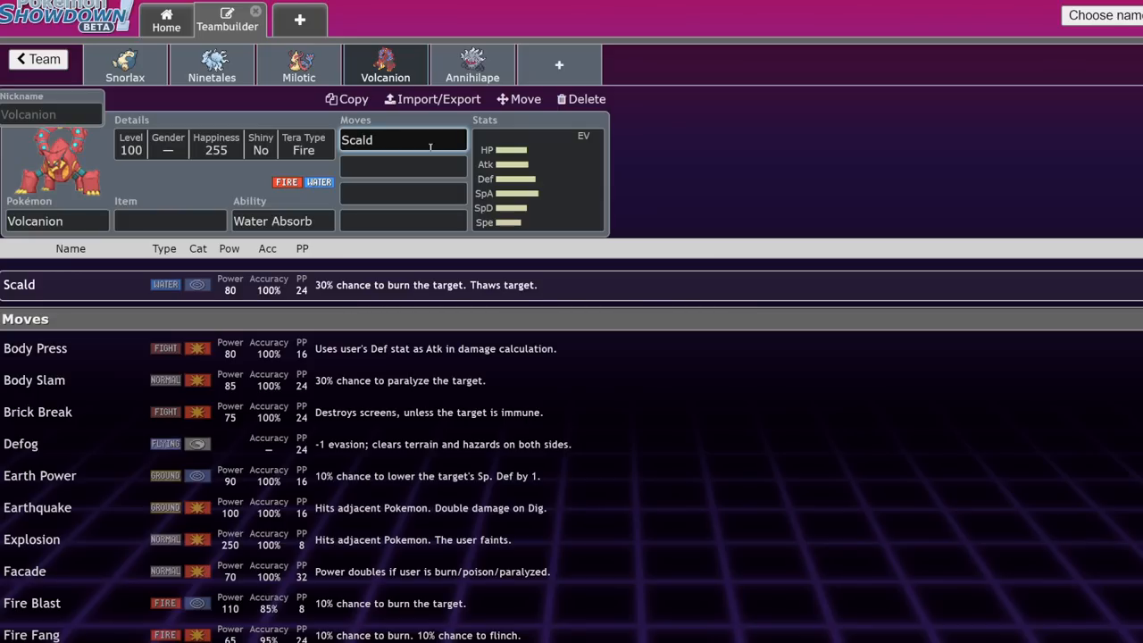
pyautogui.click(402, 166)
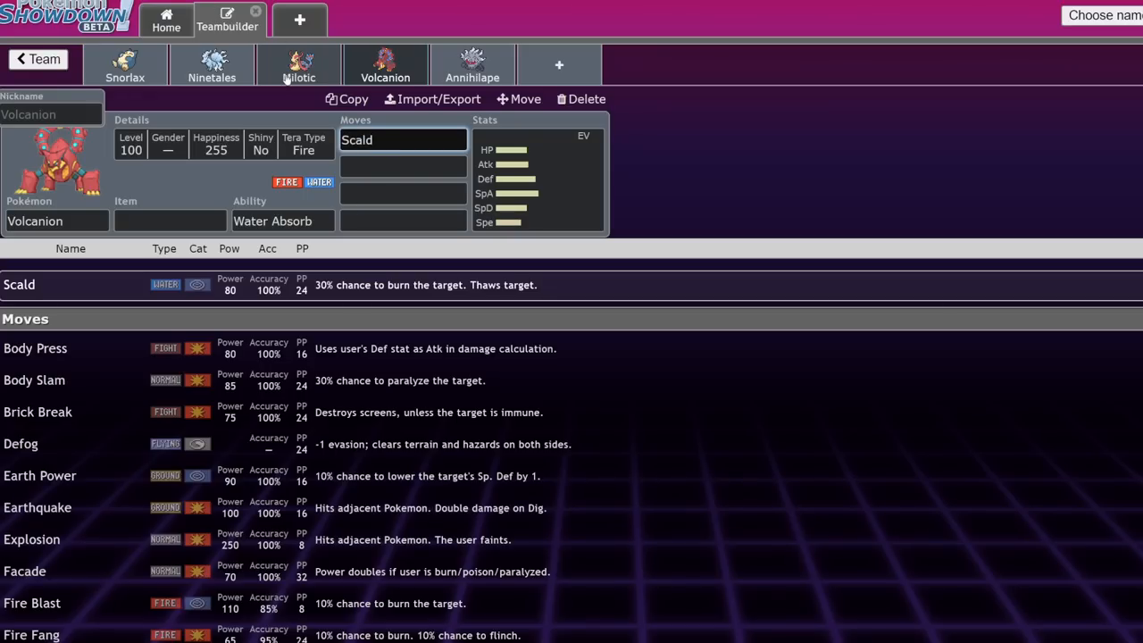
pyautogui.click(299, 67)
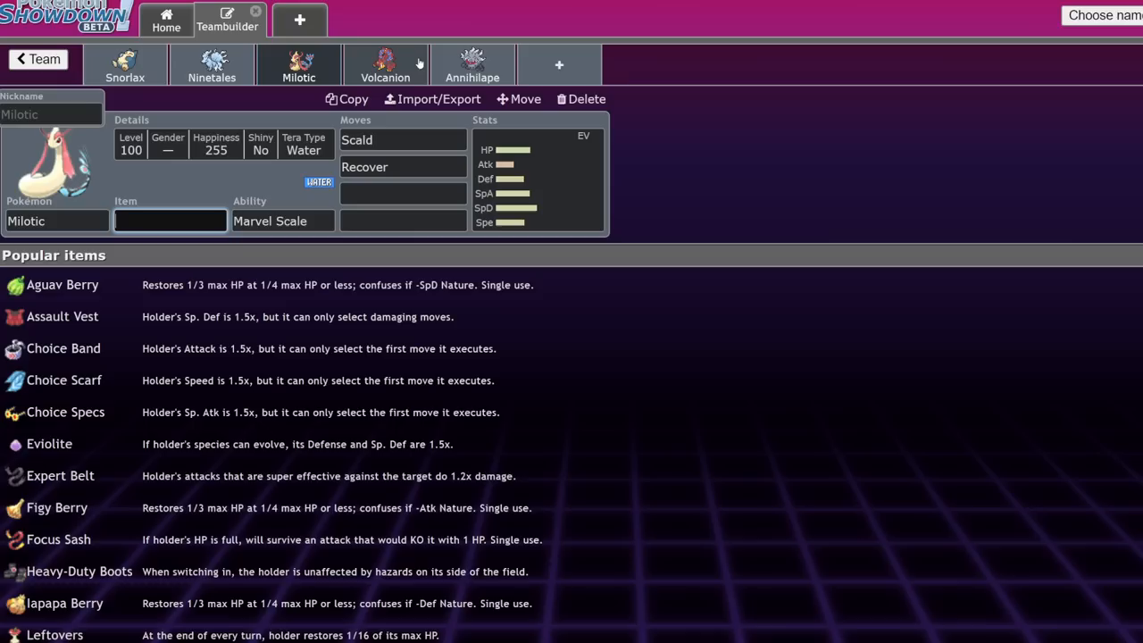
pyautogui.click(403, 191)
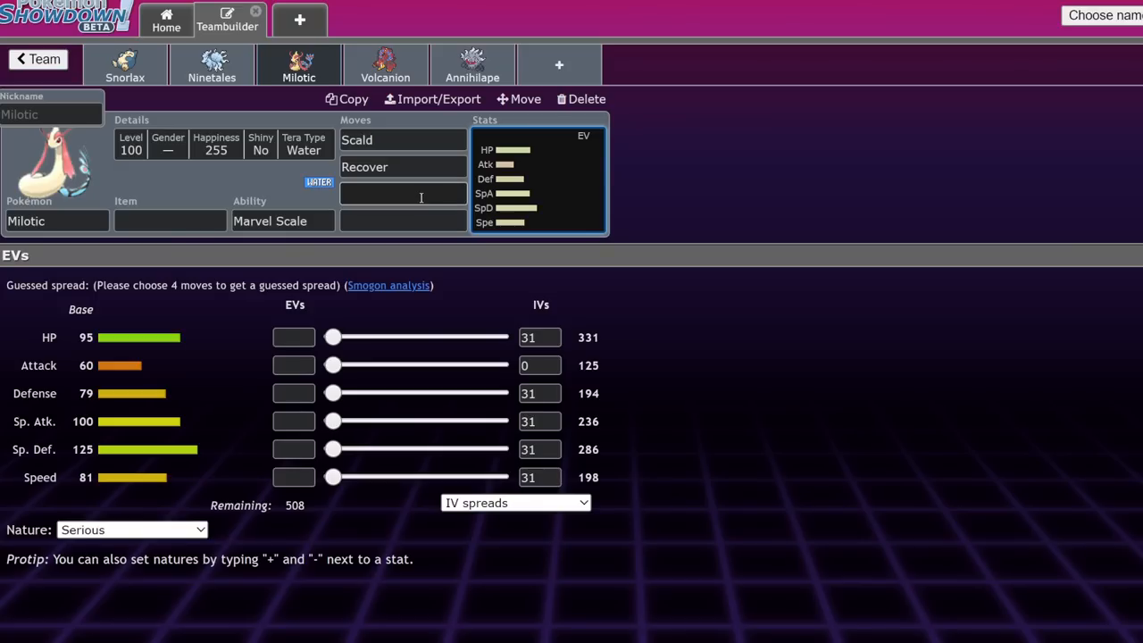
# Step: Set Coil and Hypnosis as Milotic's third and fourth moves alongside Scald and Recover
pyautogui.click(403, 194)
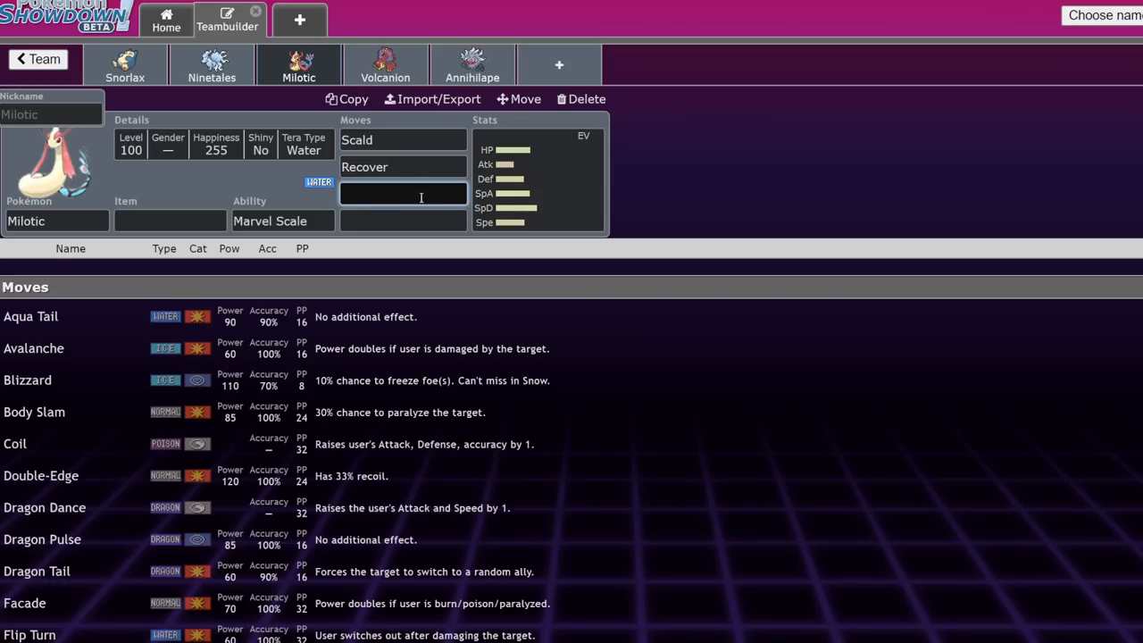
pyautogui.click(16, 444)
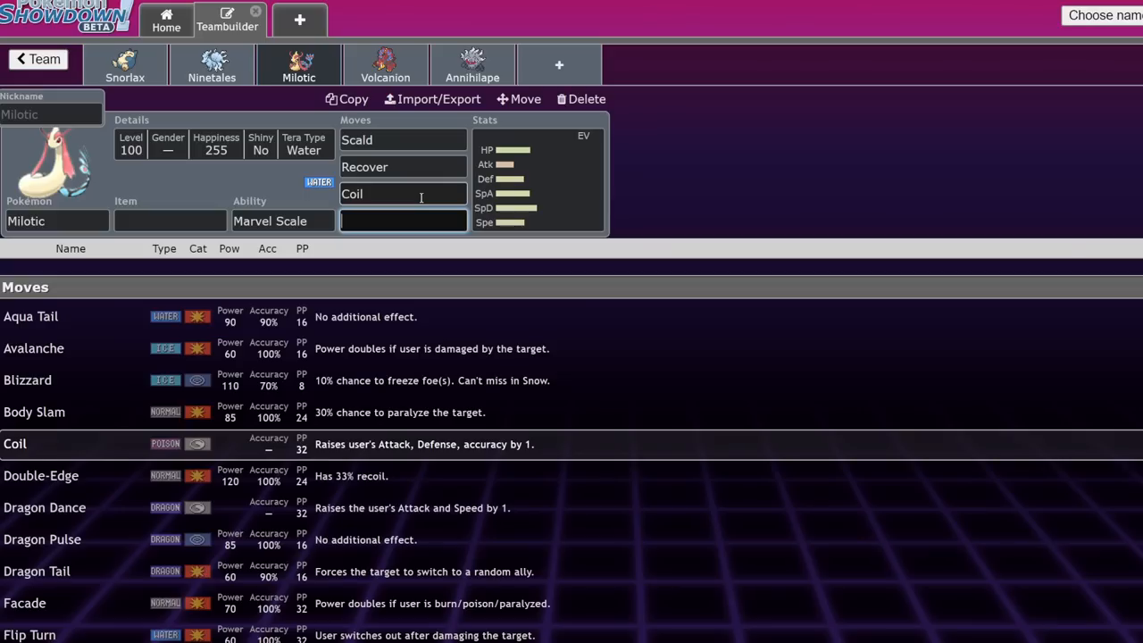
pyautogui.write('hyp')
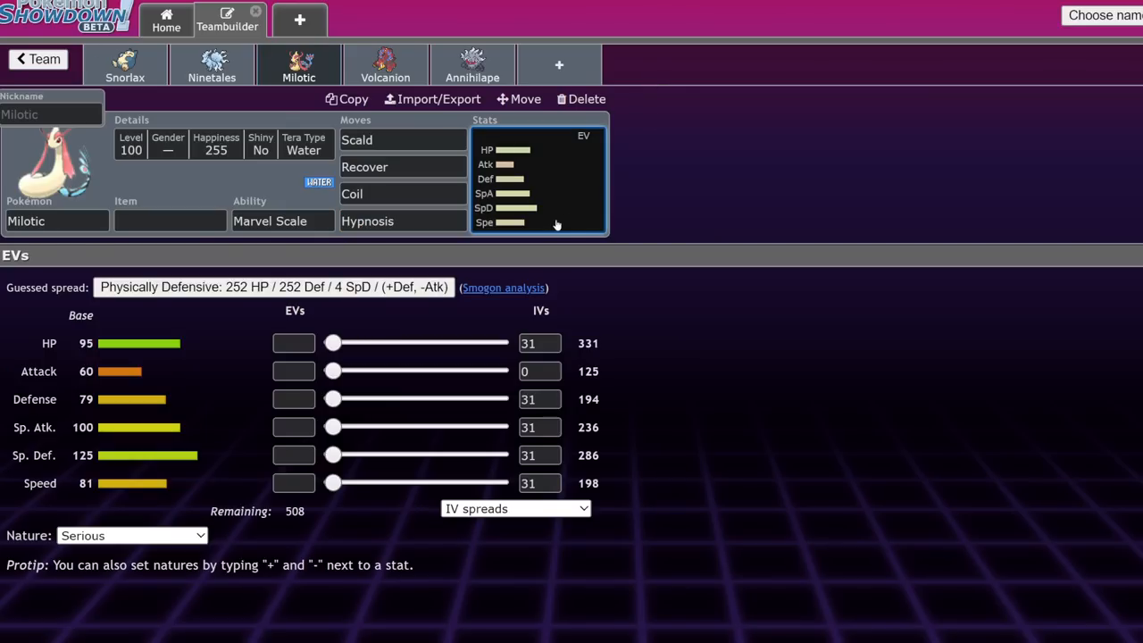
pyautogui.click(402, 140)
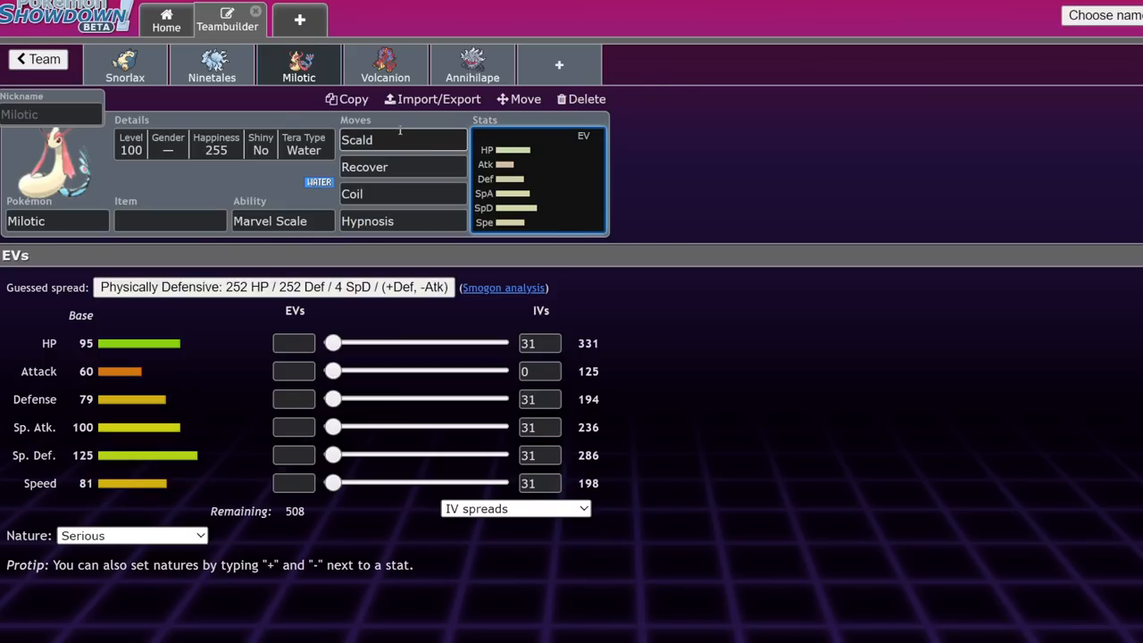
pyautogui.click(580, 99)
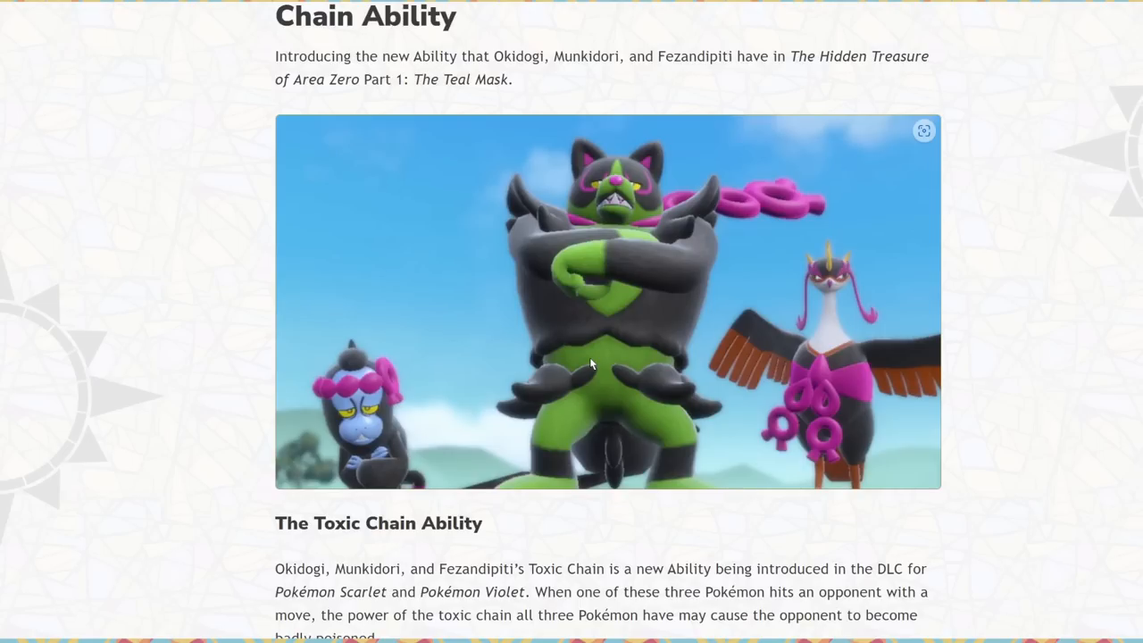
# Step: Scroll the Serebii article down to the Toxic Chain ability section
pyautogui.scroll(-3)
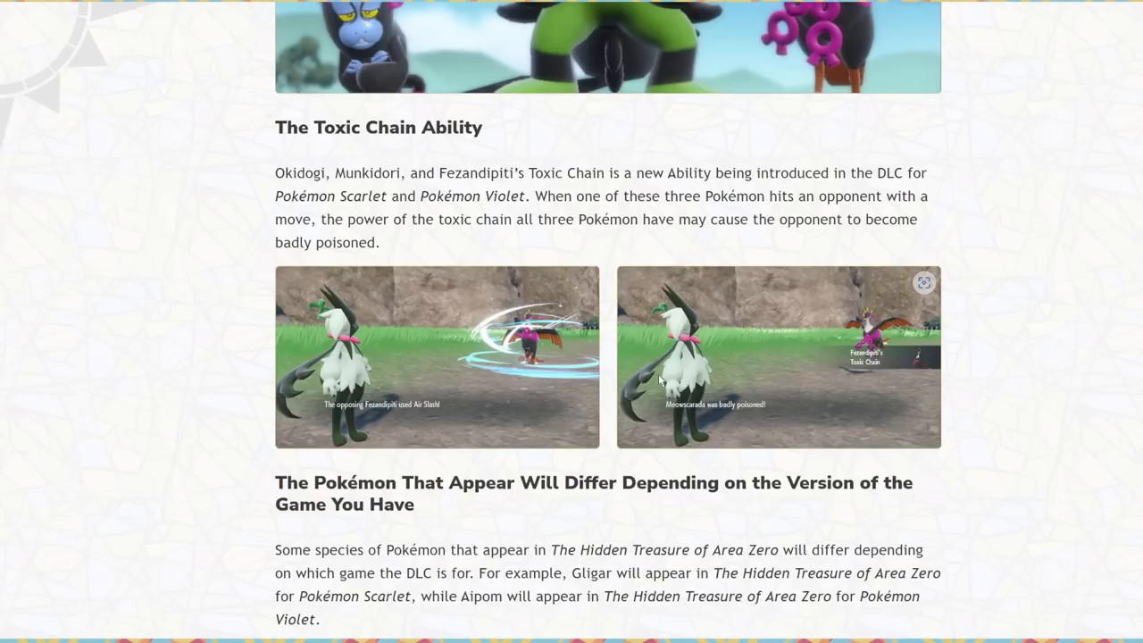
pyautogui.moveTo(1022, 302)
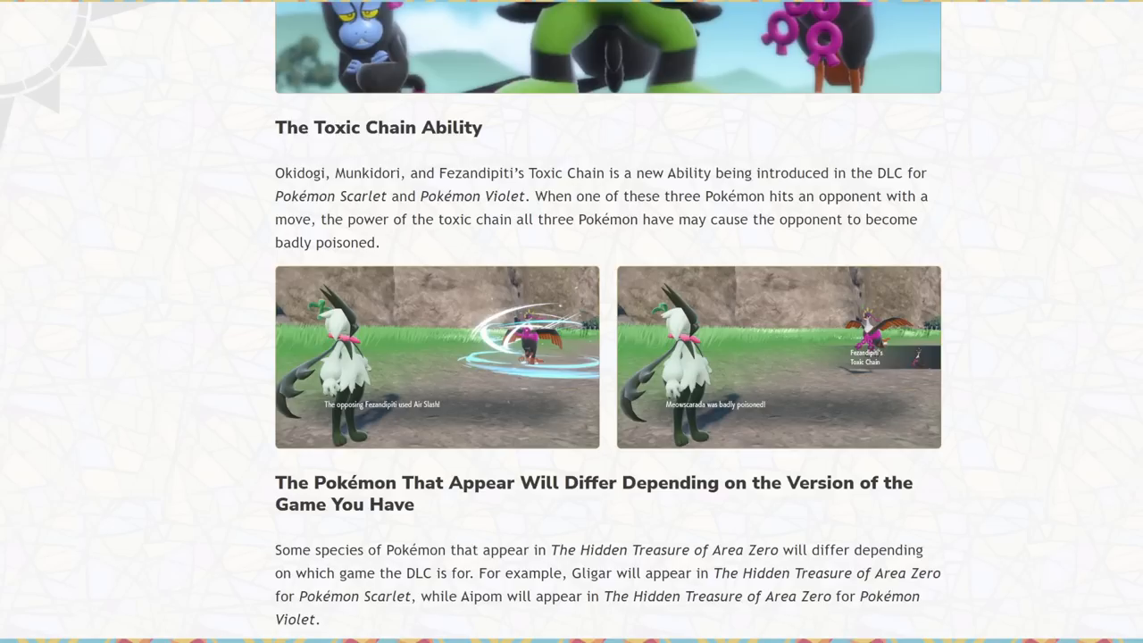
pyautogui.moveTo(792, 406)
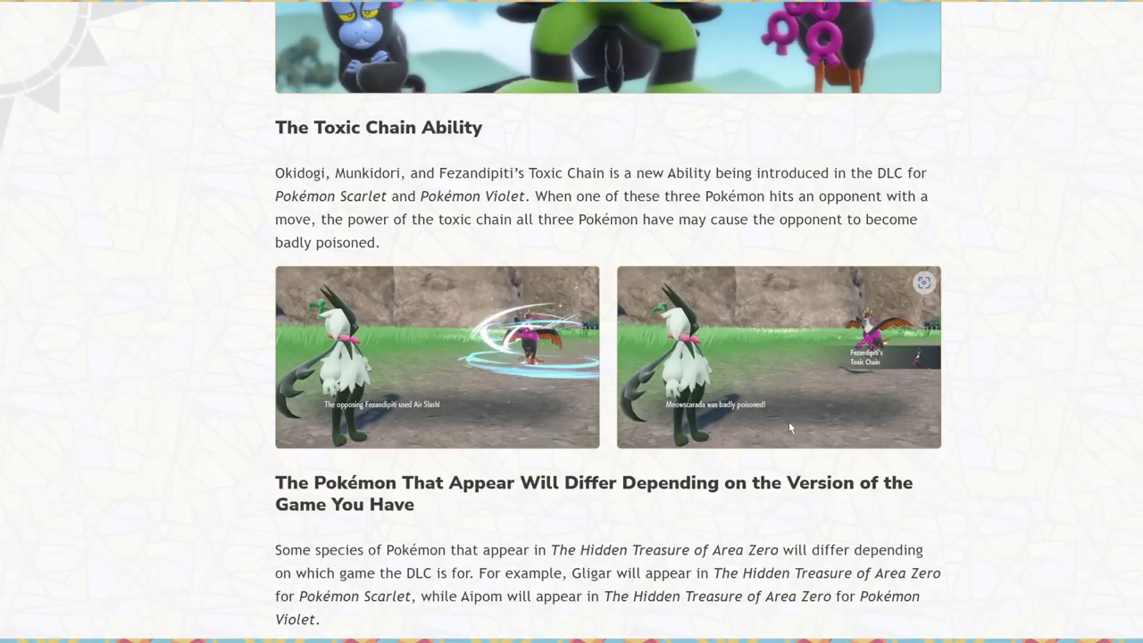
pyautogui.moveTo(438, 407)
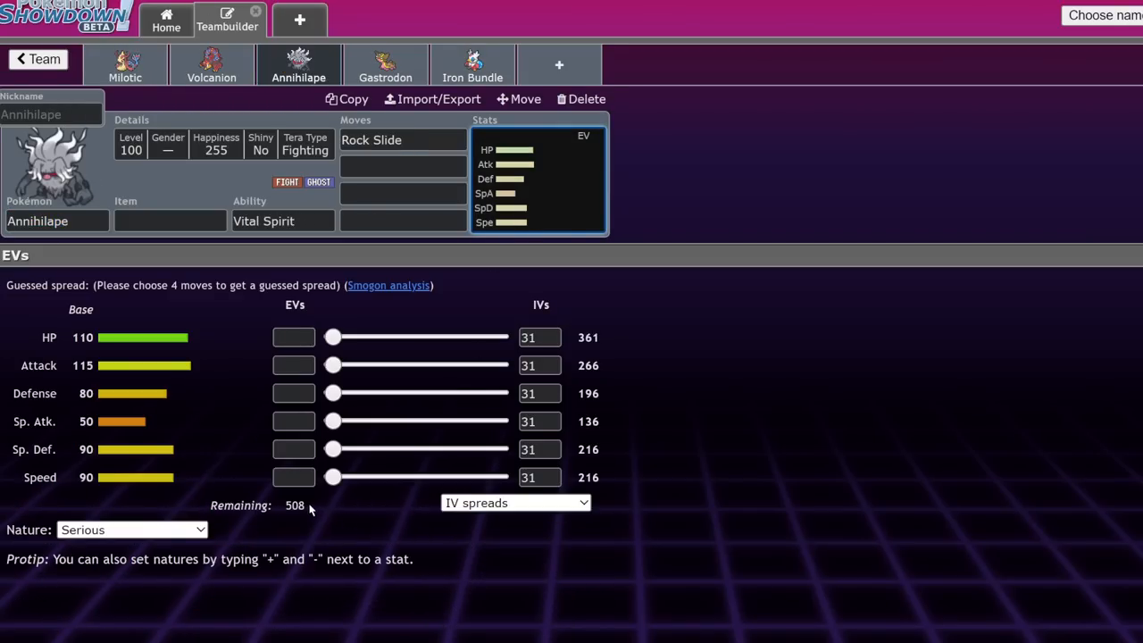
# Step: Bring up the list of moves Annihilape can learn from its move slot
pyautogui.click(402, 139)
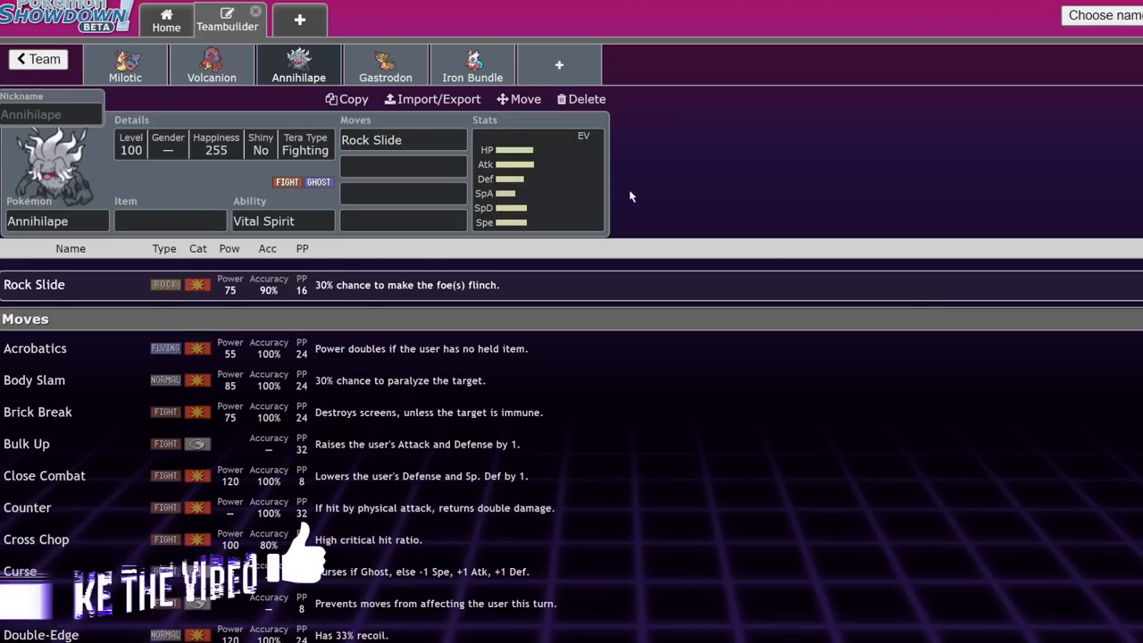
pyautogui.click(401, 140)
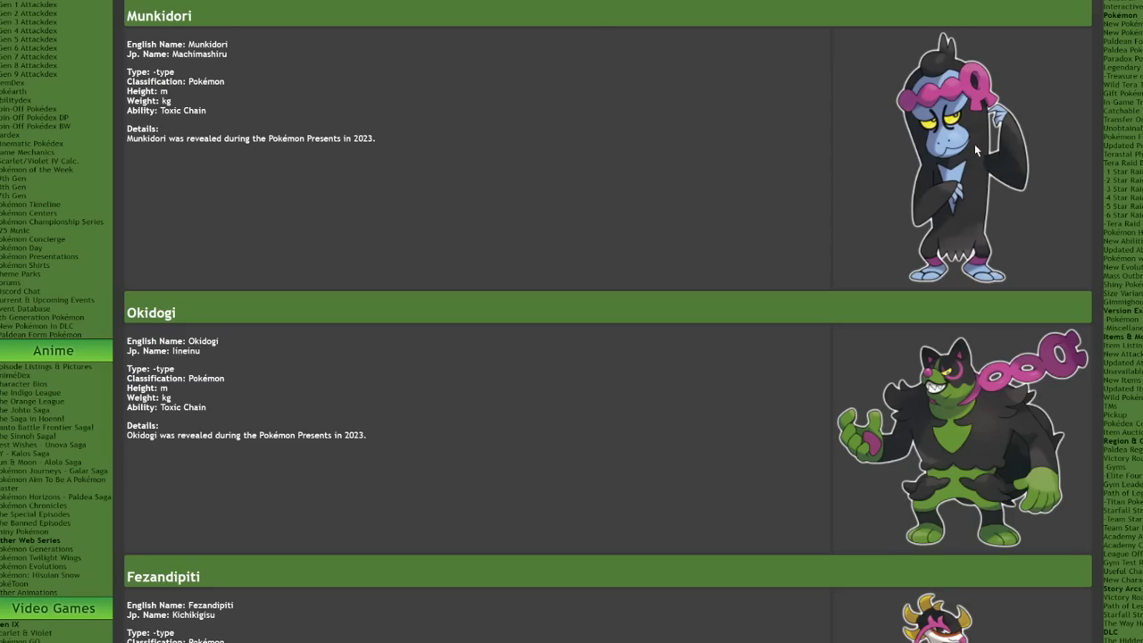
# Step: Scroll Serebii's new Pokémon page past Munkidori, Okidogi and Fezandipiti to Ogerpon
pyautogui.scroll(-3)
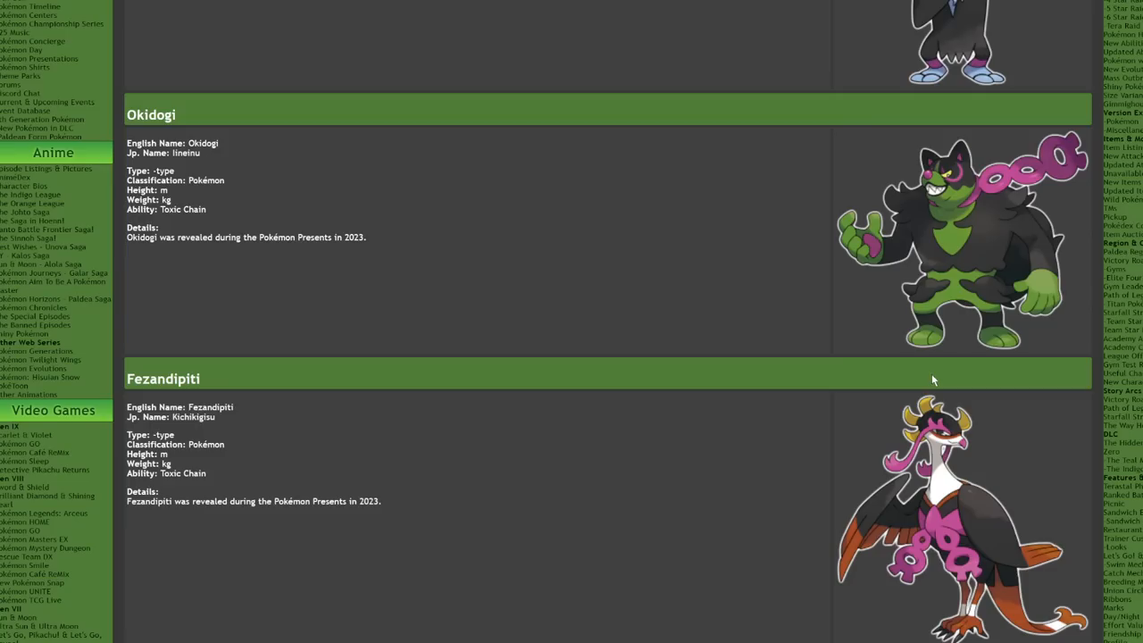
pyautogui.scroll(-3)
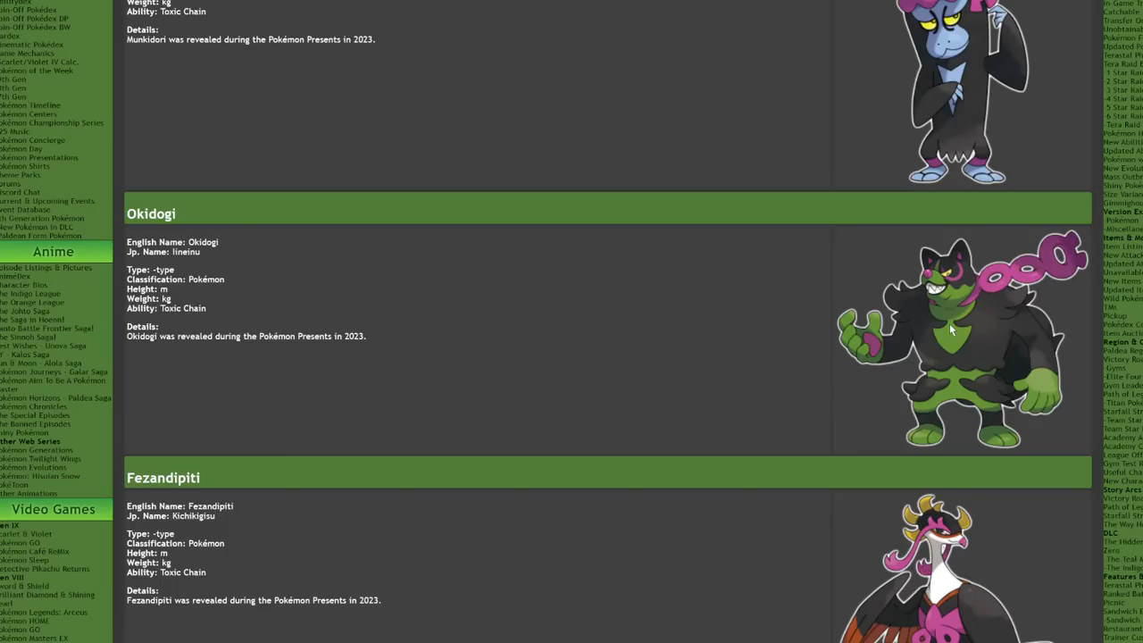
pyautogui.scroll(-3)
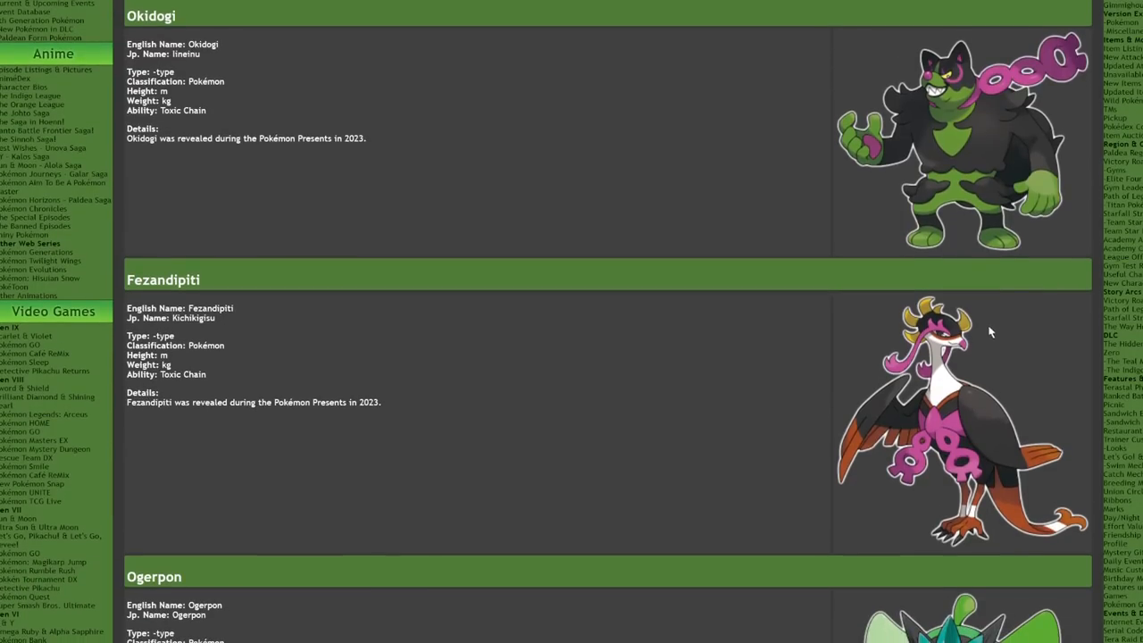